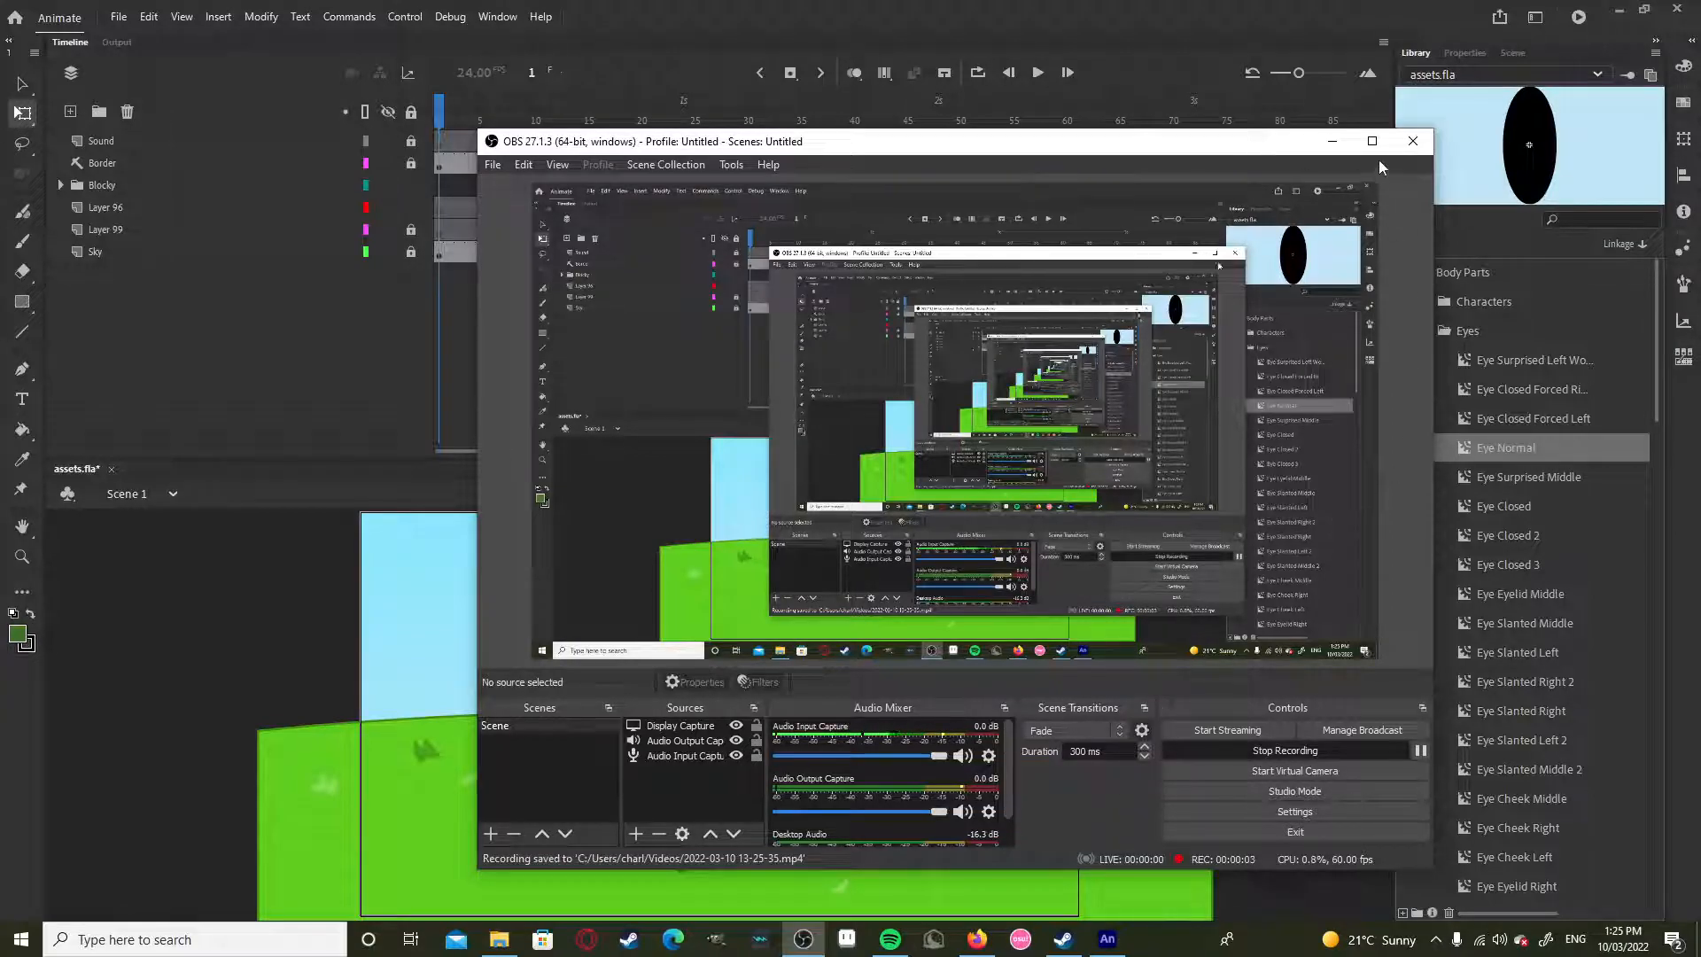
Step: Hide the OBS window and inspect the Blocky scene and its layer folder without editing
{"action": "left_click", "coordinate": [1412, 142]}
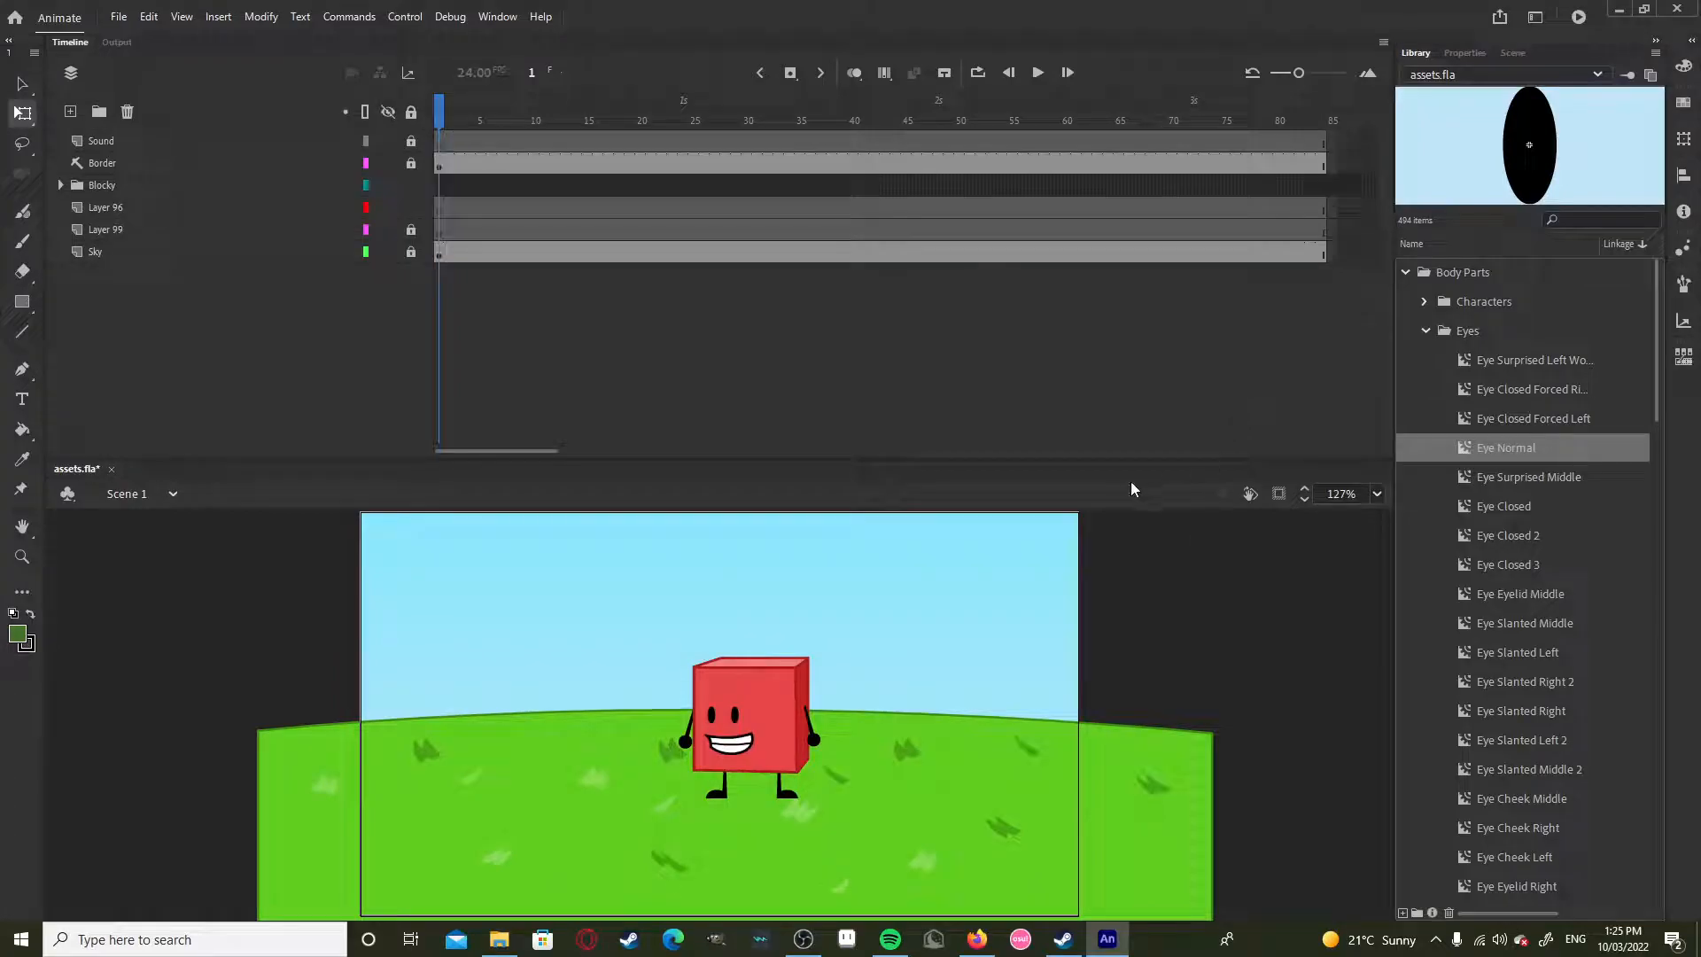
{"action": "mouse_move", "coordinate": [1113, 461]}
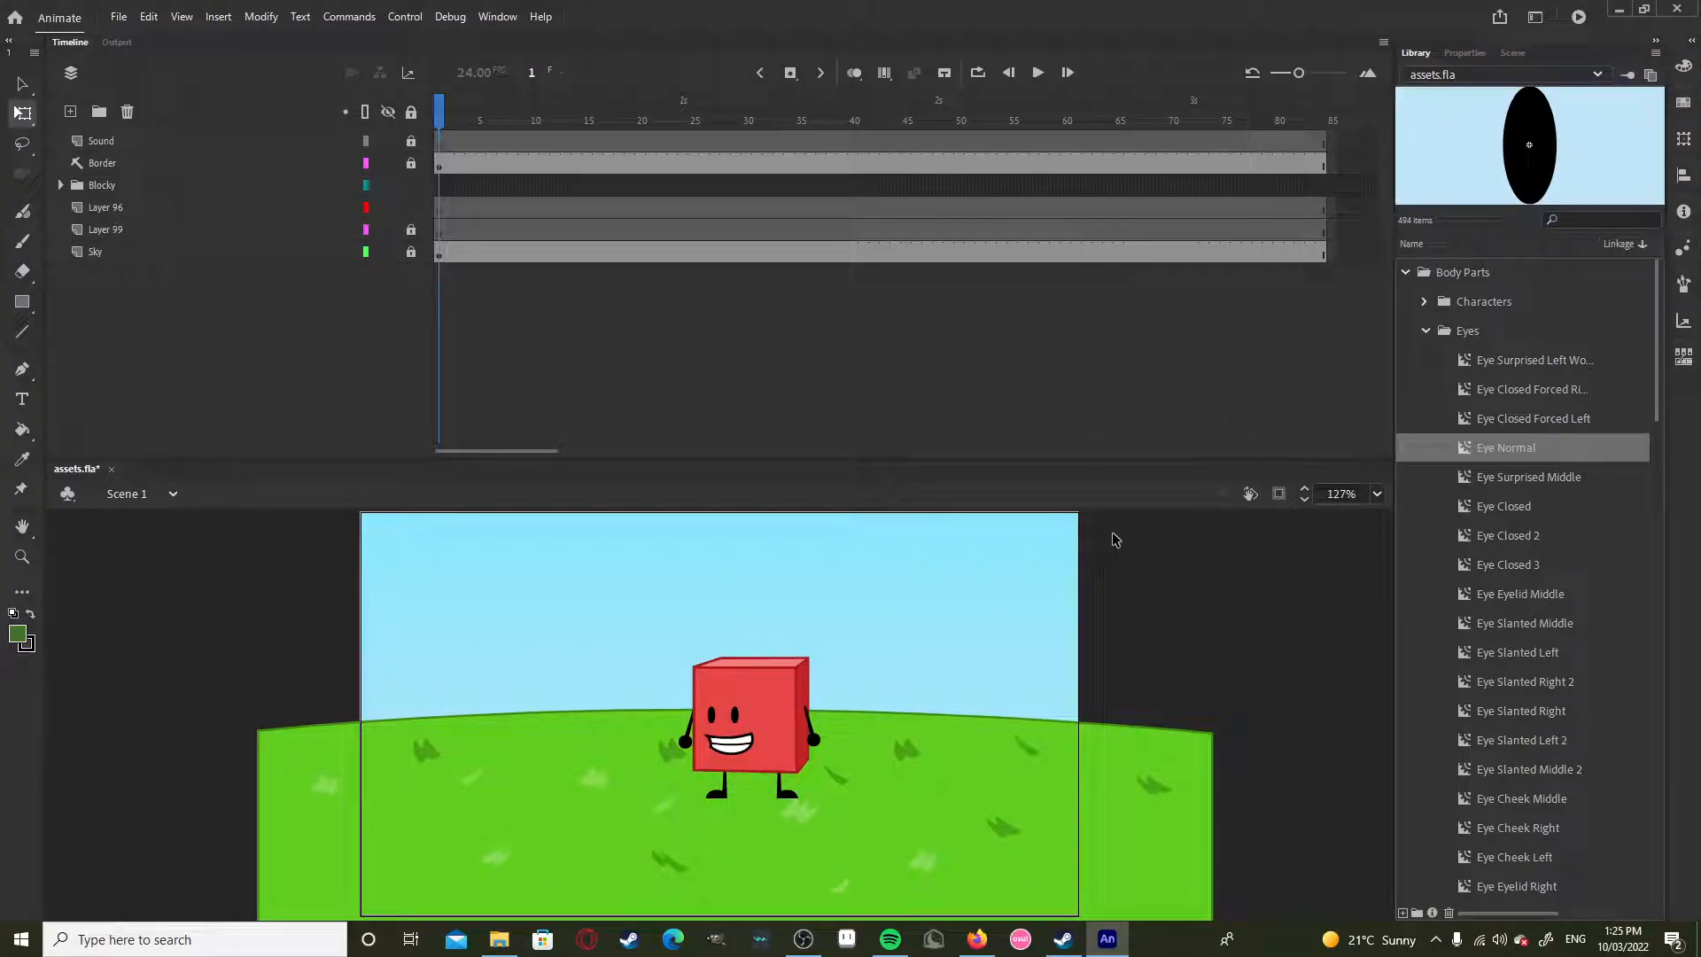
{"action": "mouse_move", "coordinate": [1097, 585]}
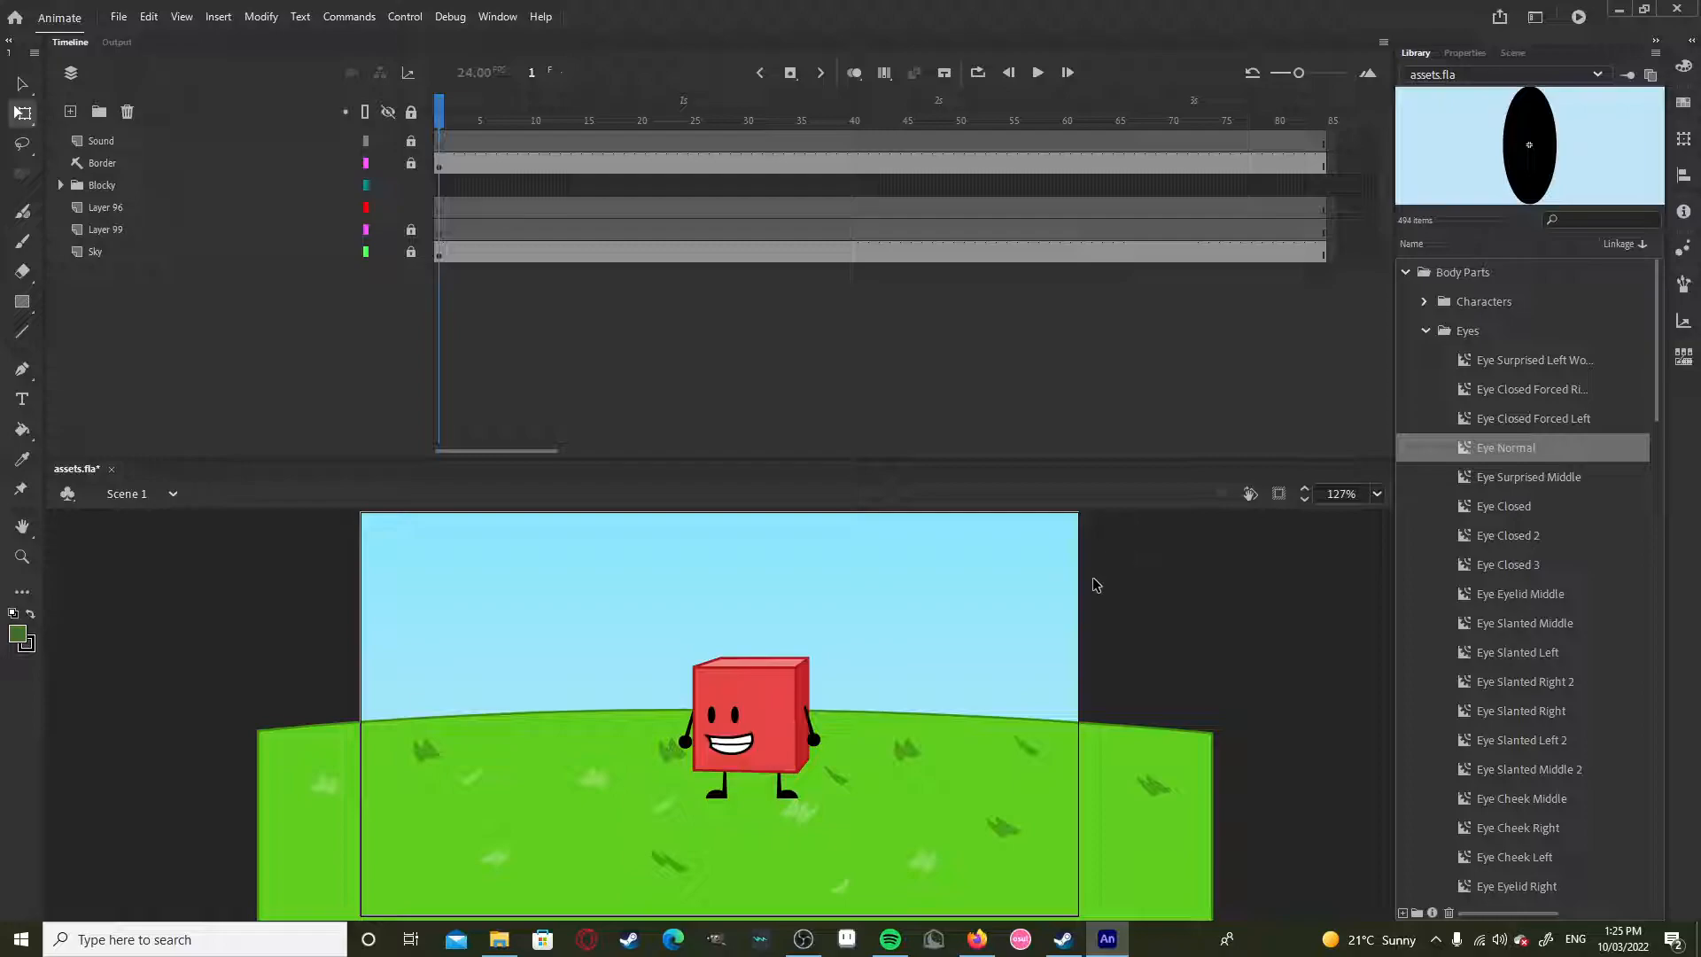
{"action": "mouse_move", "coordinate": [1052, 610]}
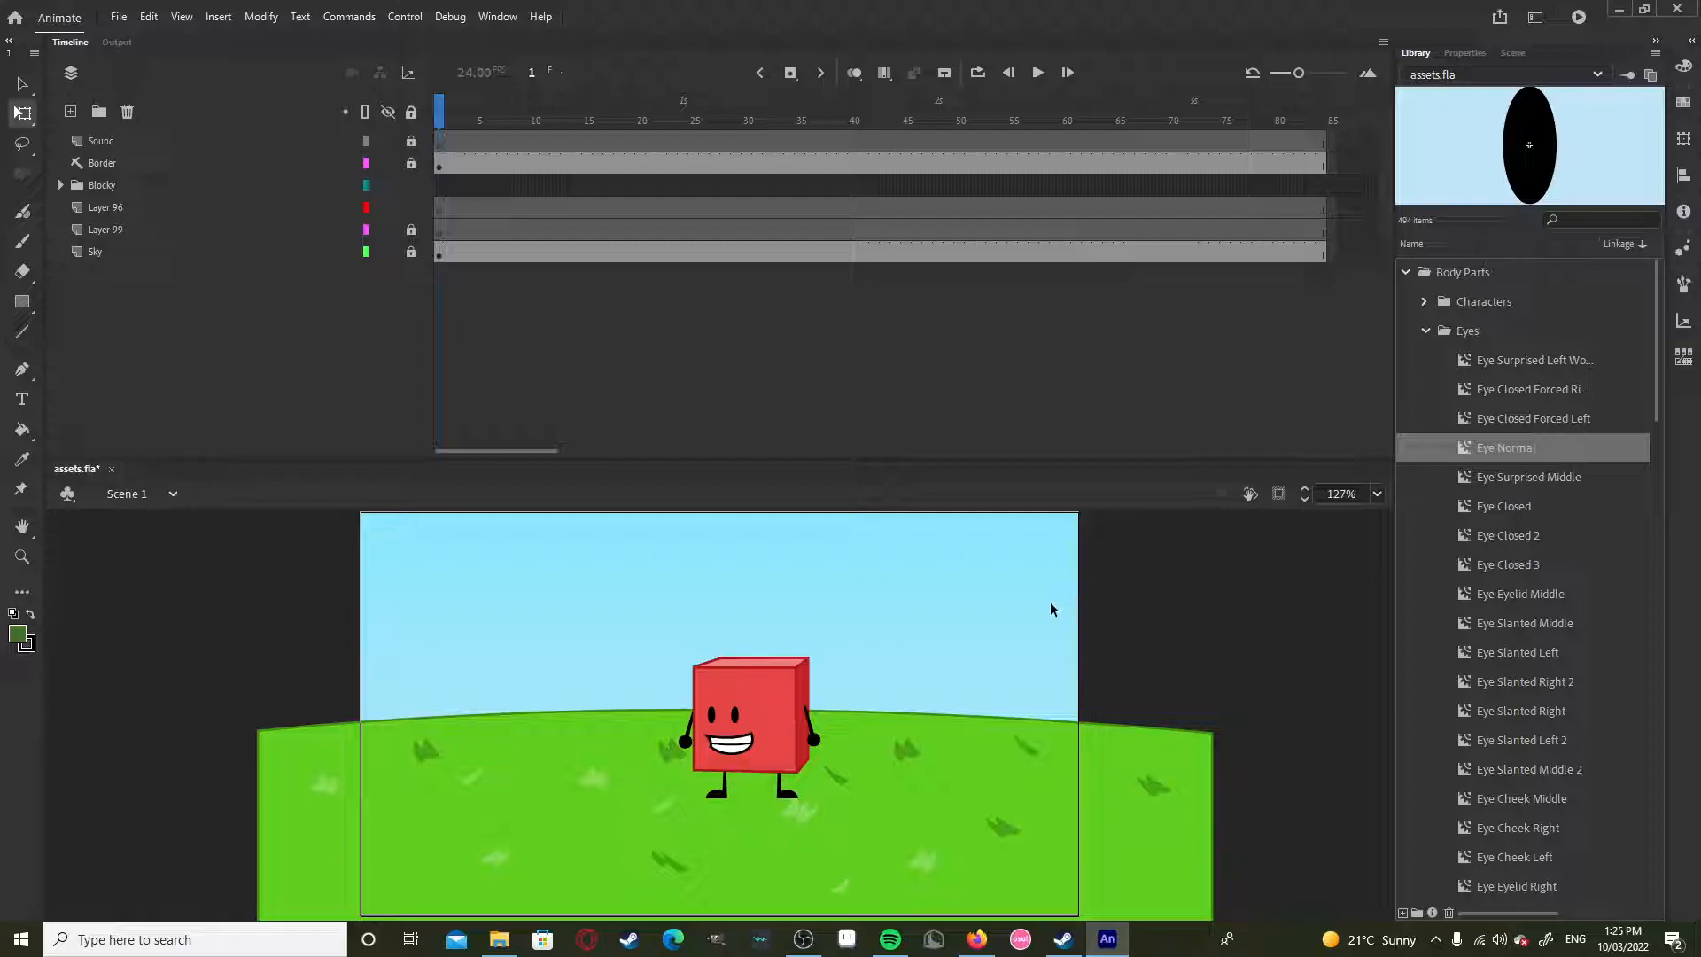
{"action": "mouse_move", "coordinate": [1053, 606]}
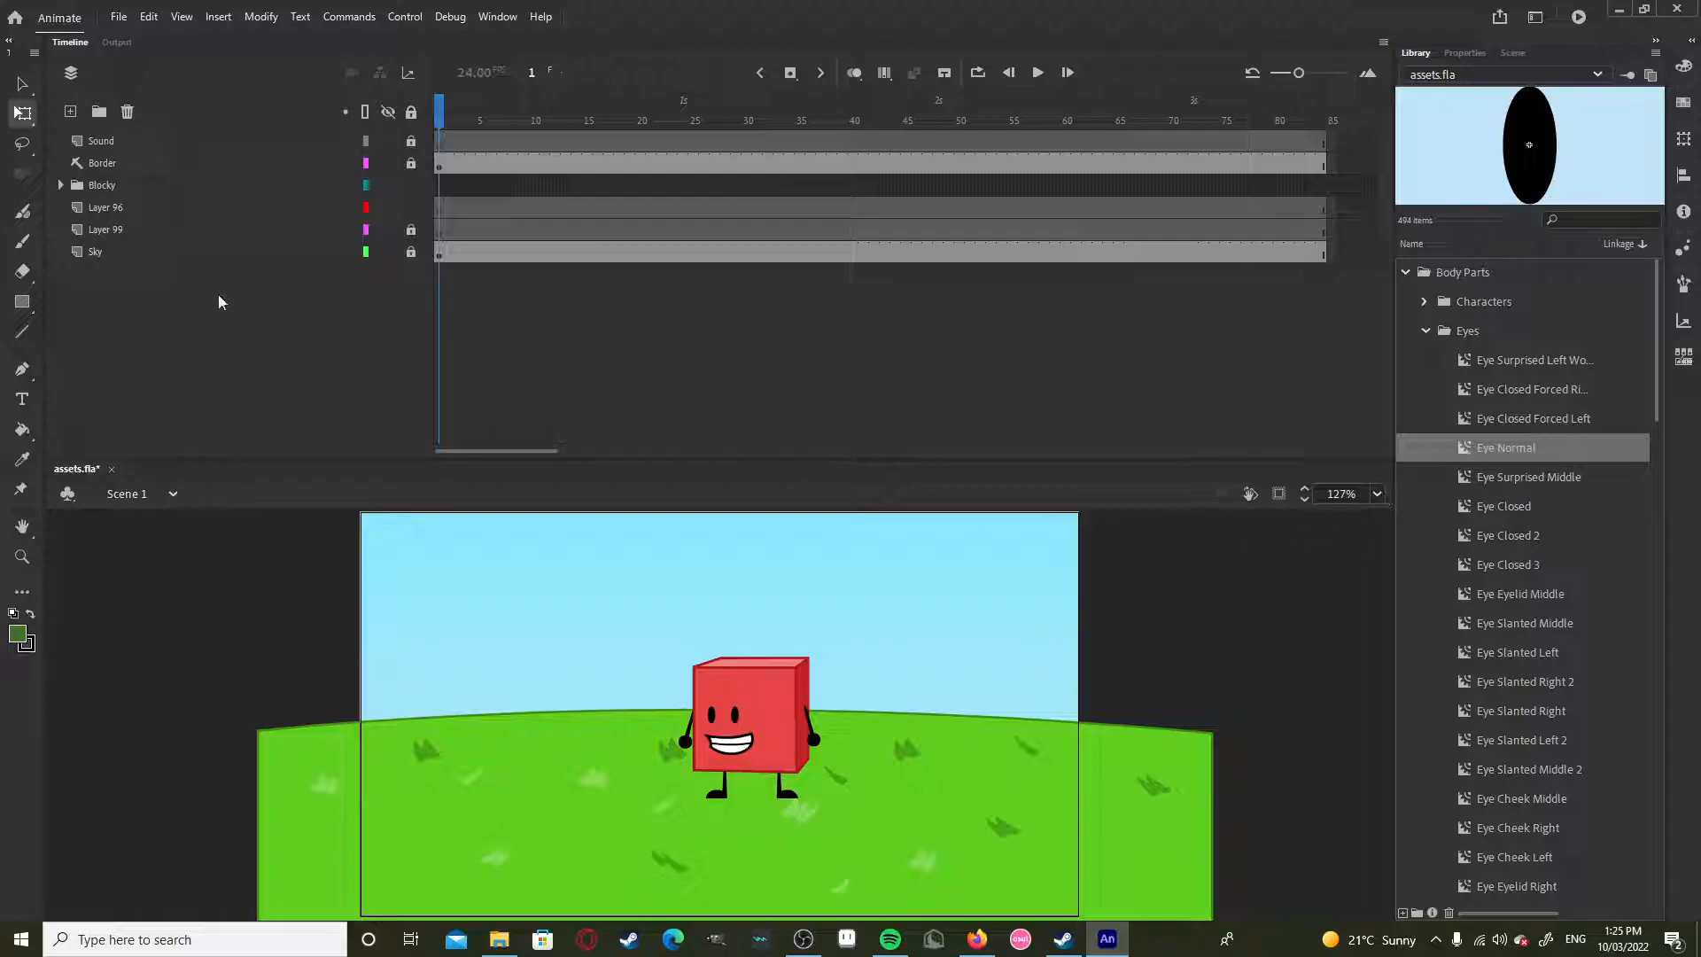
{"action": "left_click", "coordinate": [783, 688]}
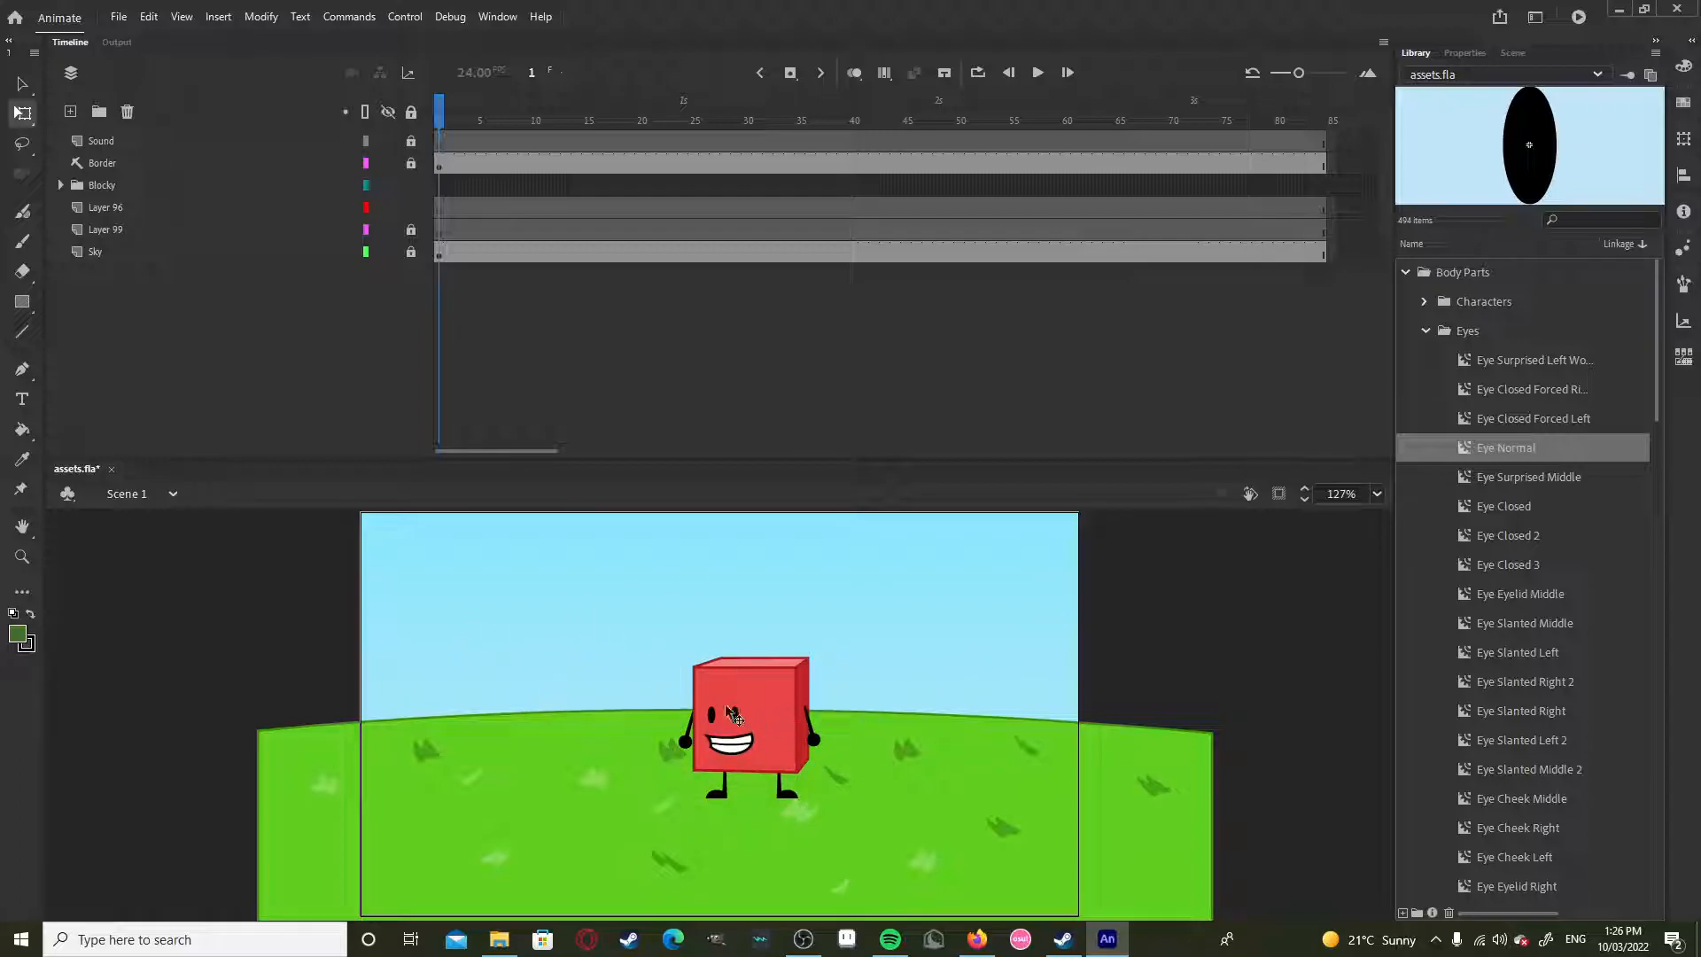
{"action": "left_click", "coordinate": [62, 186]}
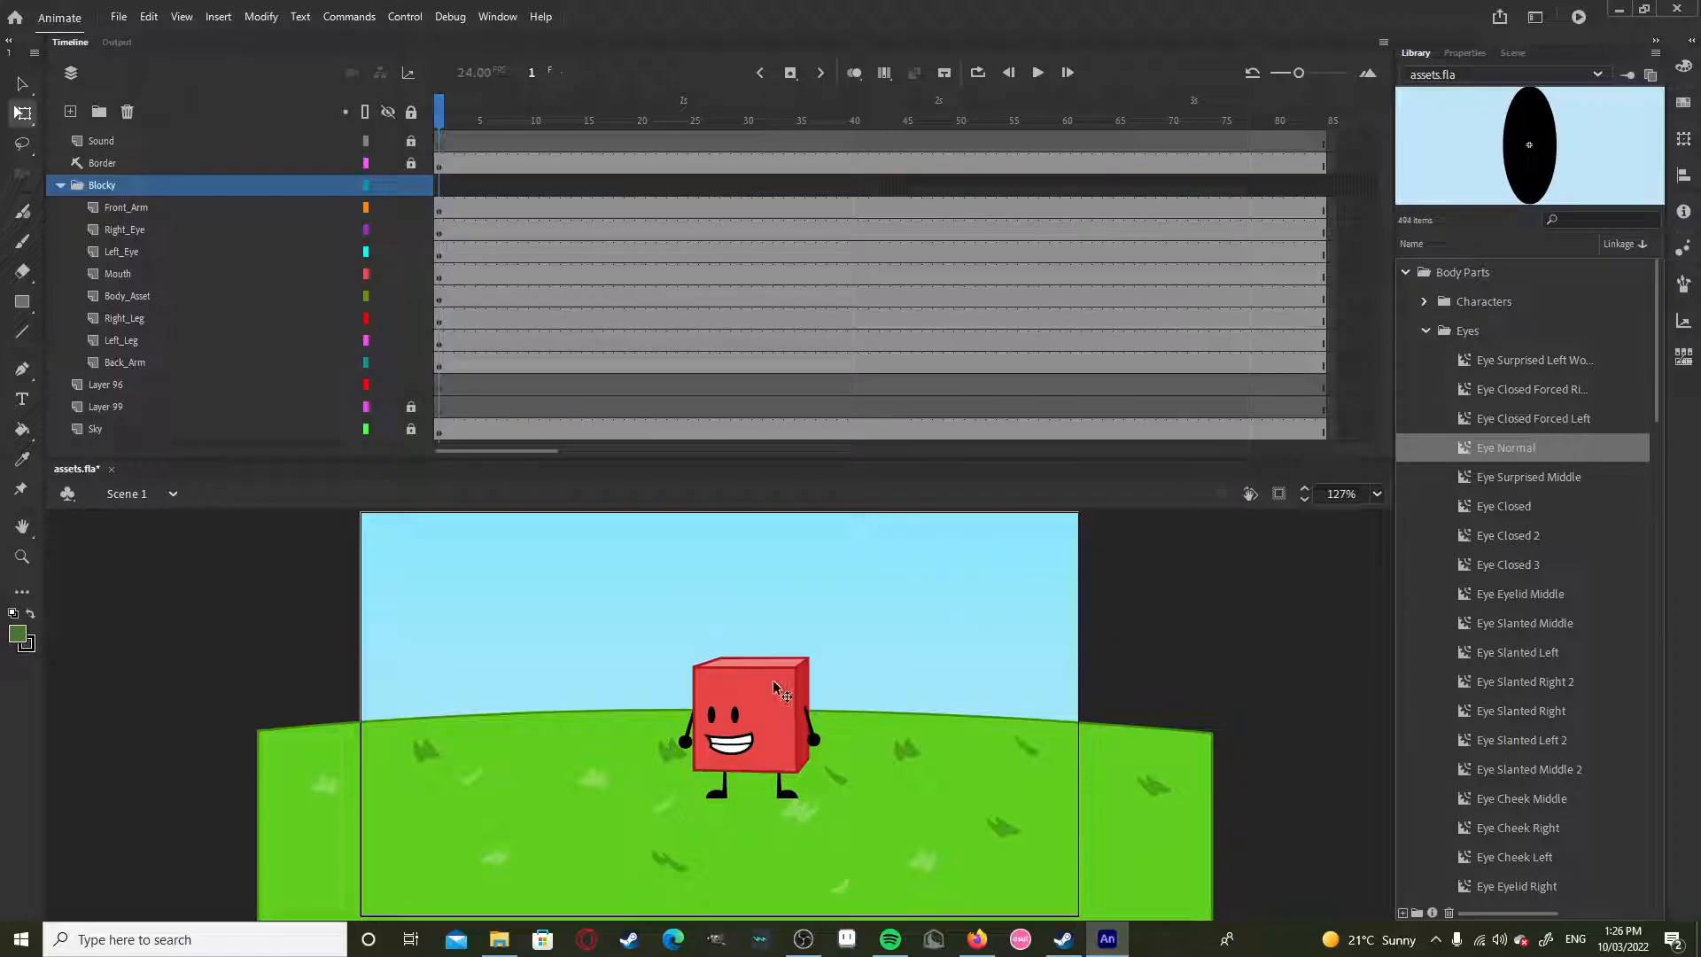
{"action": "left_click", "coordinate": [127, 295]}
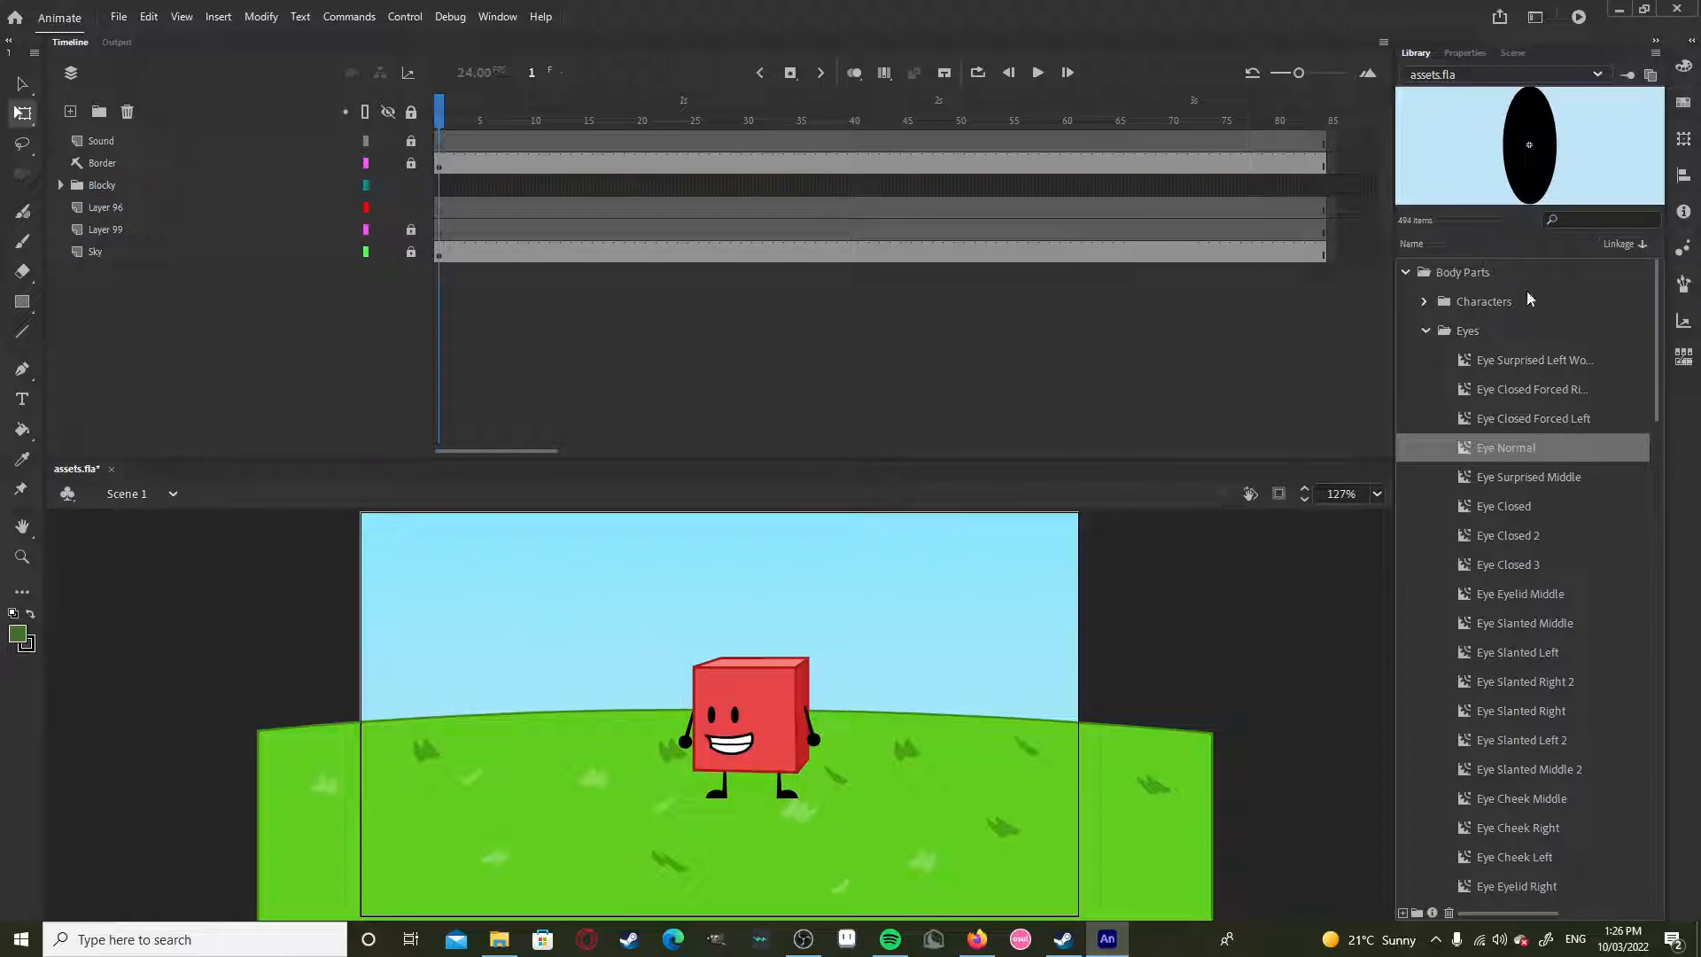
Step: Expand Characters > Blocky in the Library and preview the Blocky Body symbols, ending on the magenta body
{"action": "left_click", "coordinate": [1426, 330]}
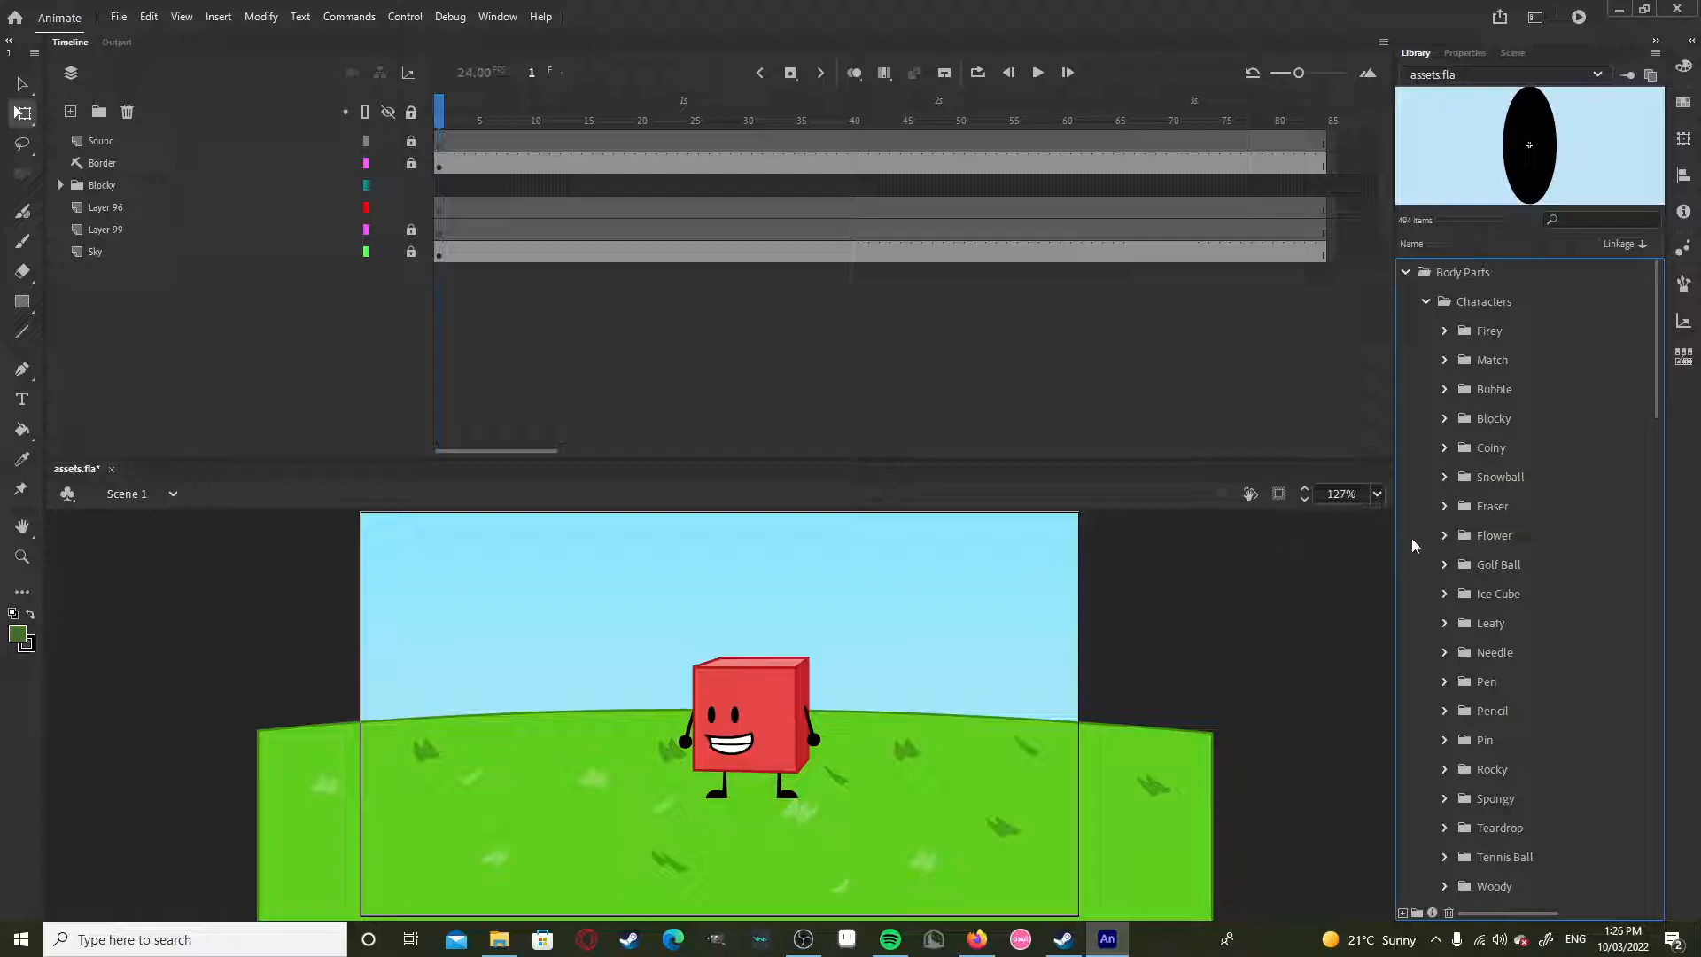
{"action": "scroll", "scroll_direction": "down", "scroll_amount": 3}
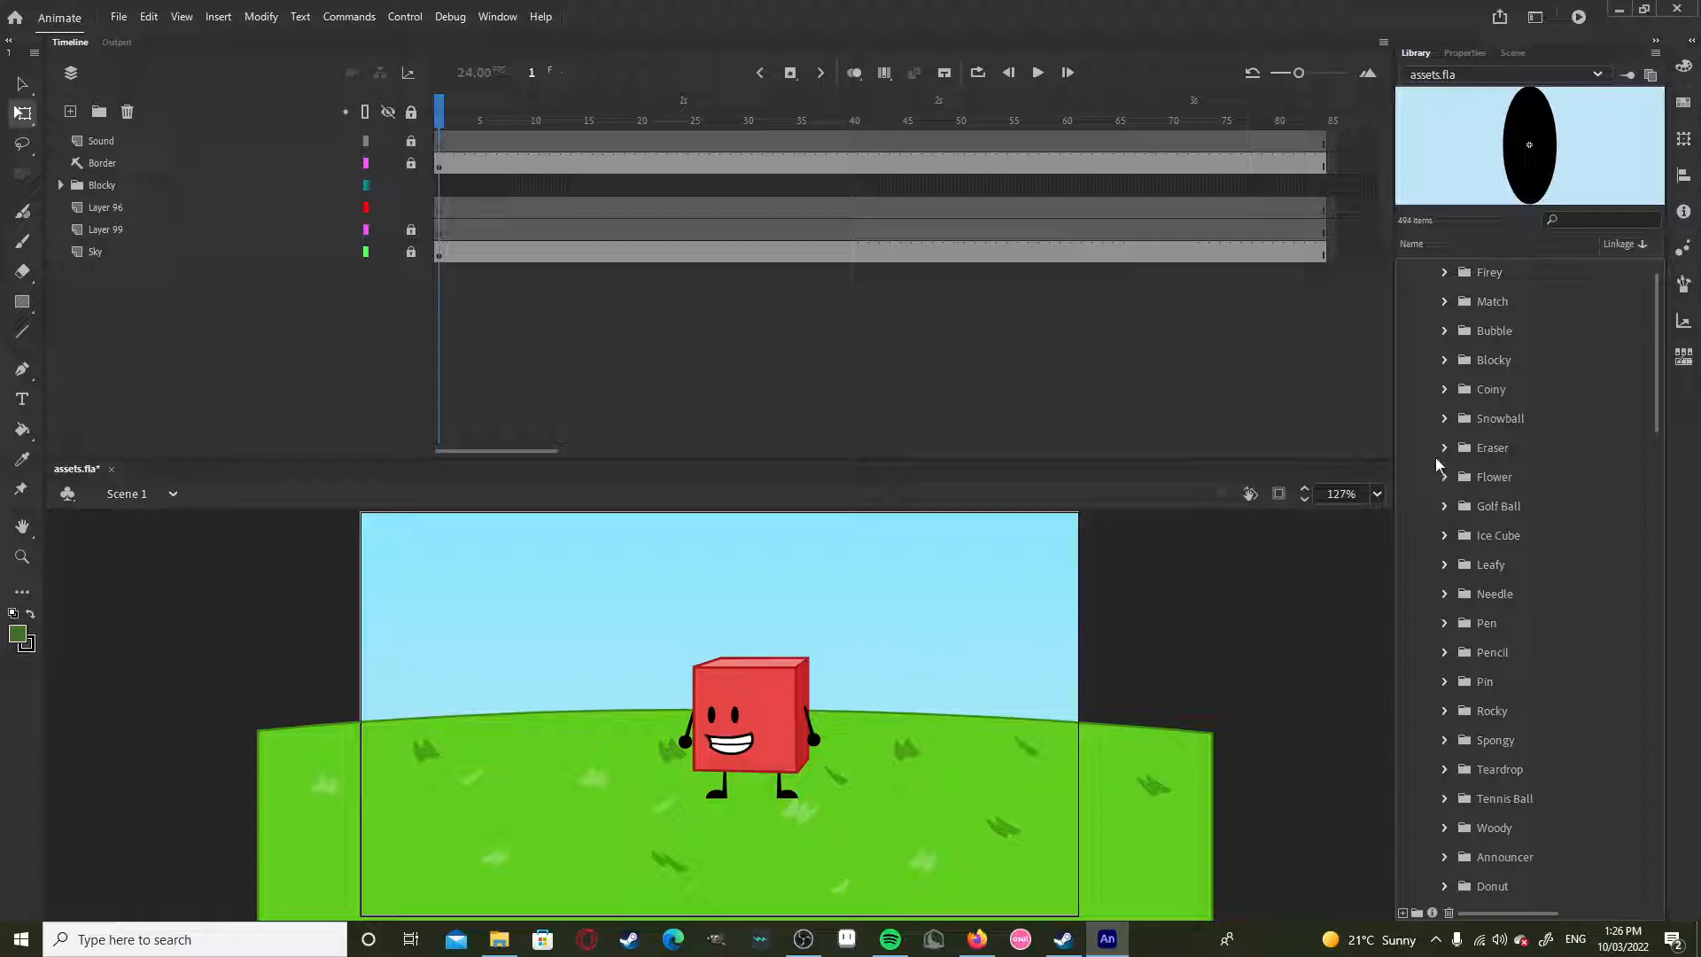
{"action": "mouse_move", "coordinate": [1464, 539]}
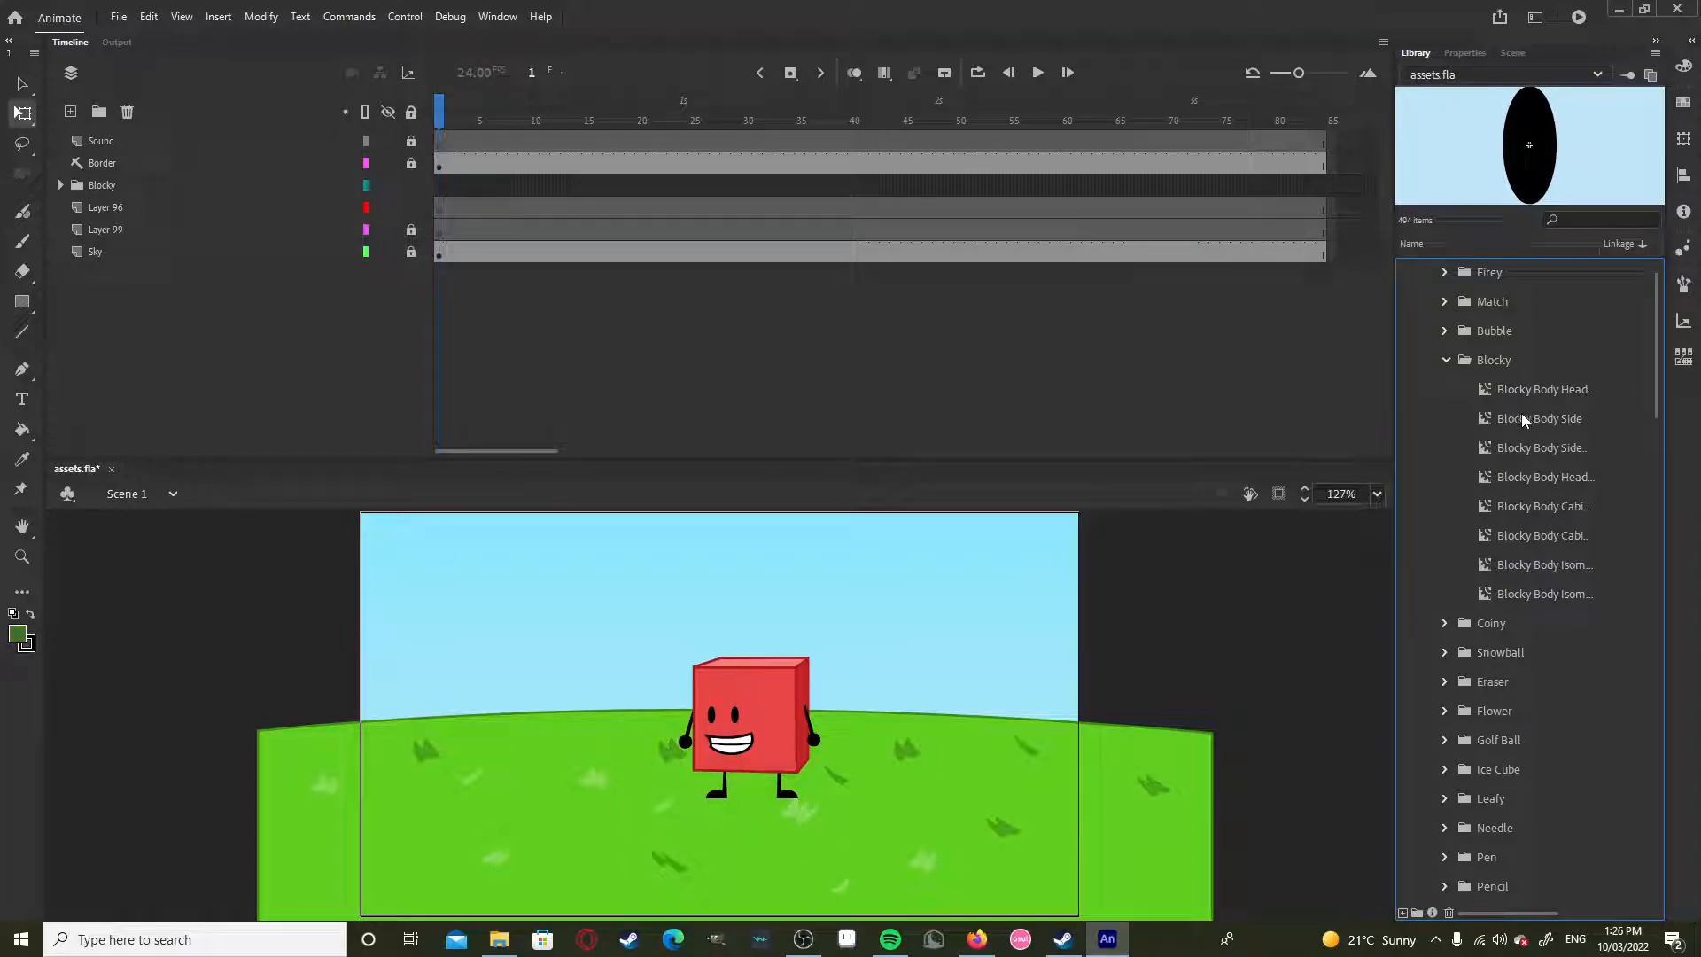
{"action": "left_click", "coordinate": [1538, 418]}
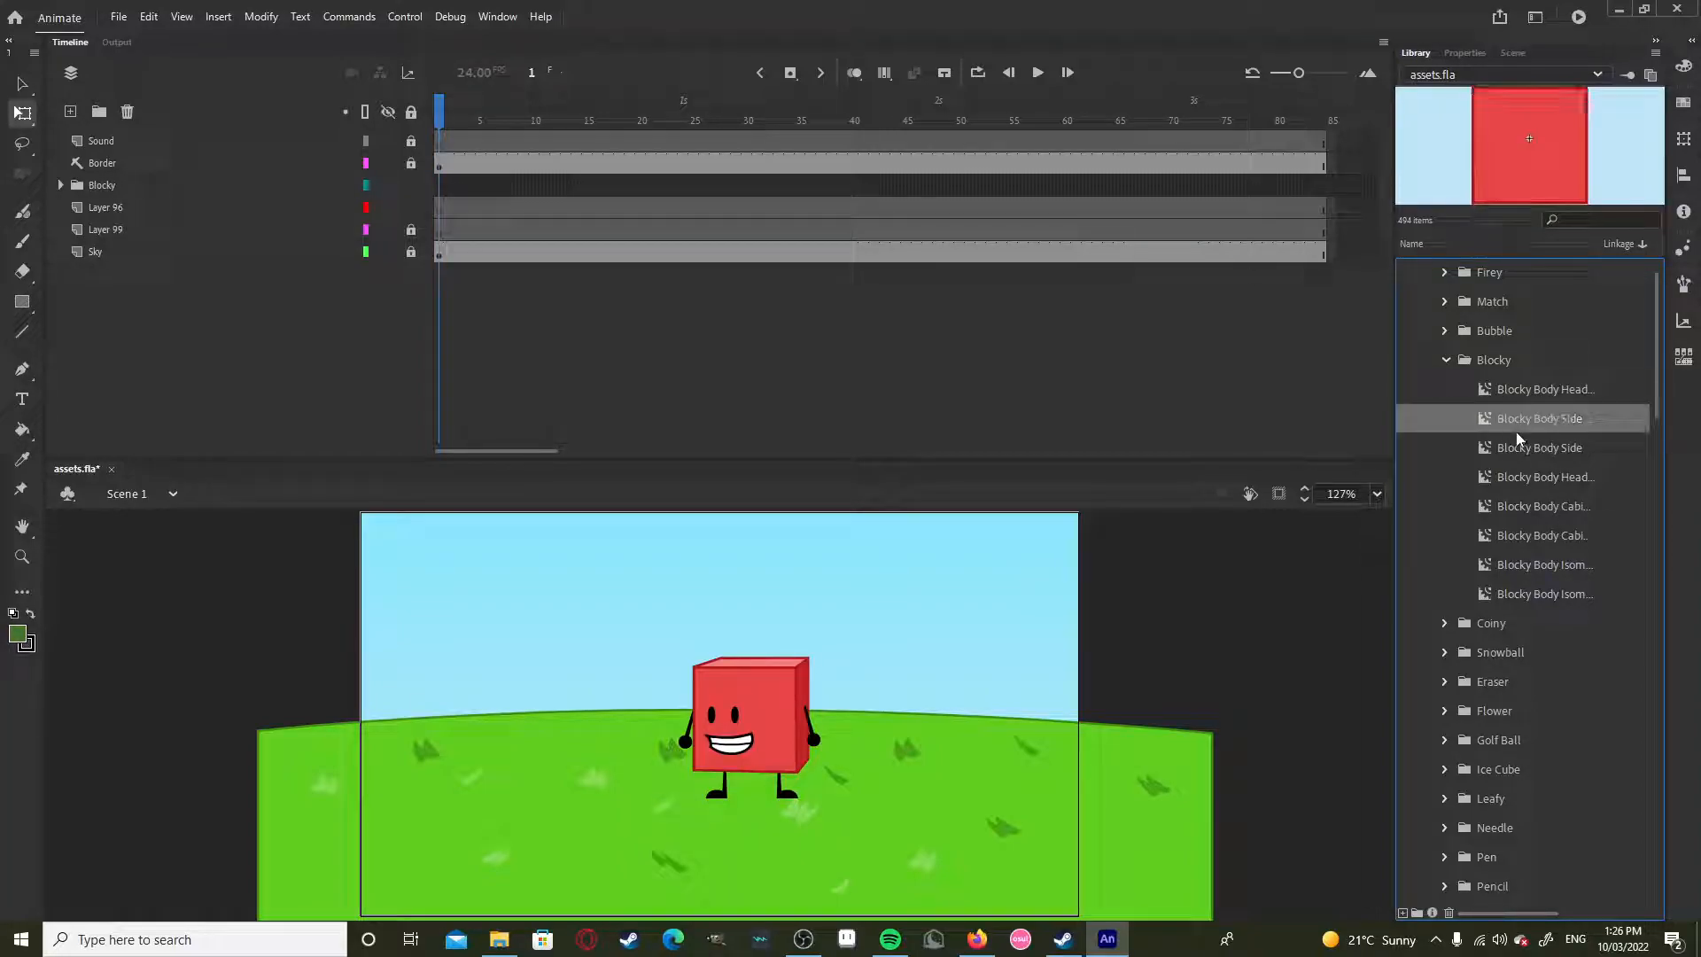
{"action": "left_click", "coordinate": [1543, 506]}
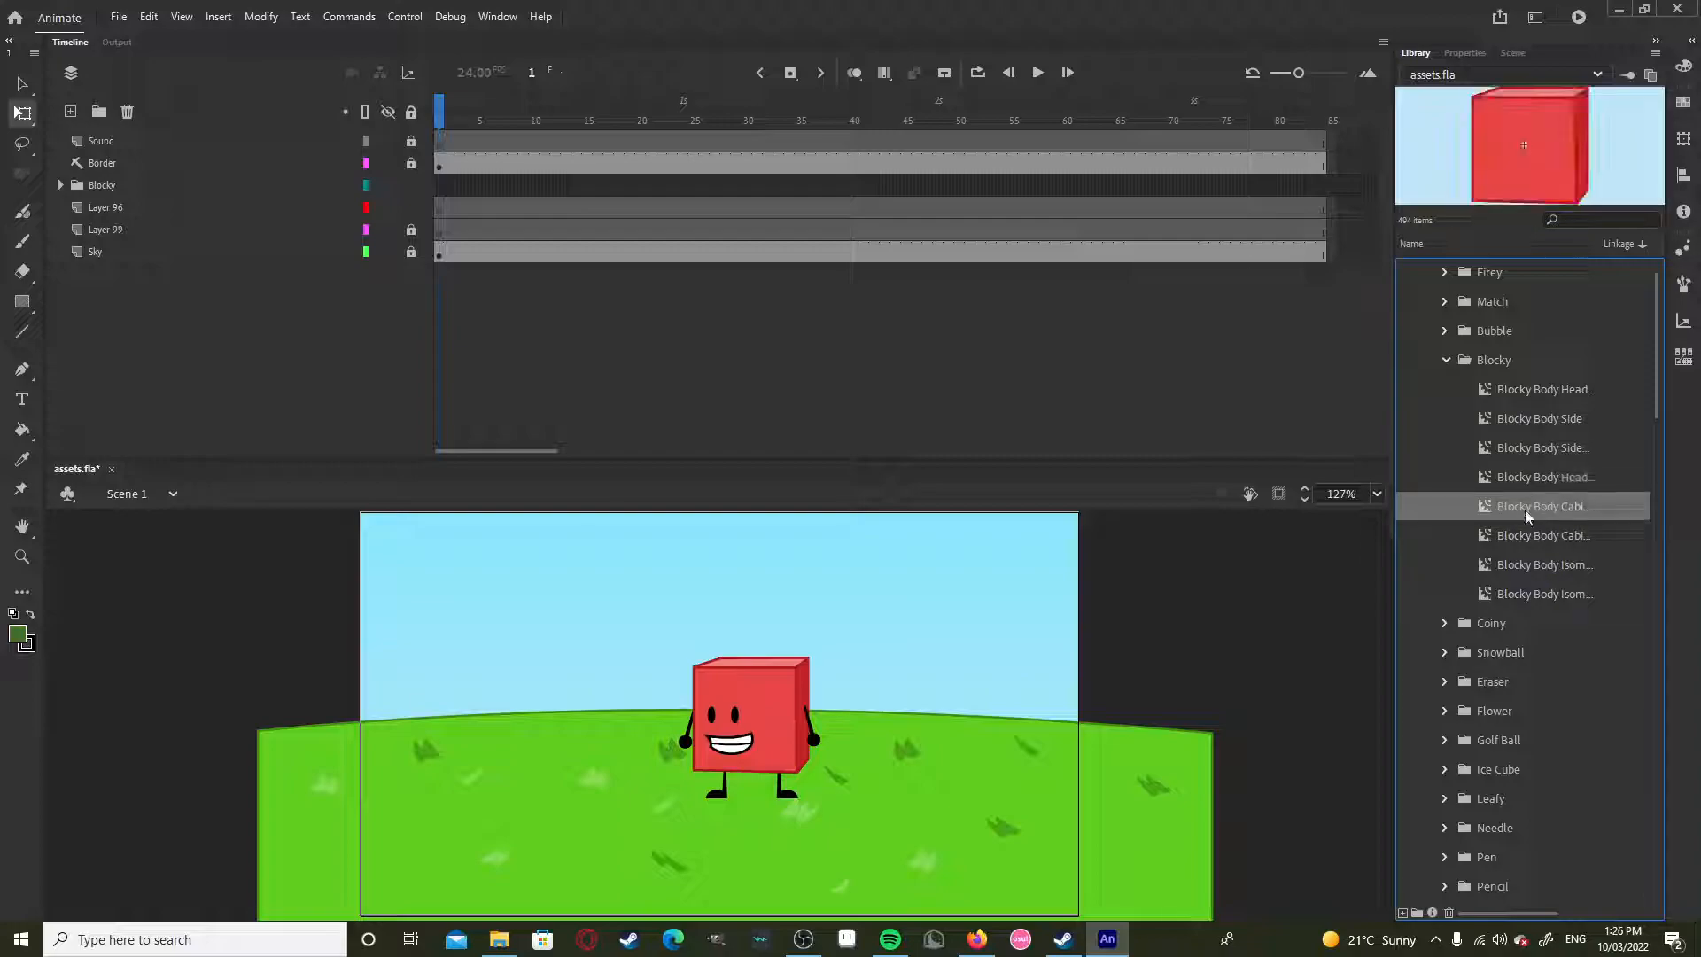
{"action": "left_click", "coordinate": [1545, 477]}
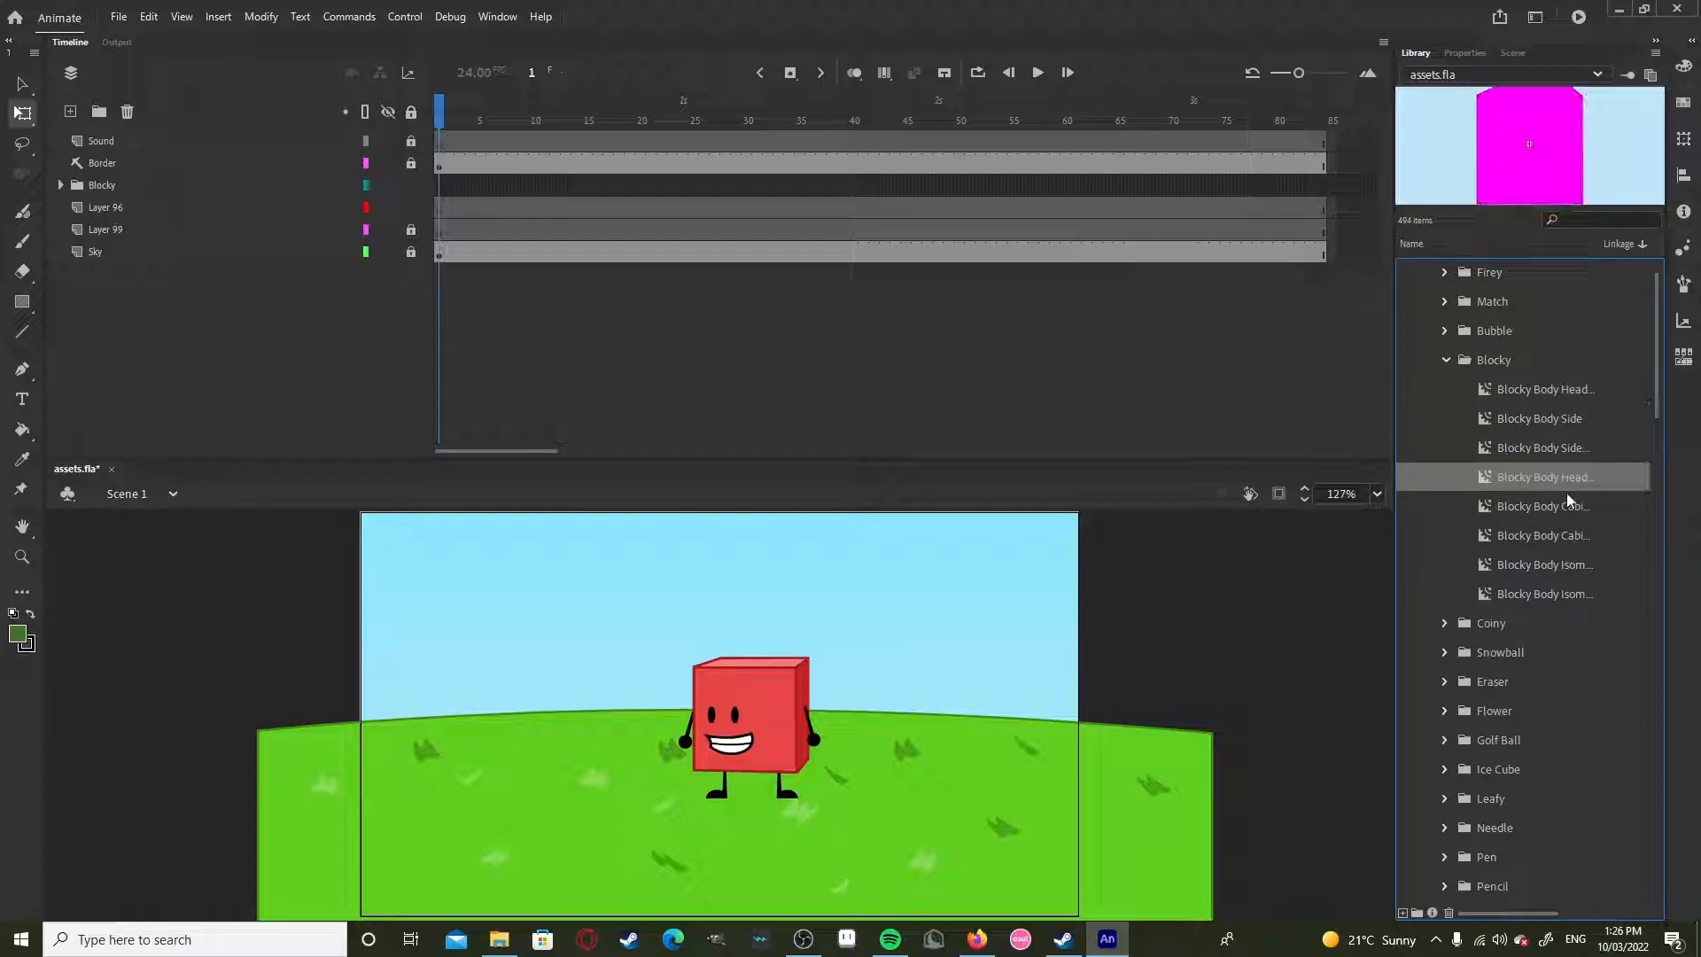
{"action": "left_click", "coordinate": [1542, 535]}
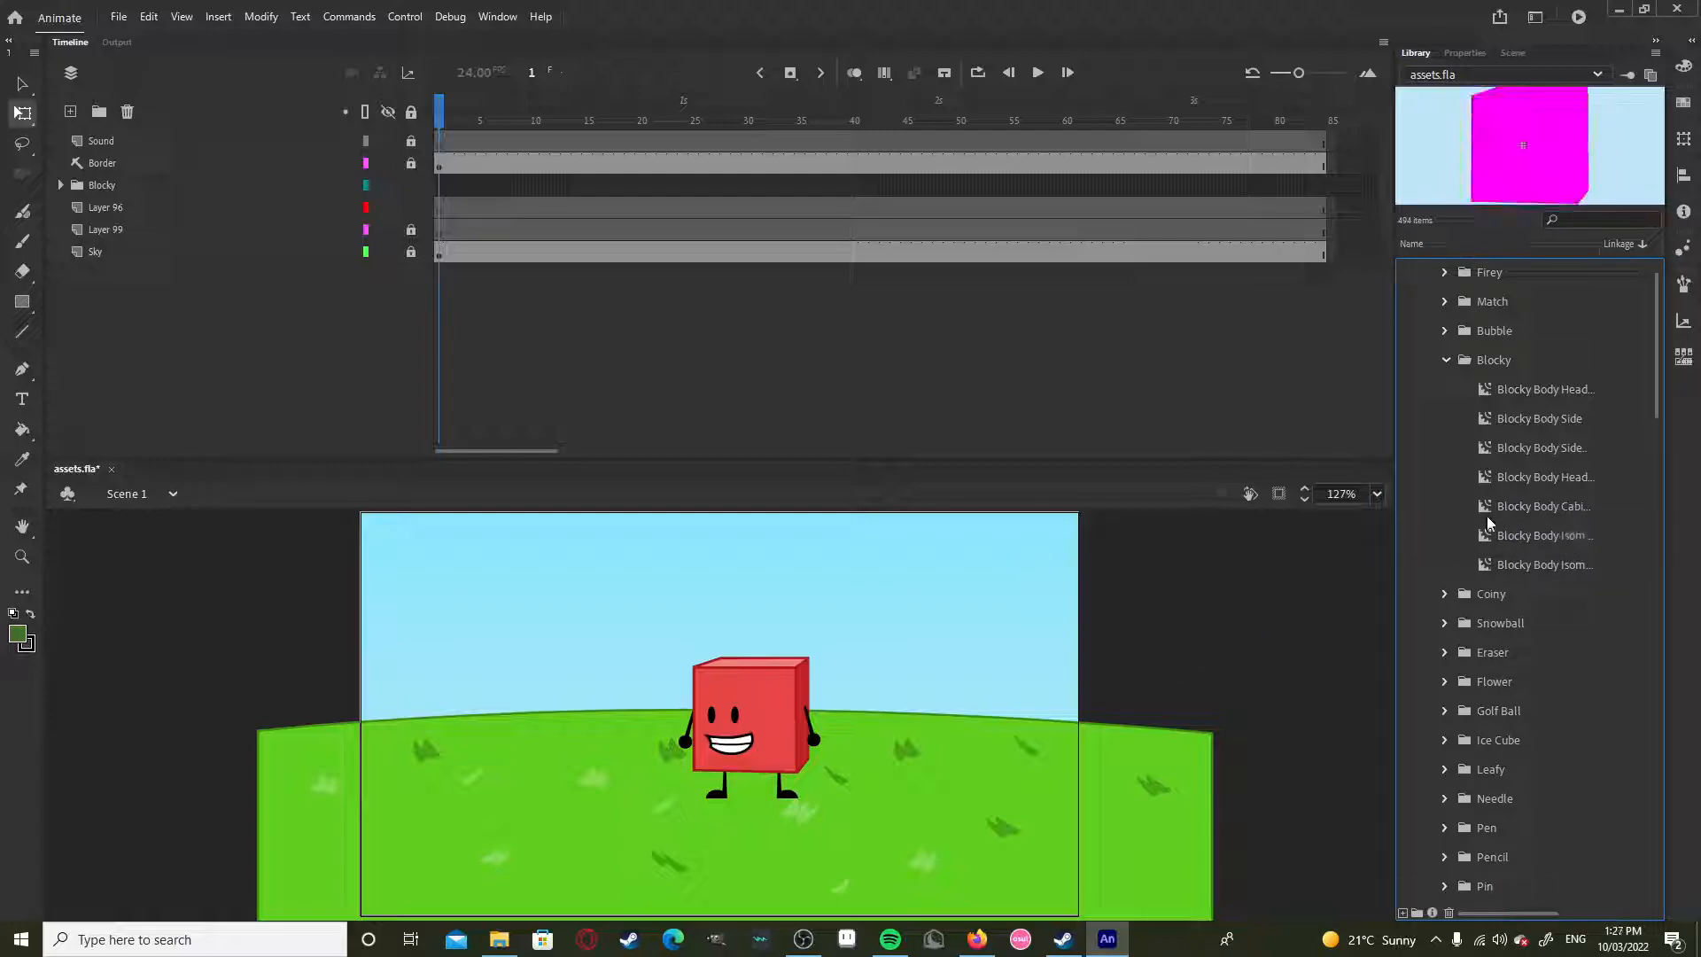
{"action": "scroll", "scroll_direction": "down", "scroll_amount": 3}
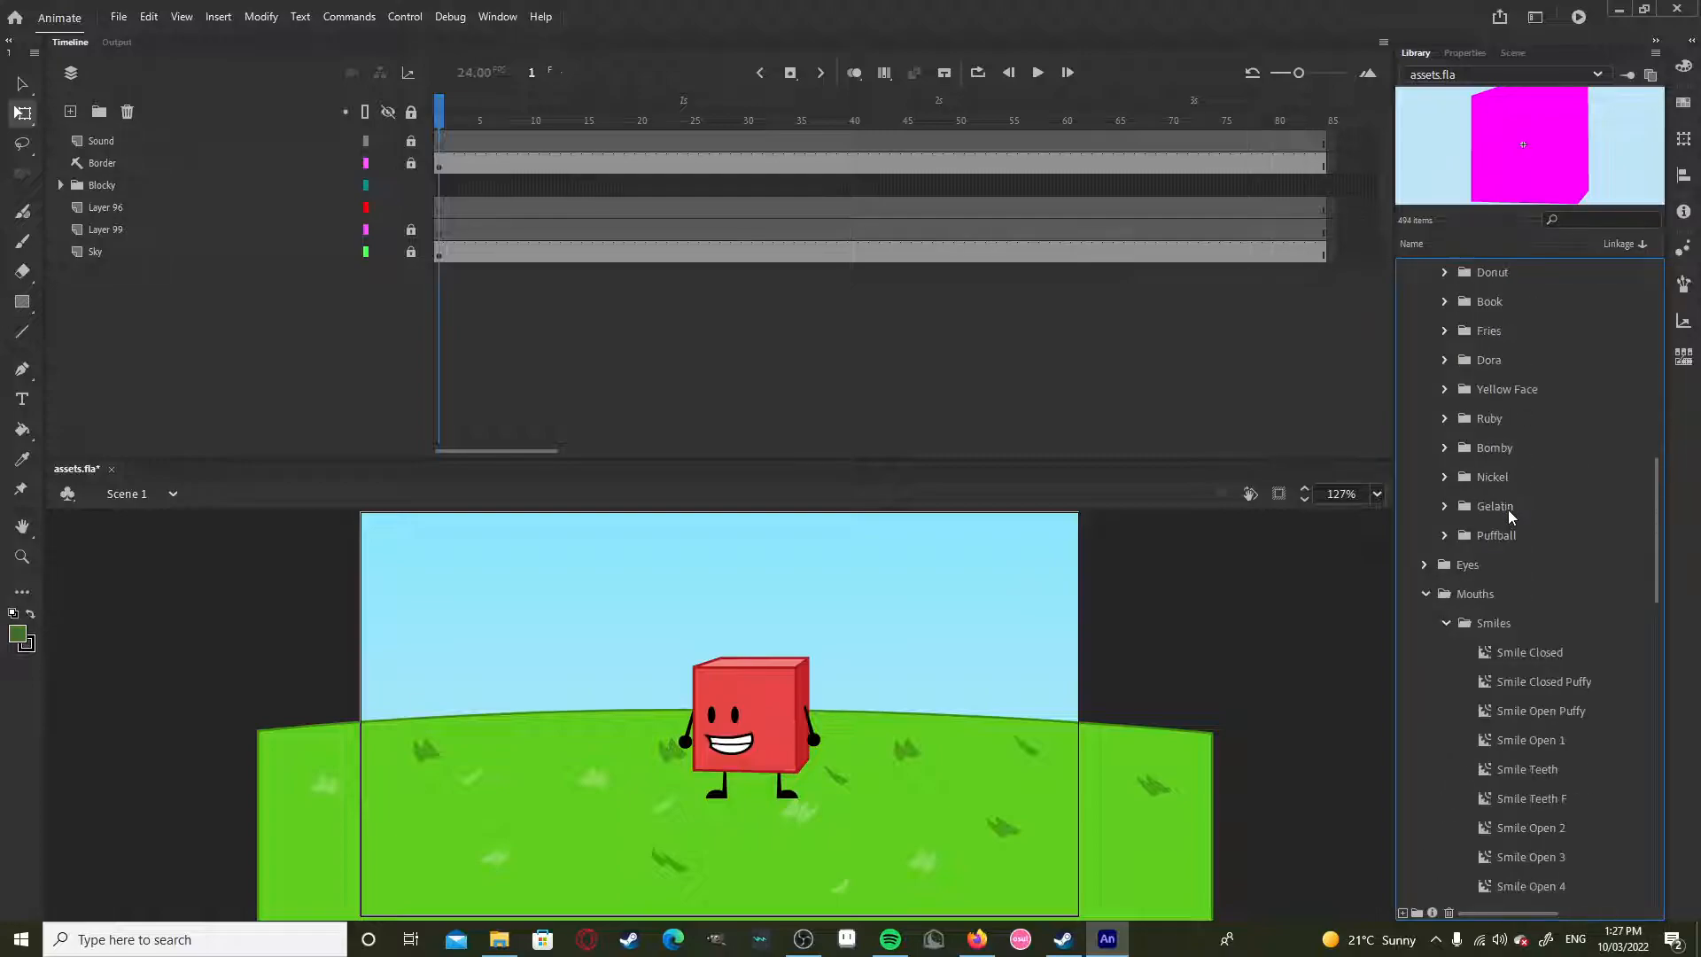
{"action": "scroll", "scroll_direction": "down", "scroll_amount": 3}
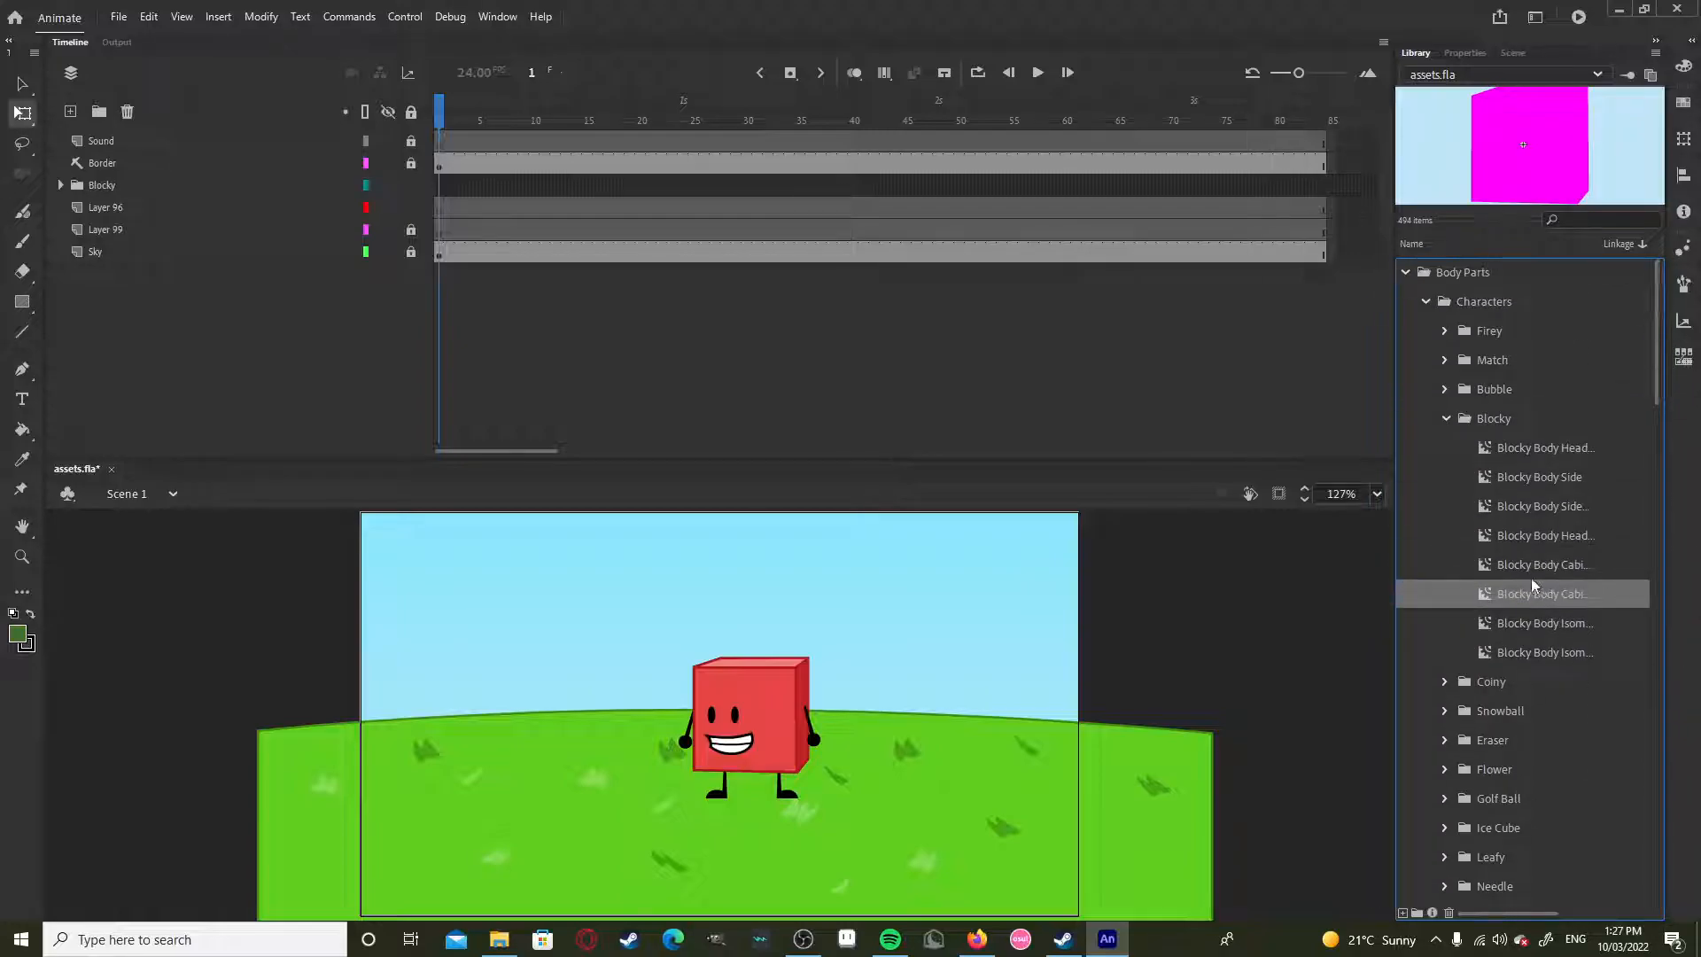
Step: Add a layer named Mask inside Blocky's group and place the magenta Blocky Body symbol beside the character
{"action": "left_click", "coordinate": [103, 184]}
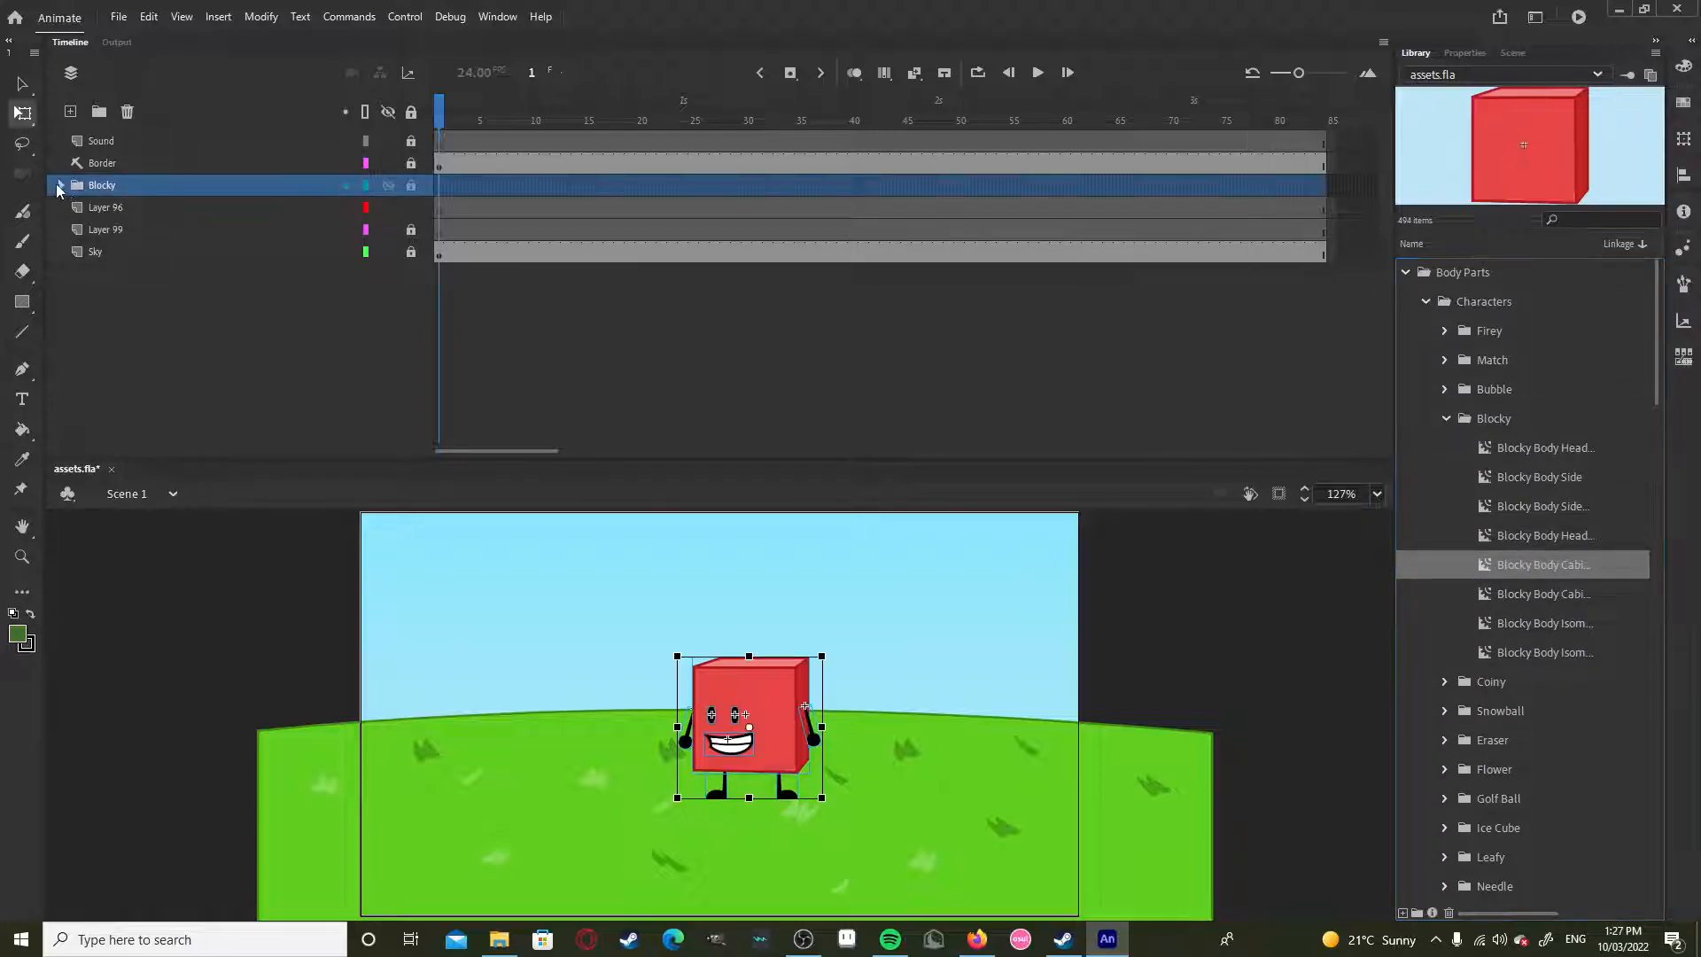
{"action": "left_click", "coordinate": [60, 185]}
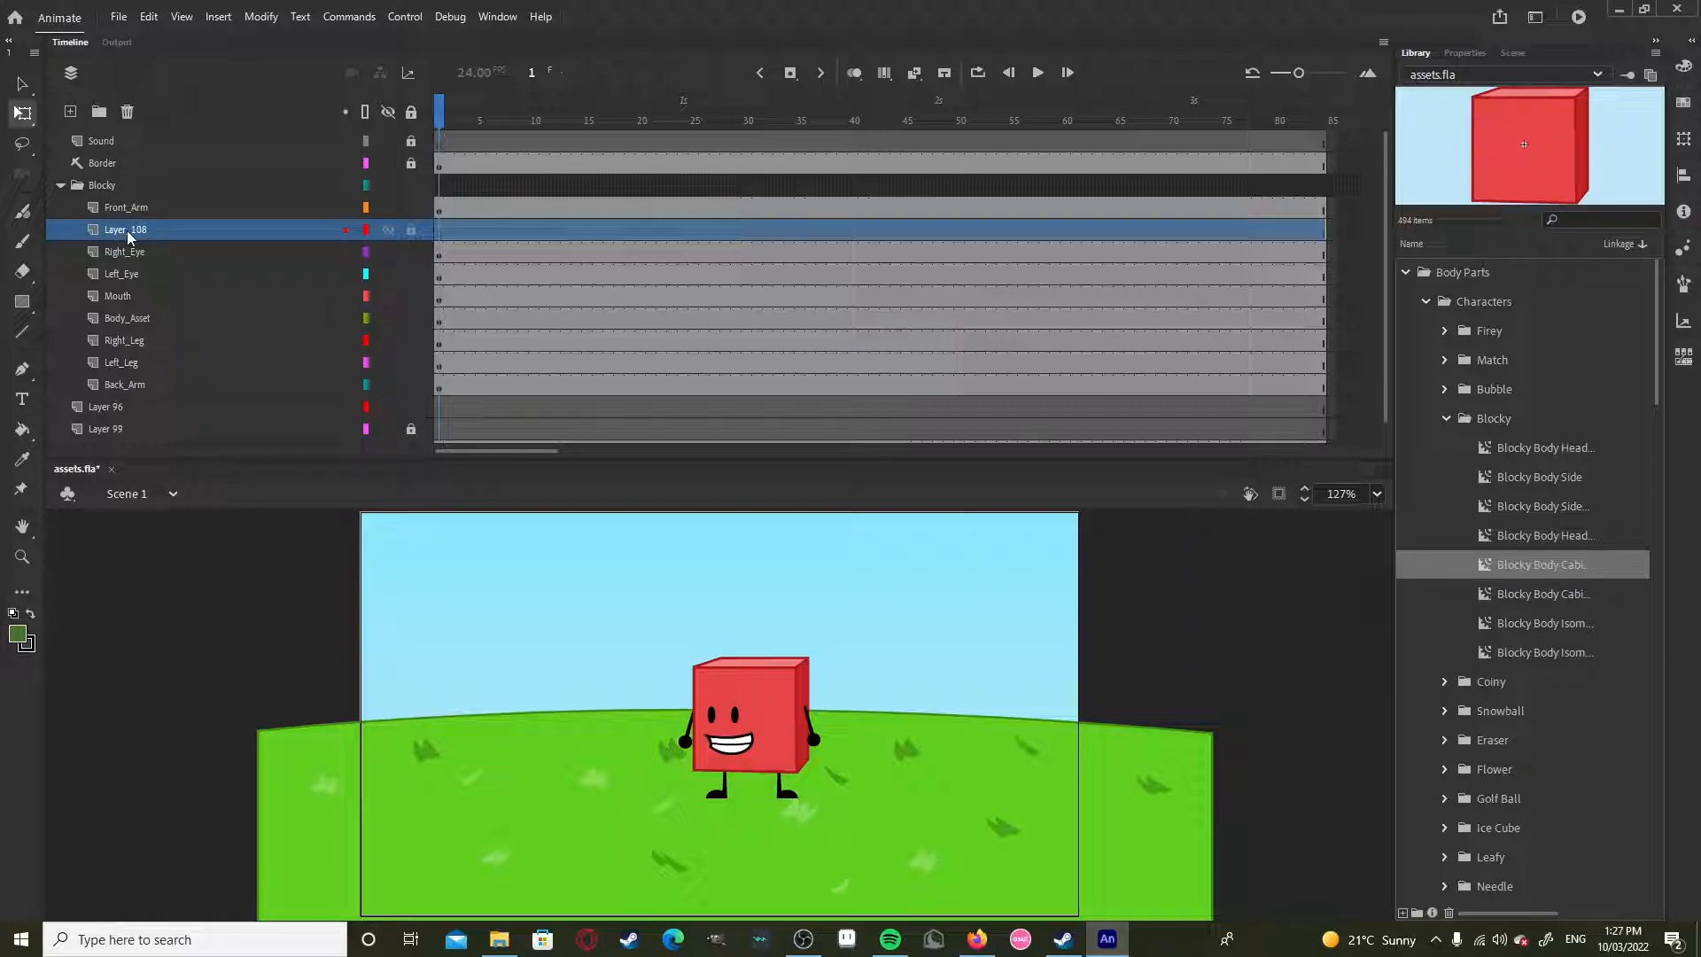
{"action": "type", "text": "Mask"}
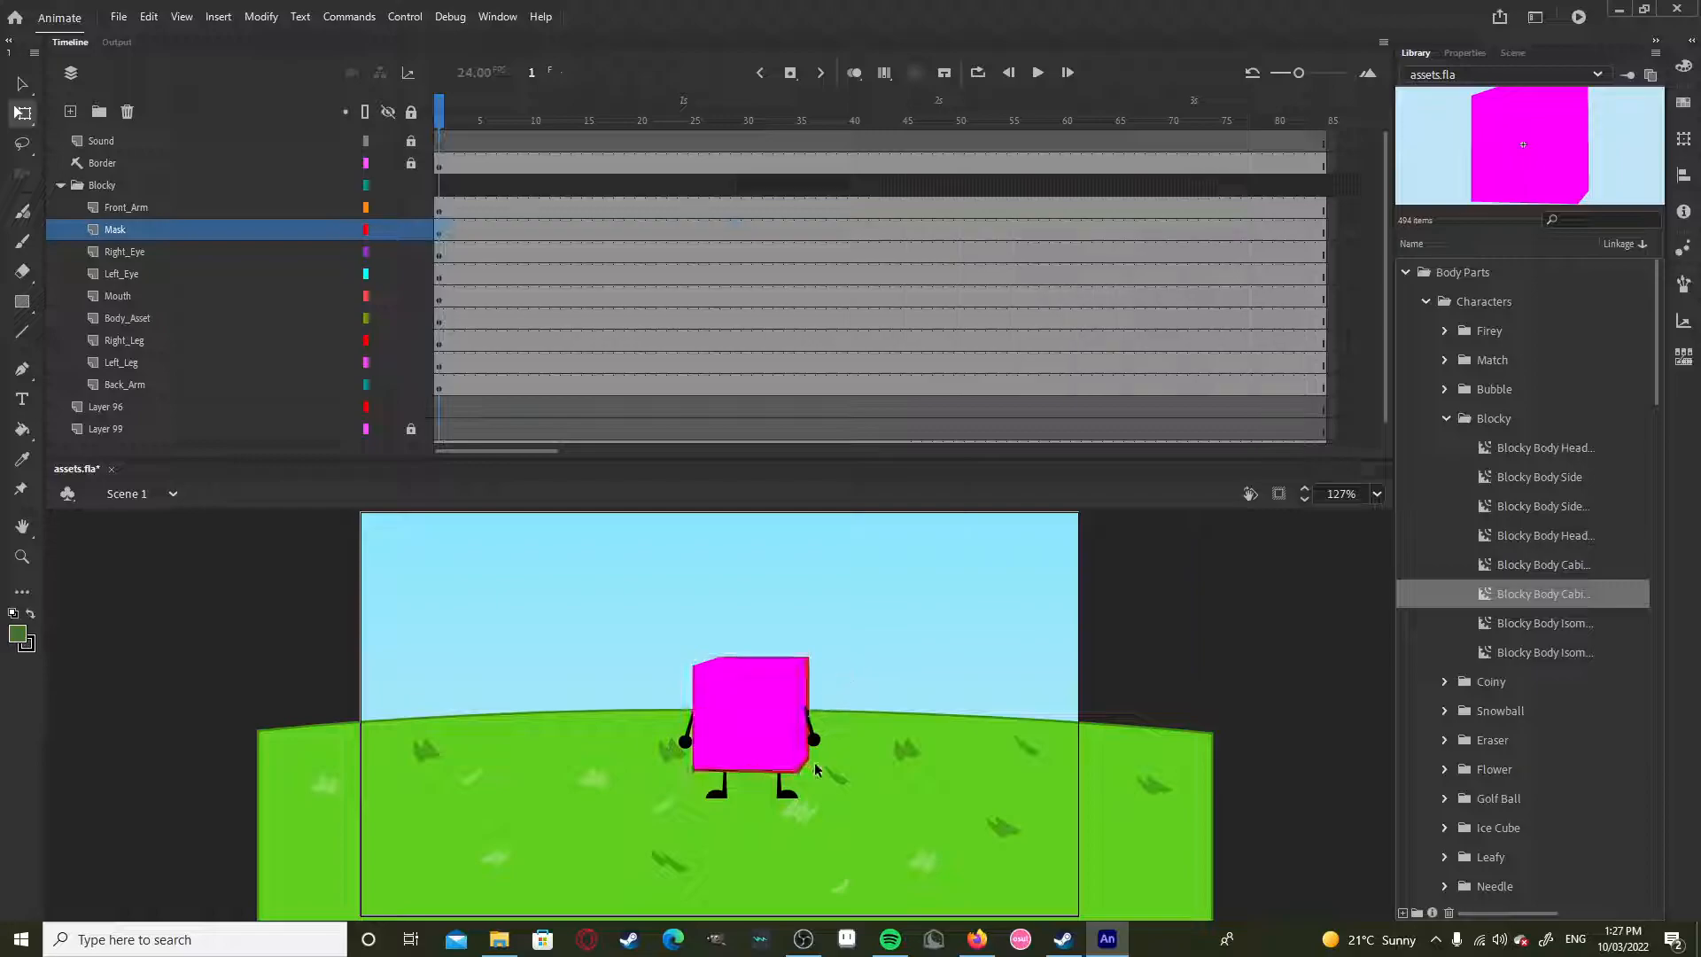
{"action": "left_click", "coordinate": [748, 714]}
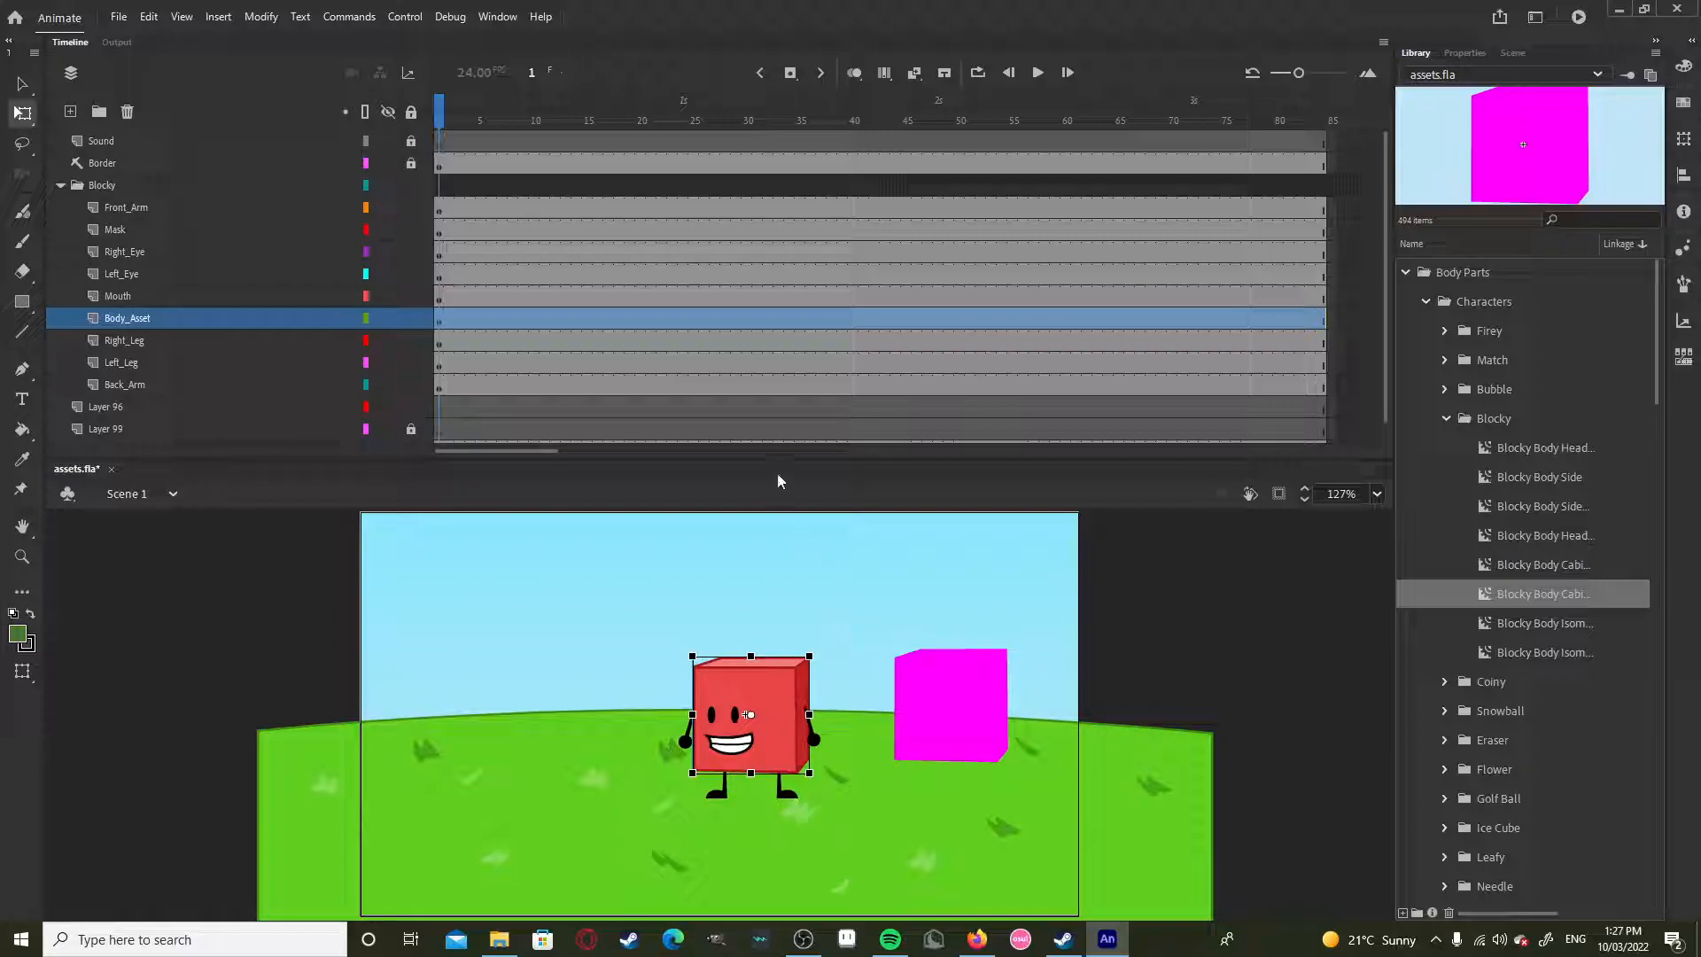
{"action": "mouse_move", "coordinate": [771, 521]}
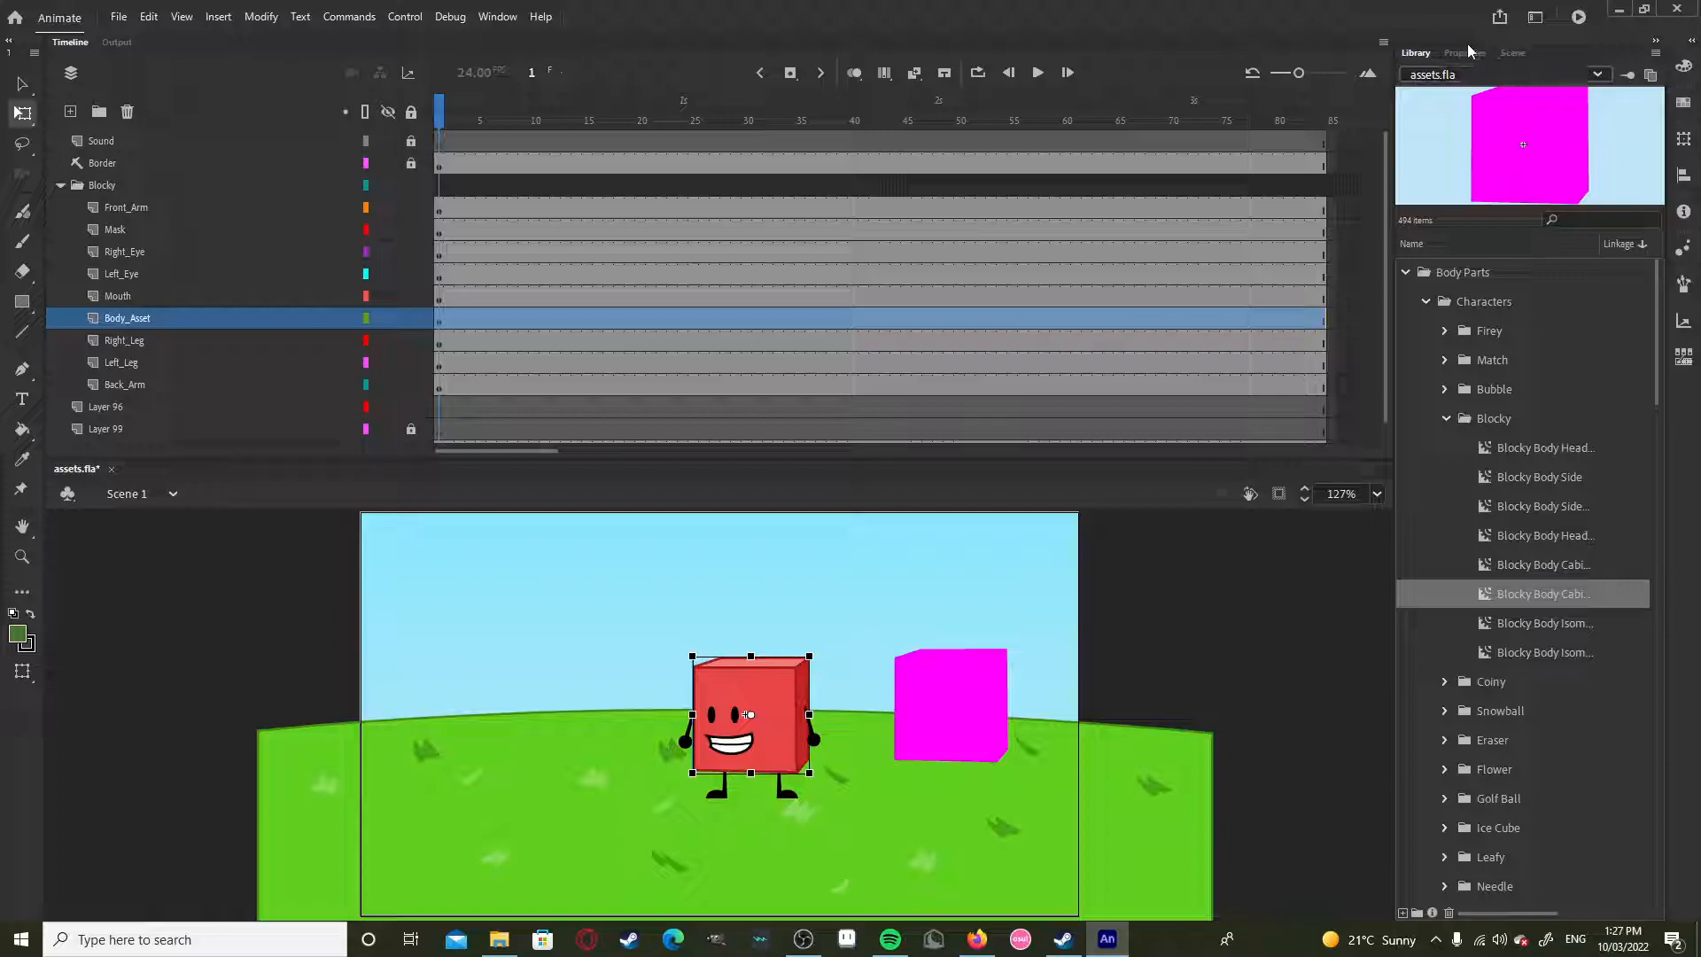
Step: Position the magenta block over Blocky's body by setting its value to 104.1 in Properties
{"action": "left_click", "coordinate": [1463, 52]}
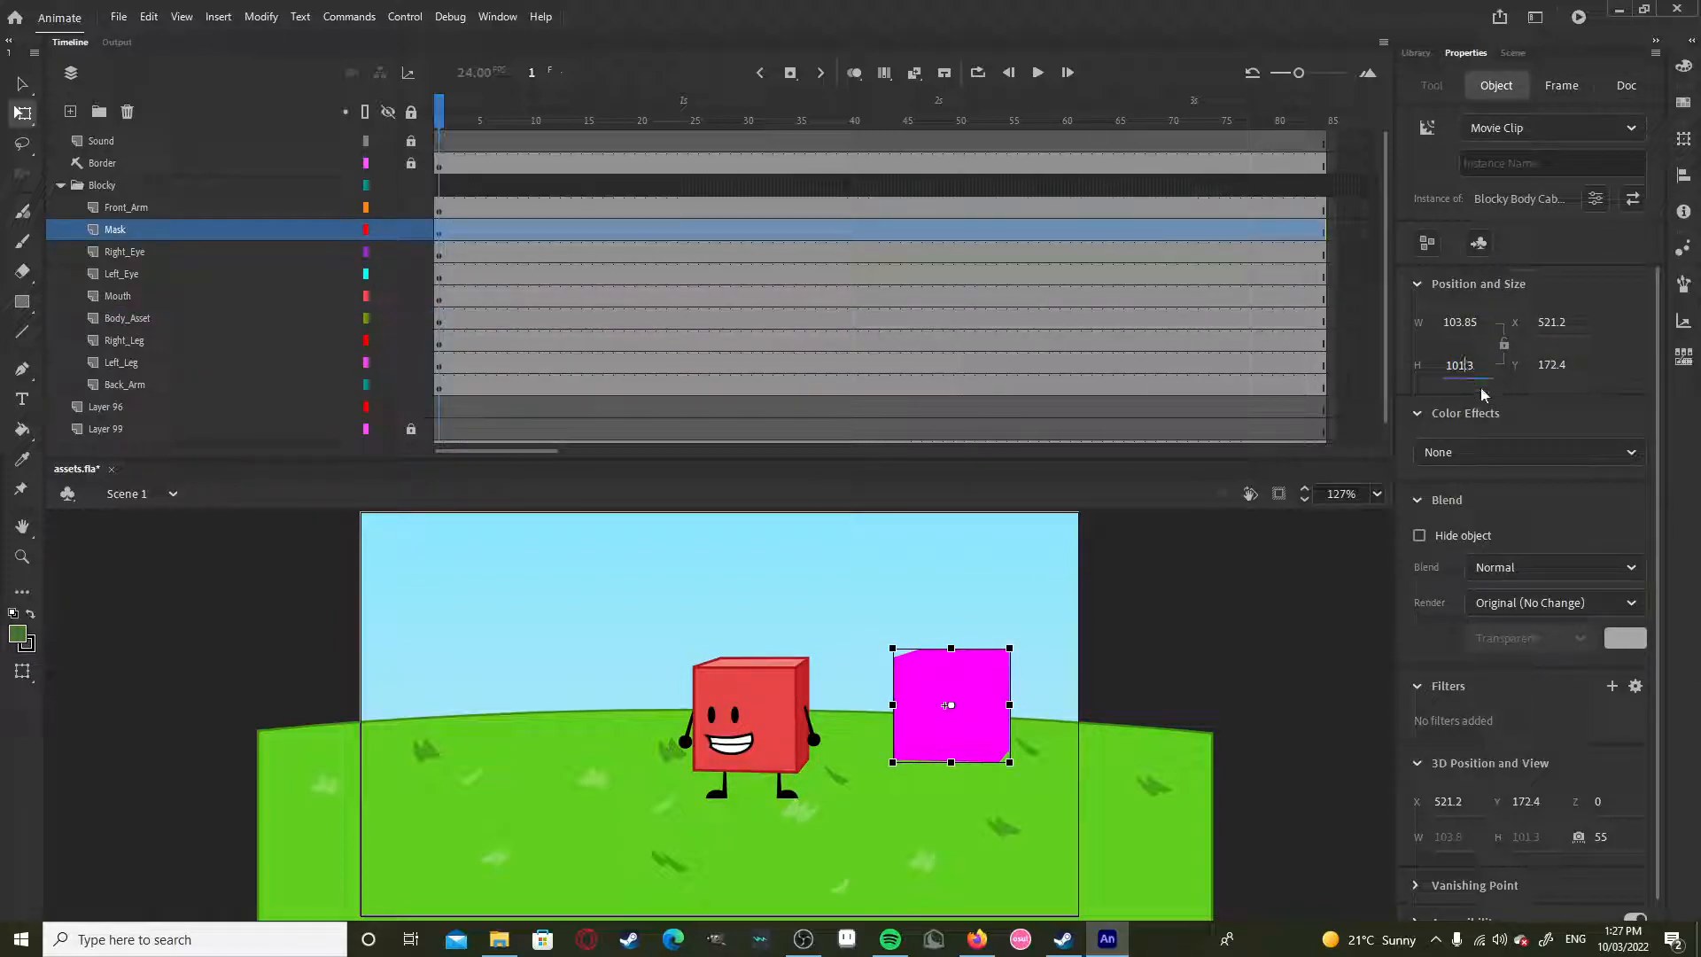
{"action": "type", "text": "104.15"}
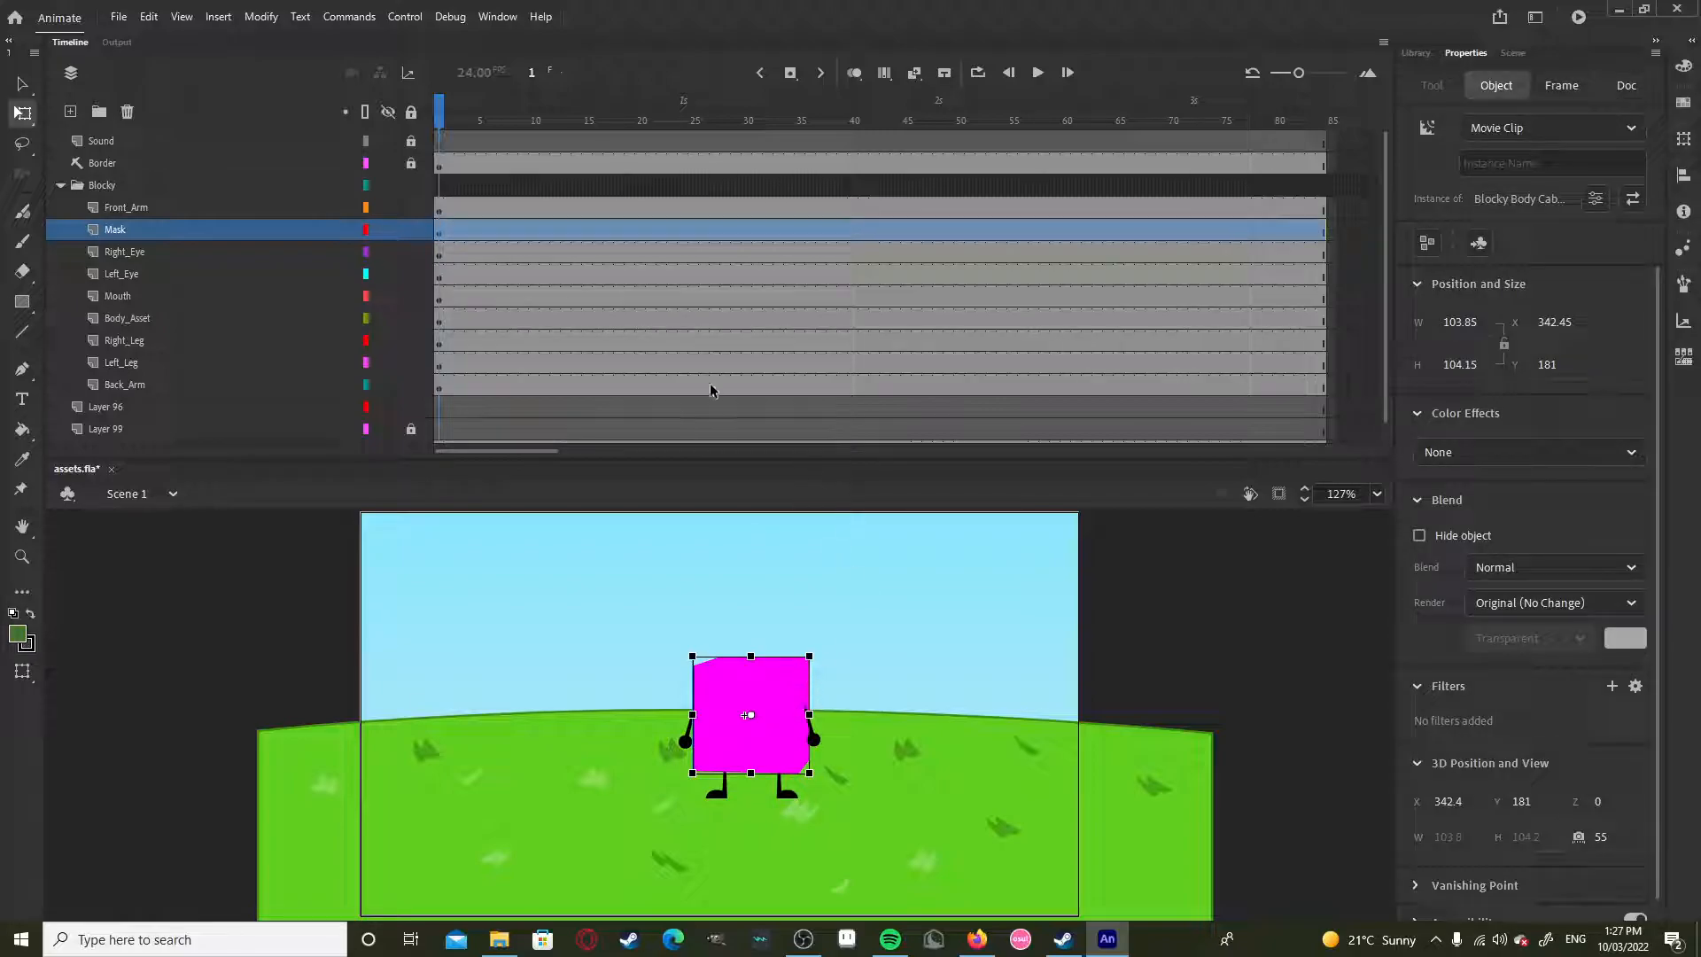
Step: Make the Mask layer a mask and nest the eye and Mouth layers beneath it
{"action": "right_click", "coordinate": [115, 229]}
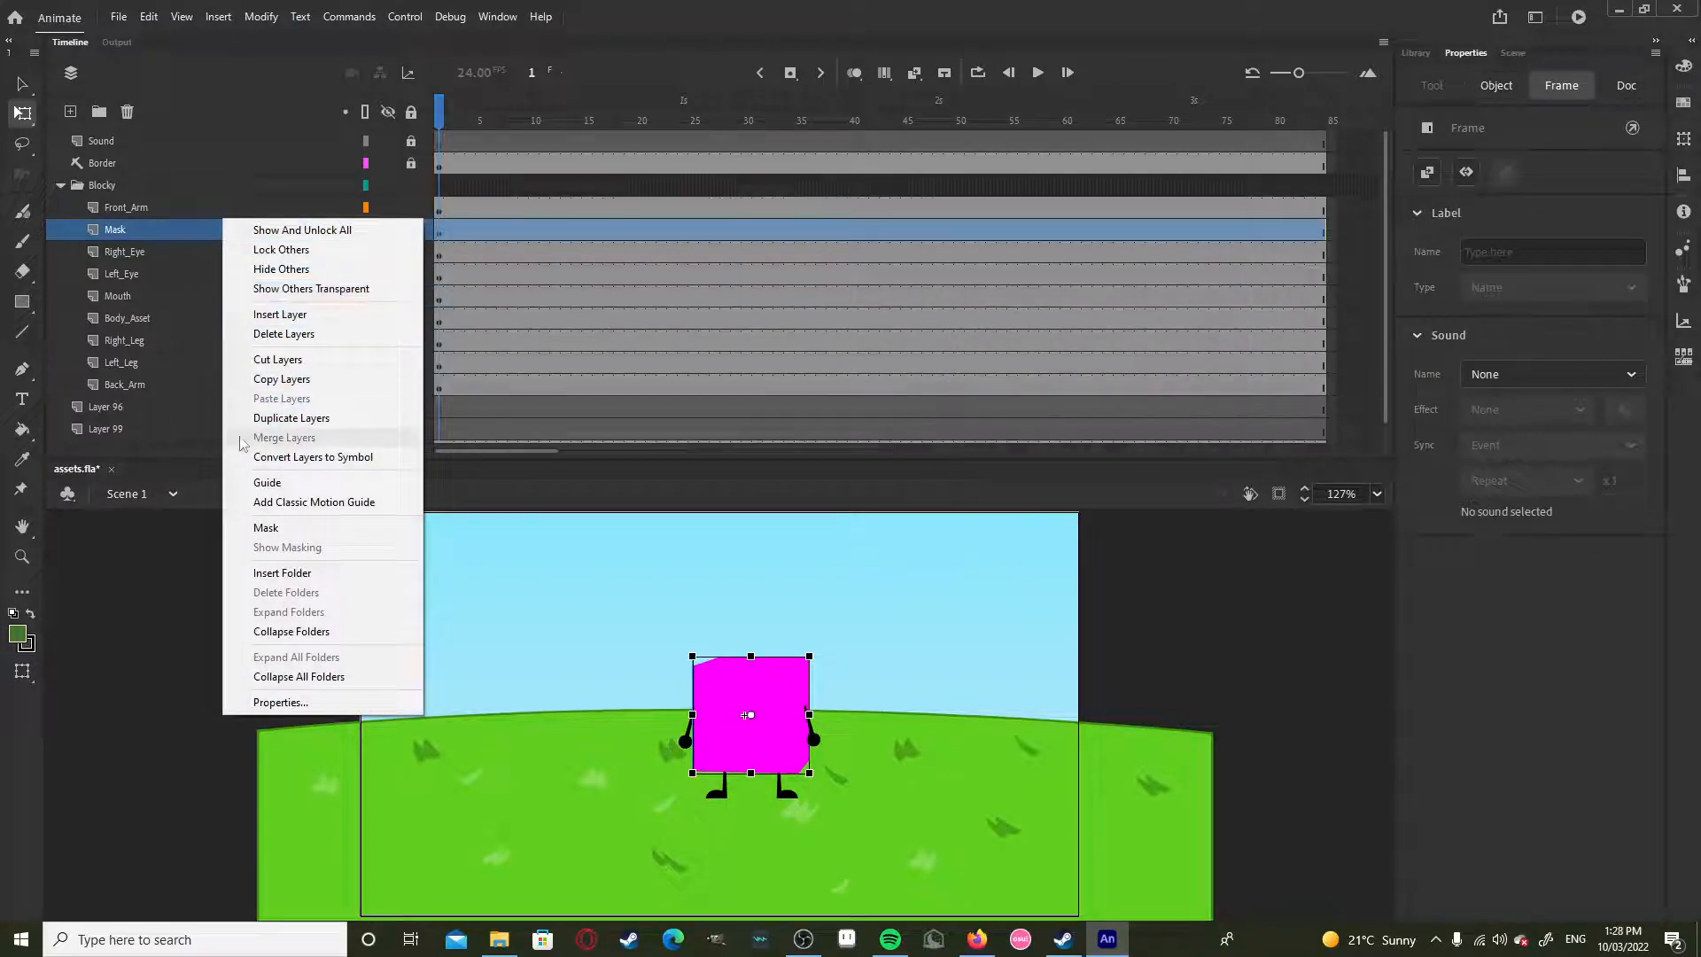
{"action": "left_click", "coordinate": [266, 528]}
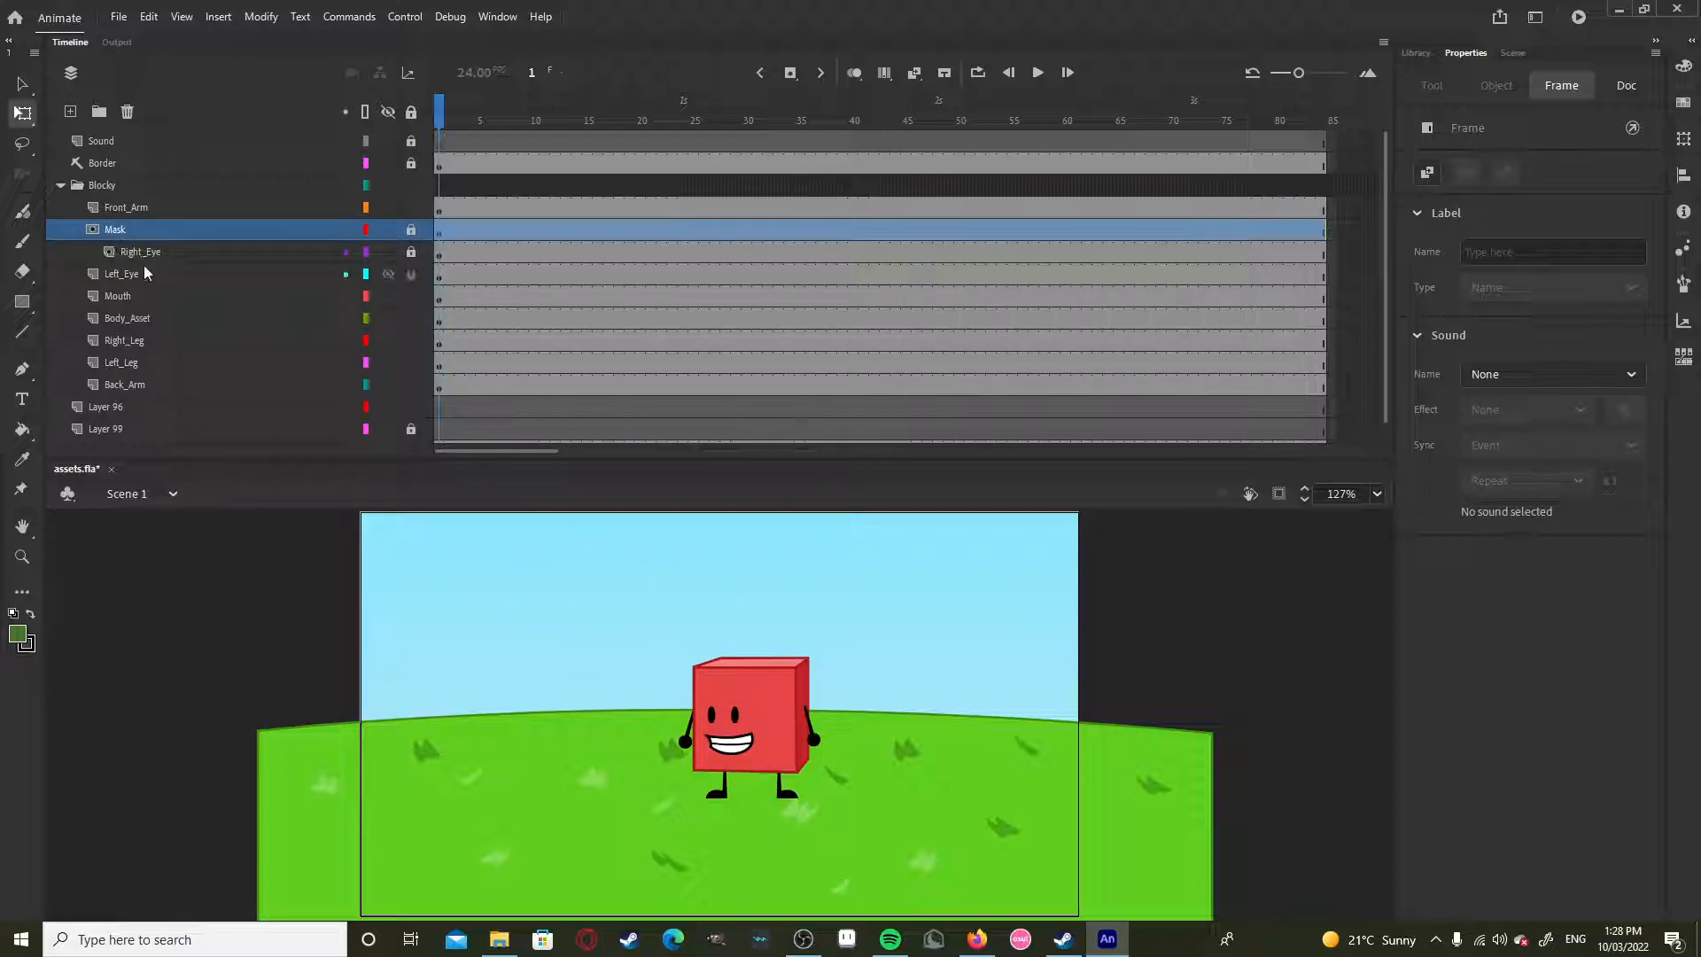
{"action": "left_click", "coordinate": [121, 252]}
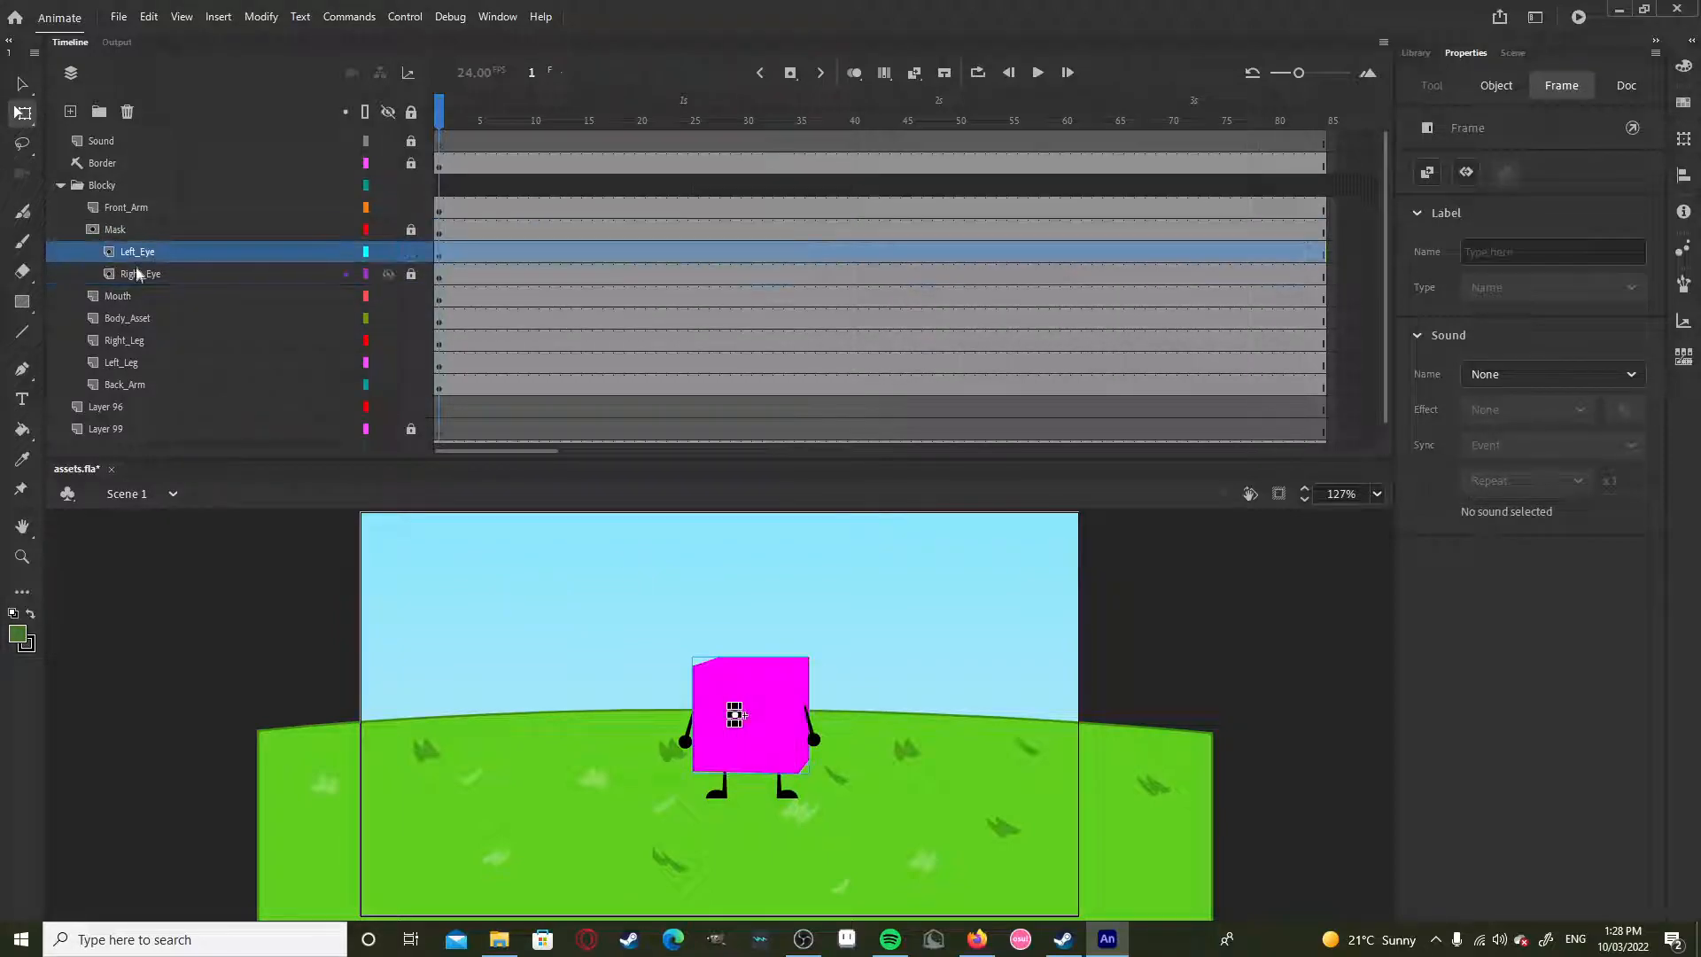
{"action": "left_click", "coordinate": [133, 272]}
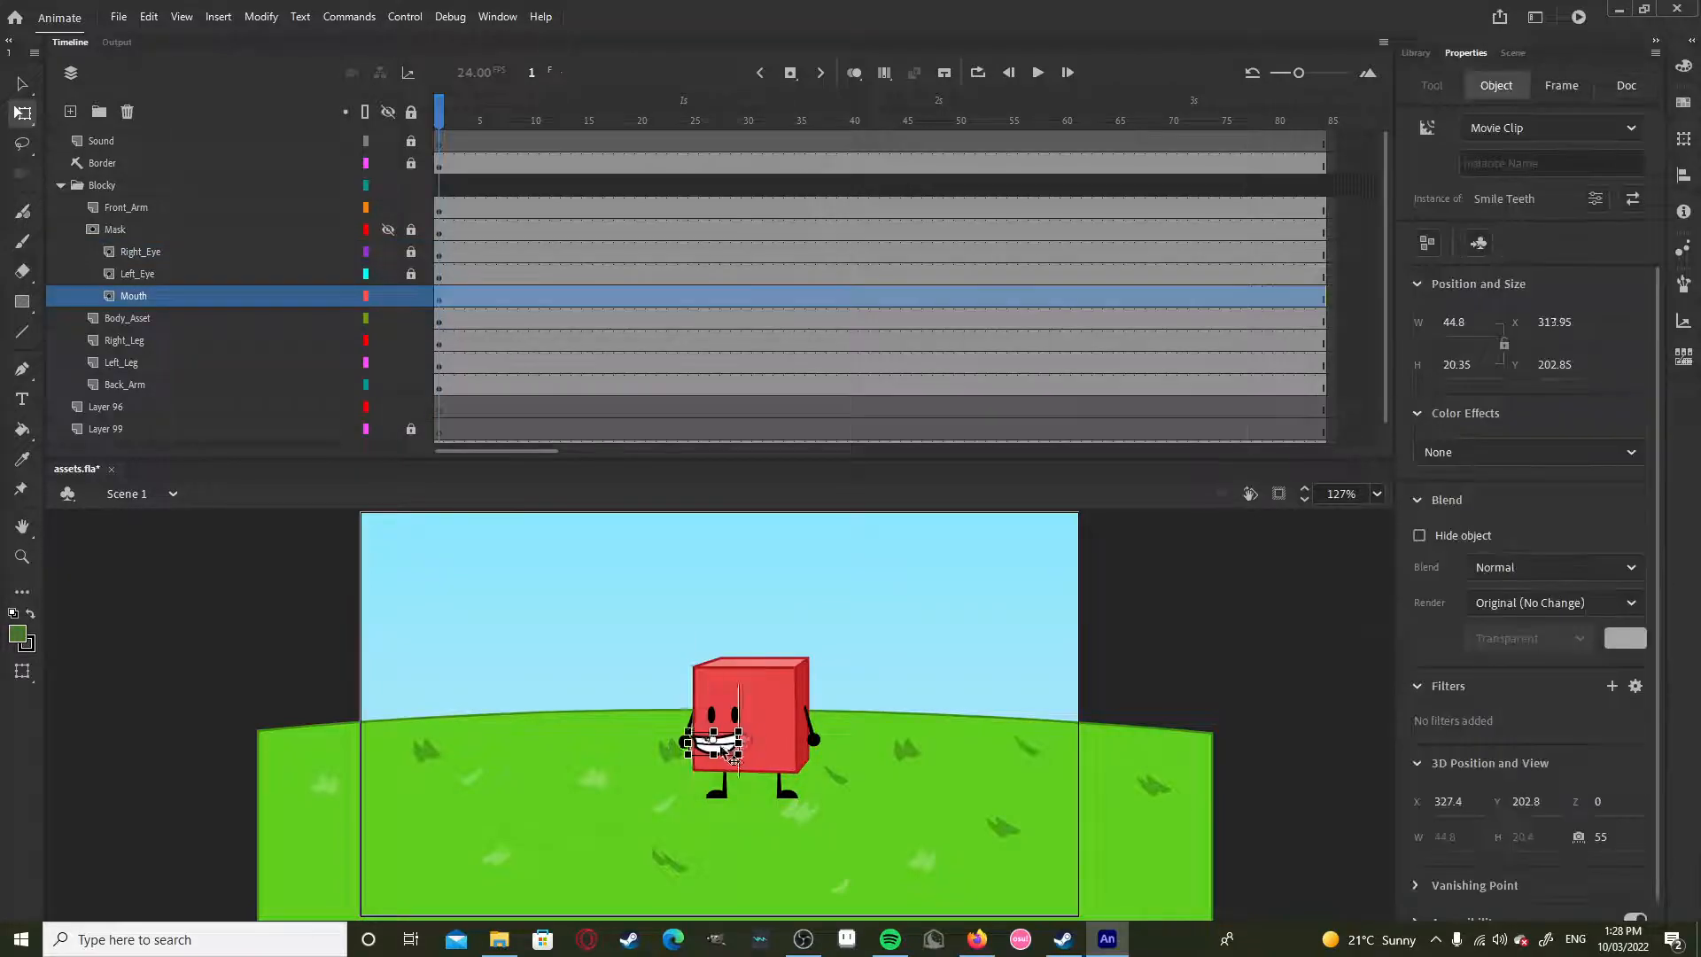
Step: Lock the Body_Asset, Right_Eye and Left_Eye layers so the masked face stays clipped to the body
{"action": "left_click_drag", "start_coordinate": [710, 743], "coordinate": [705, 743]}
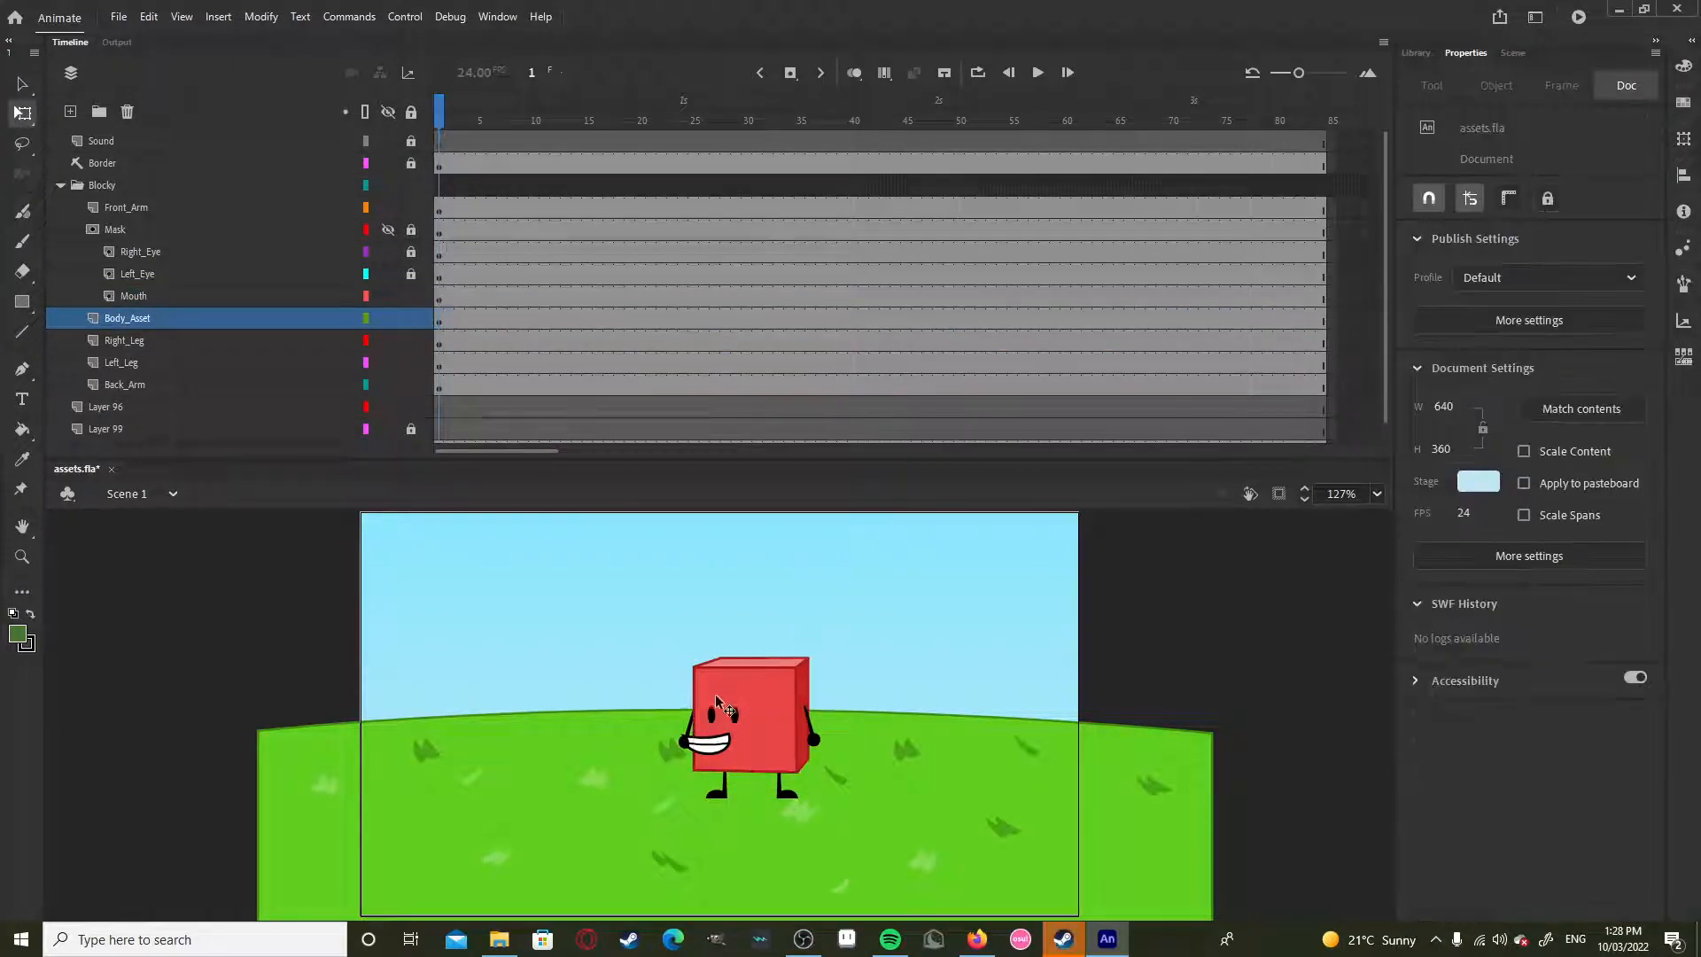
{"action": "left_click", "coordinate": [730, 713]}
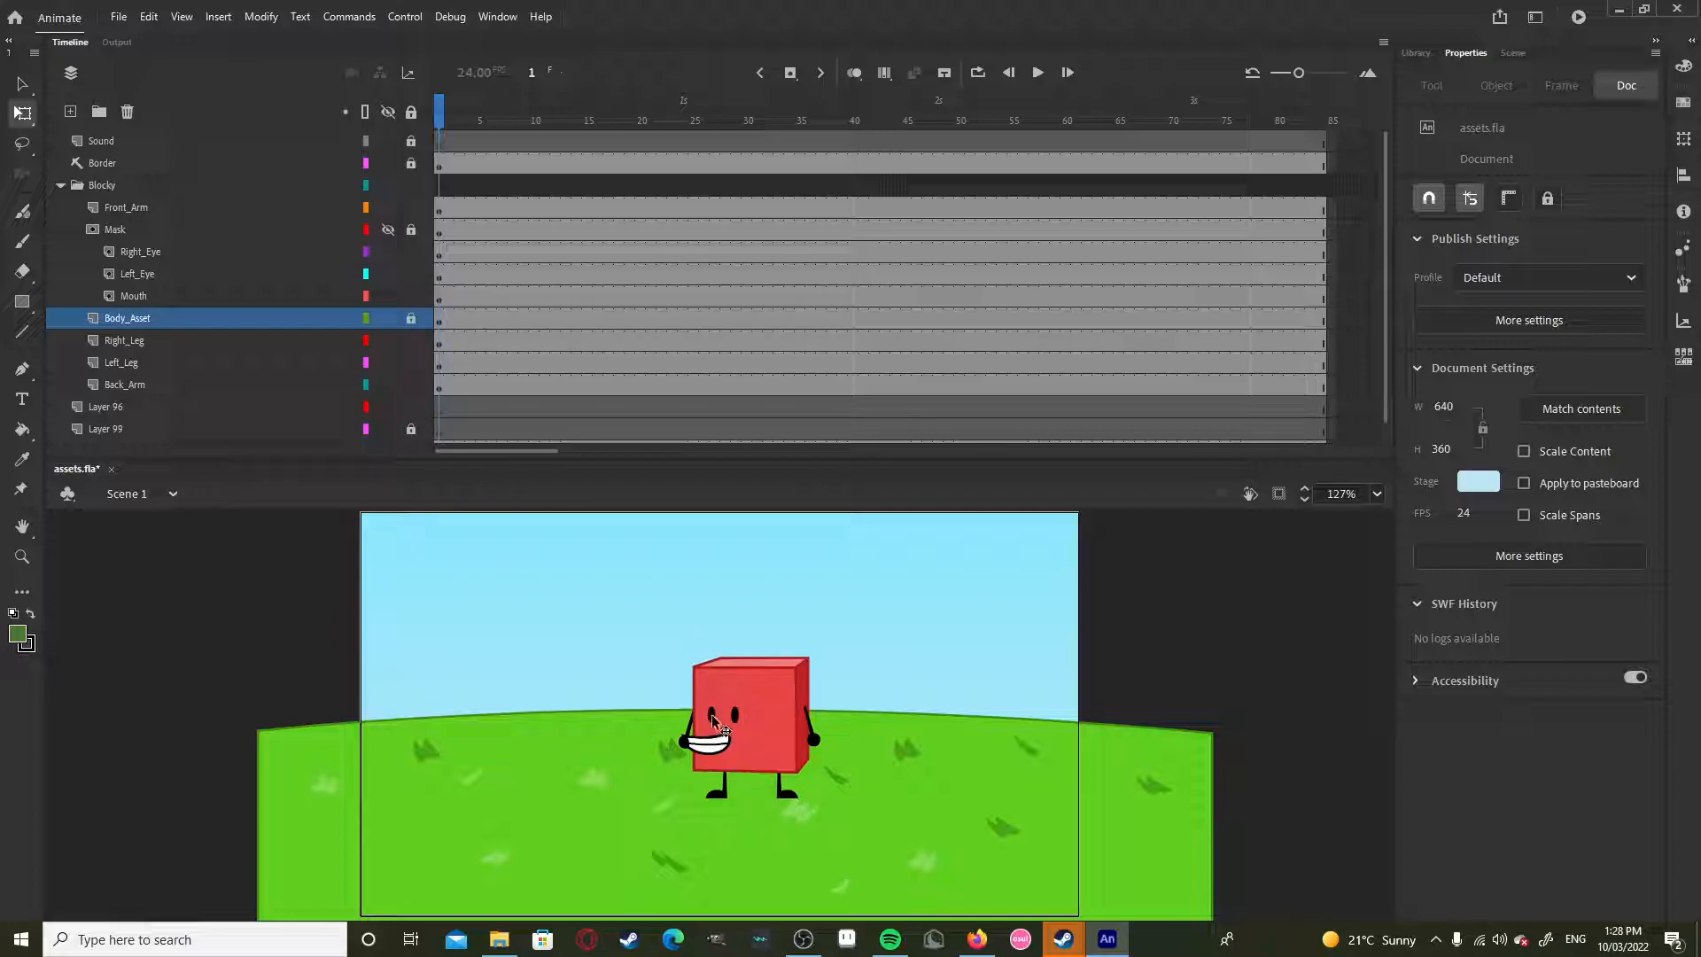
{"action": "left_click", "coordinate": [140, 252]}
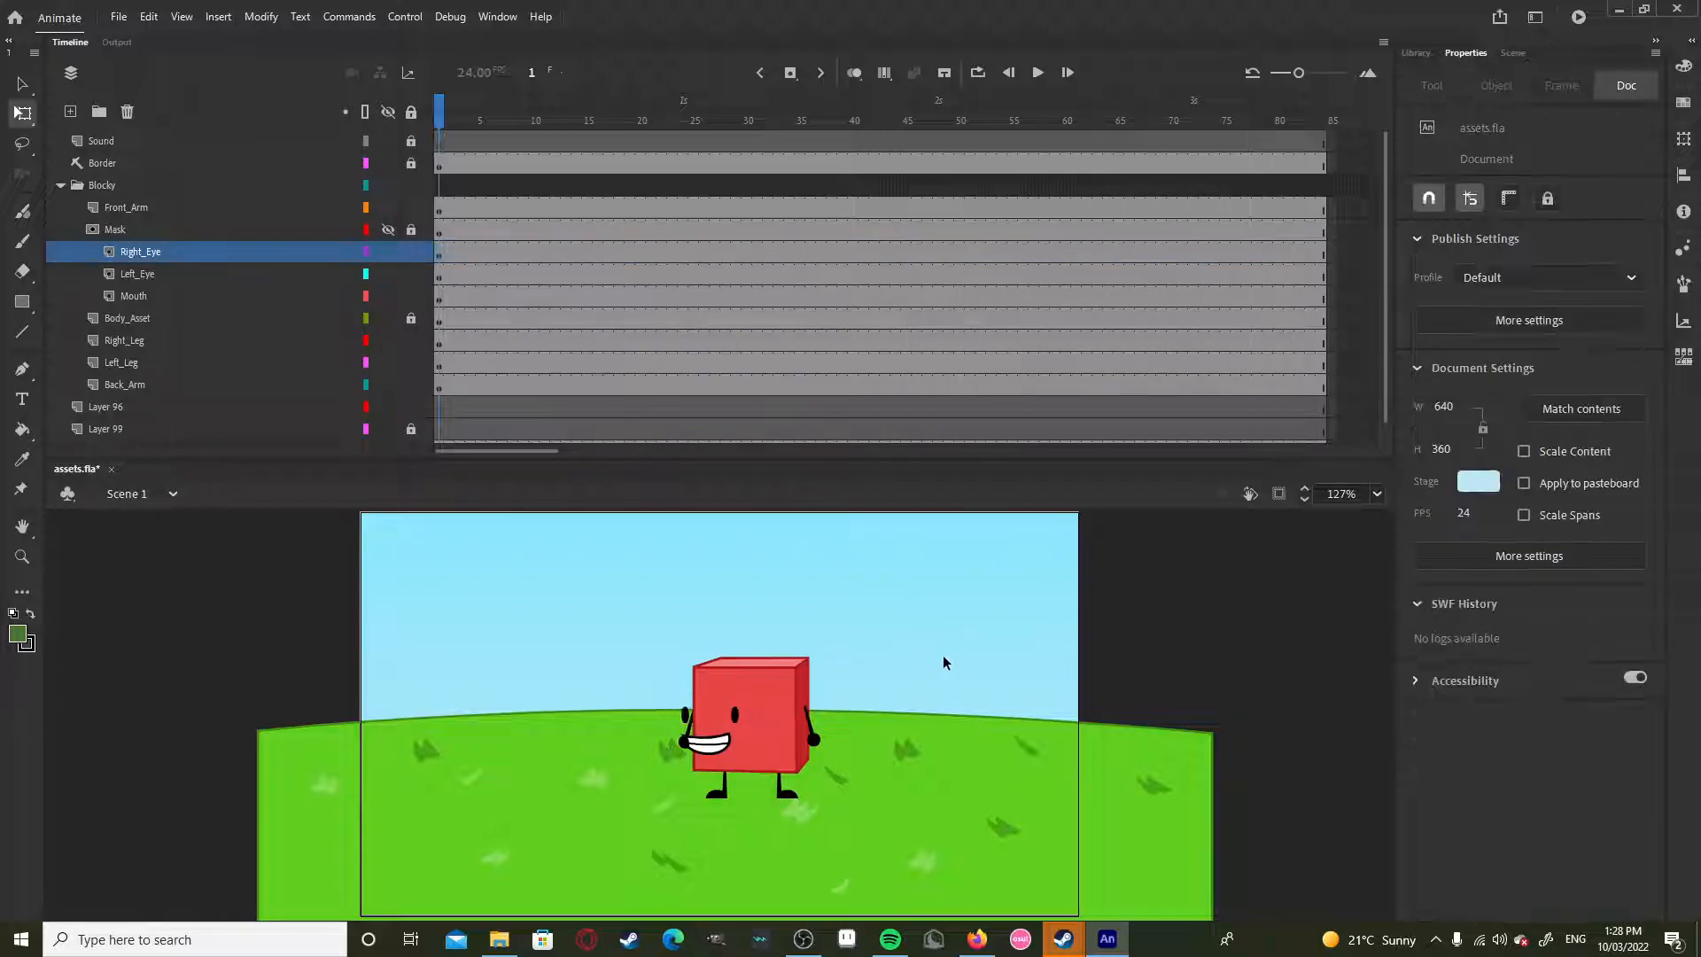
{"action": "left_click", "coordinate": [137, 272]}
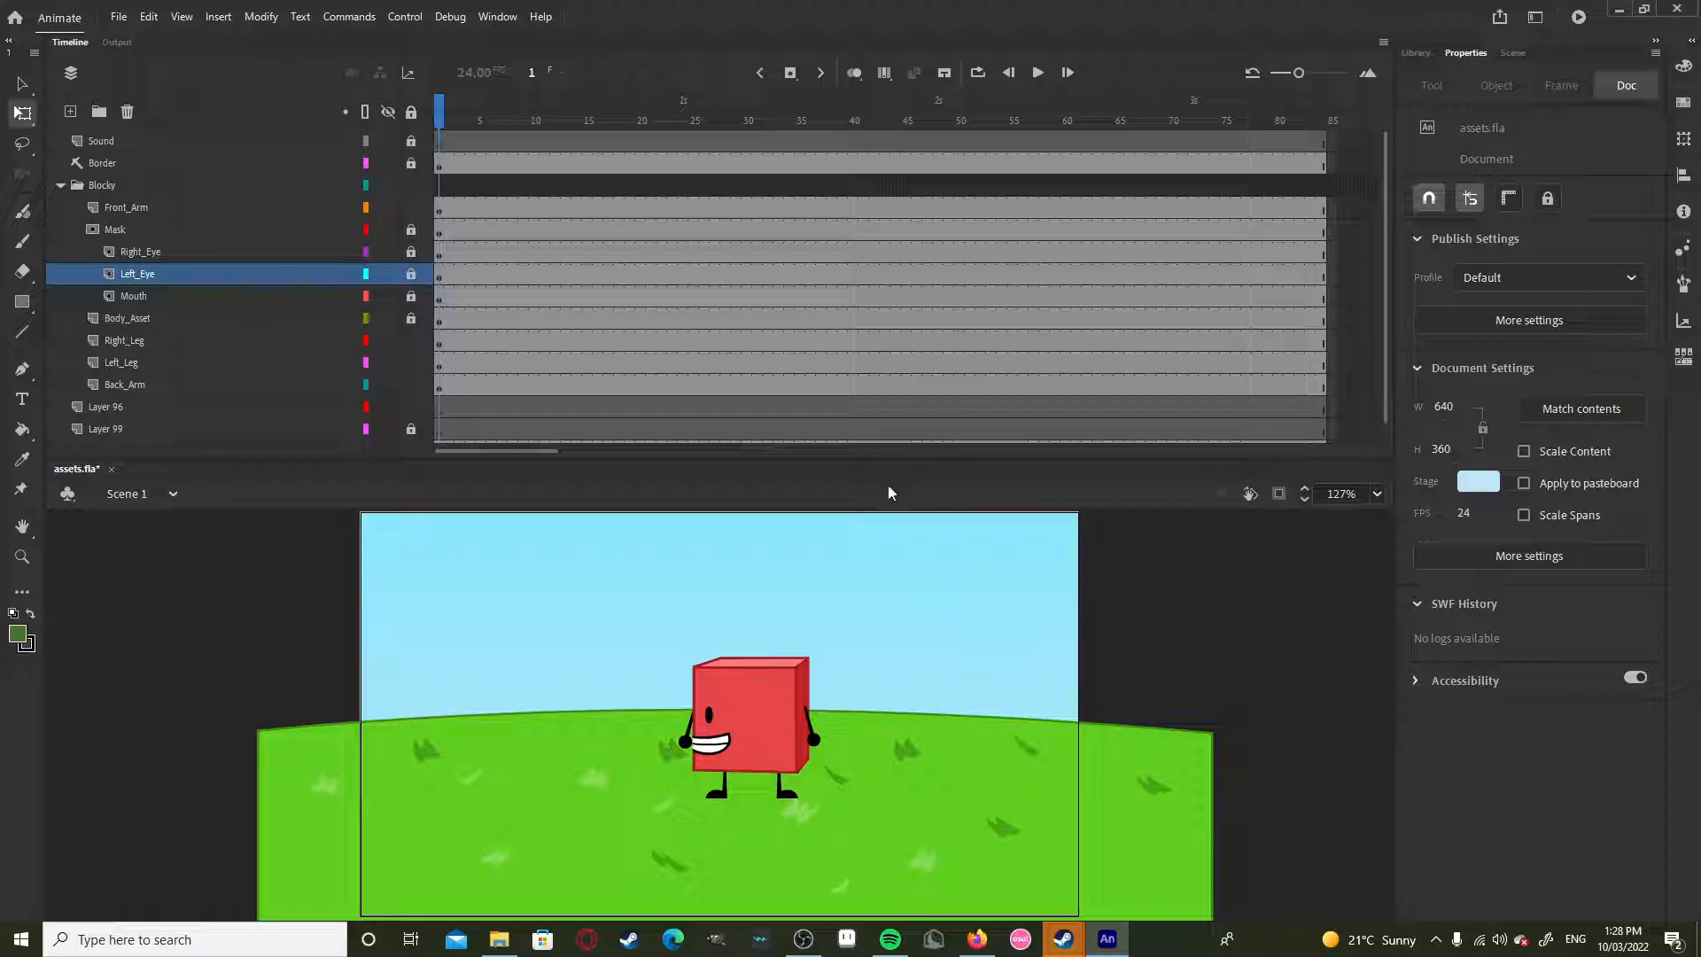
{"action": "mouse_move", "coordinate": [1235, 535]}
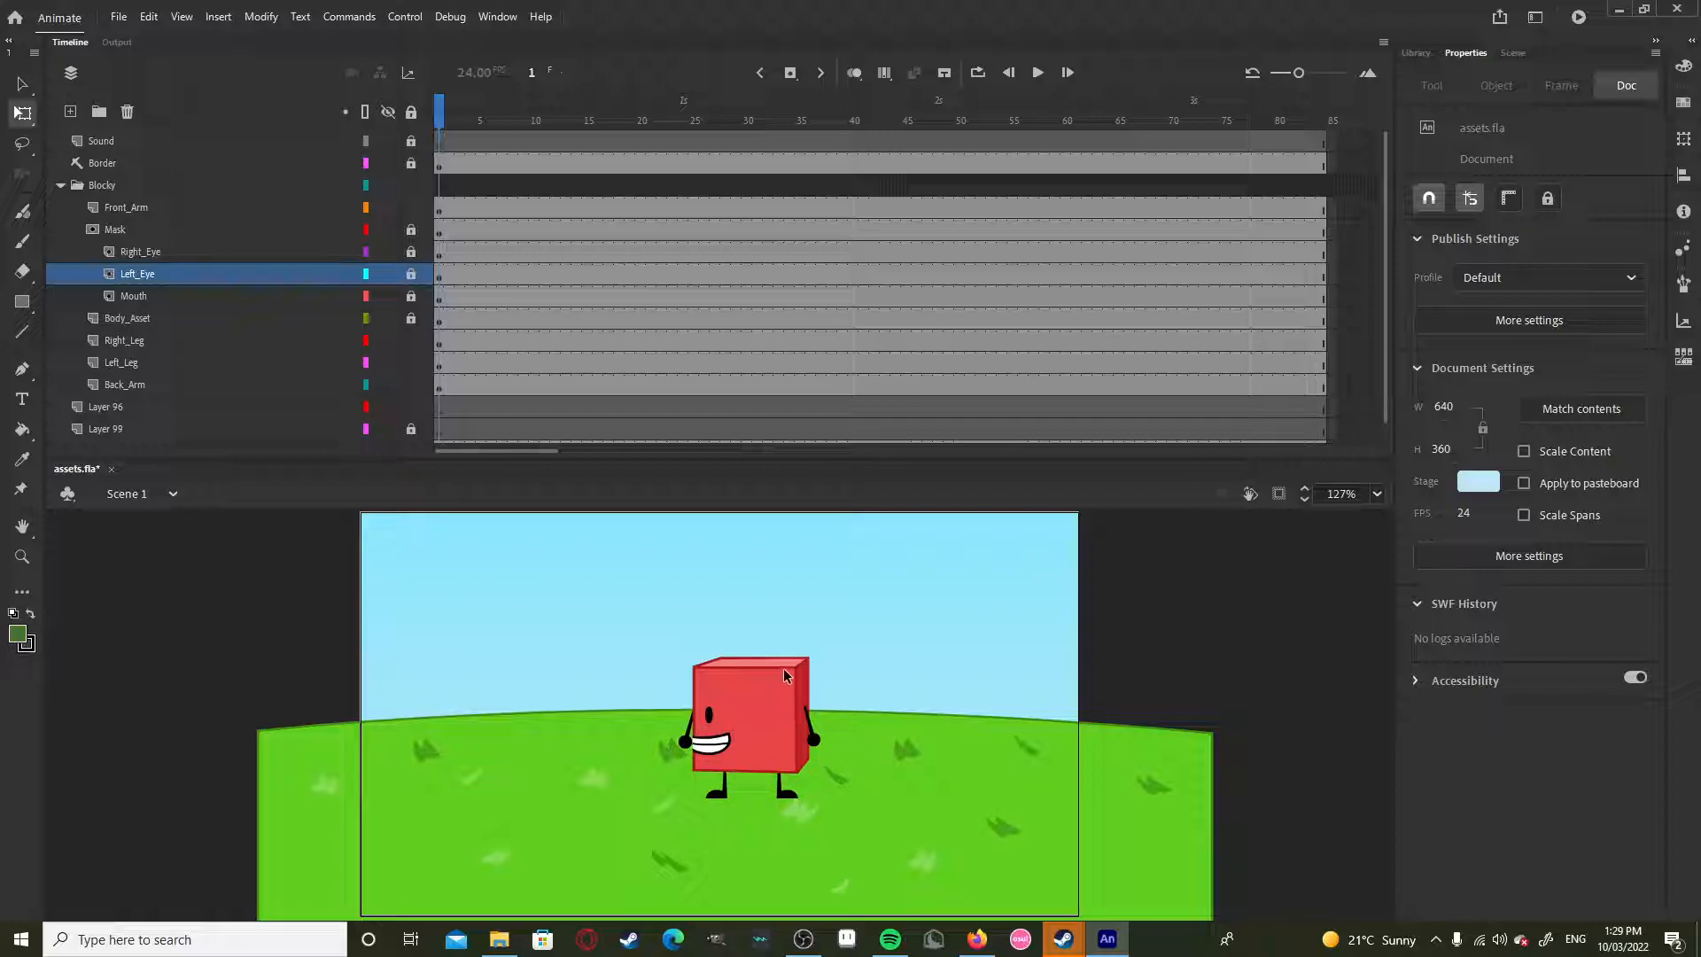
{"action": "mouse_move", "coordinate": [755, 644]}
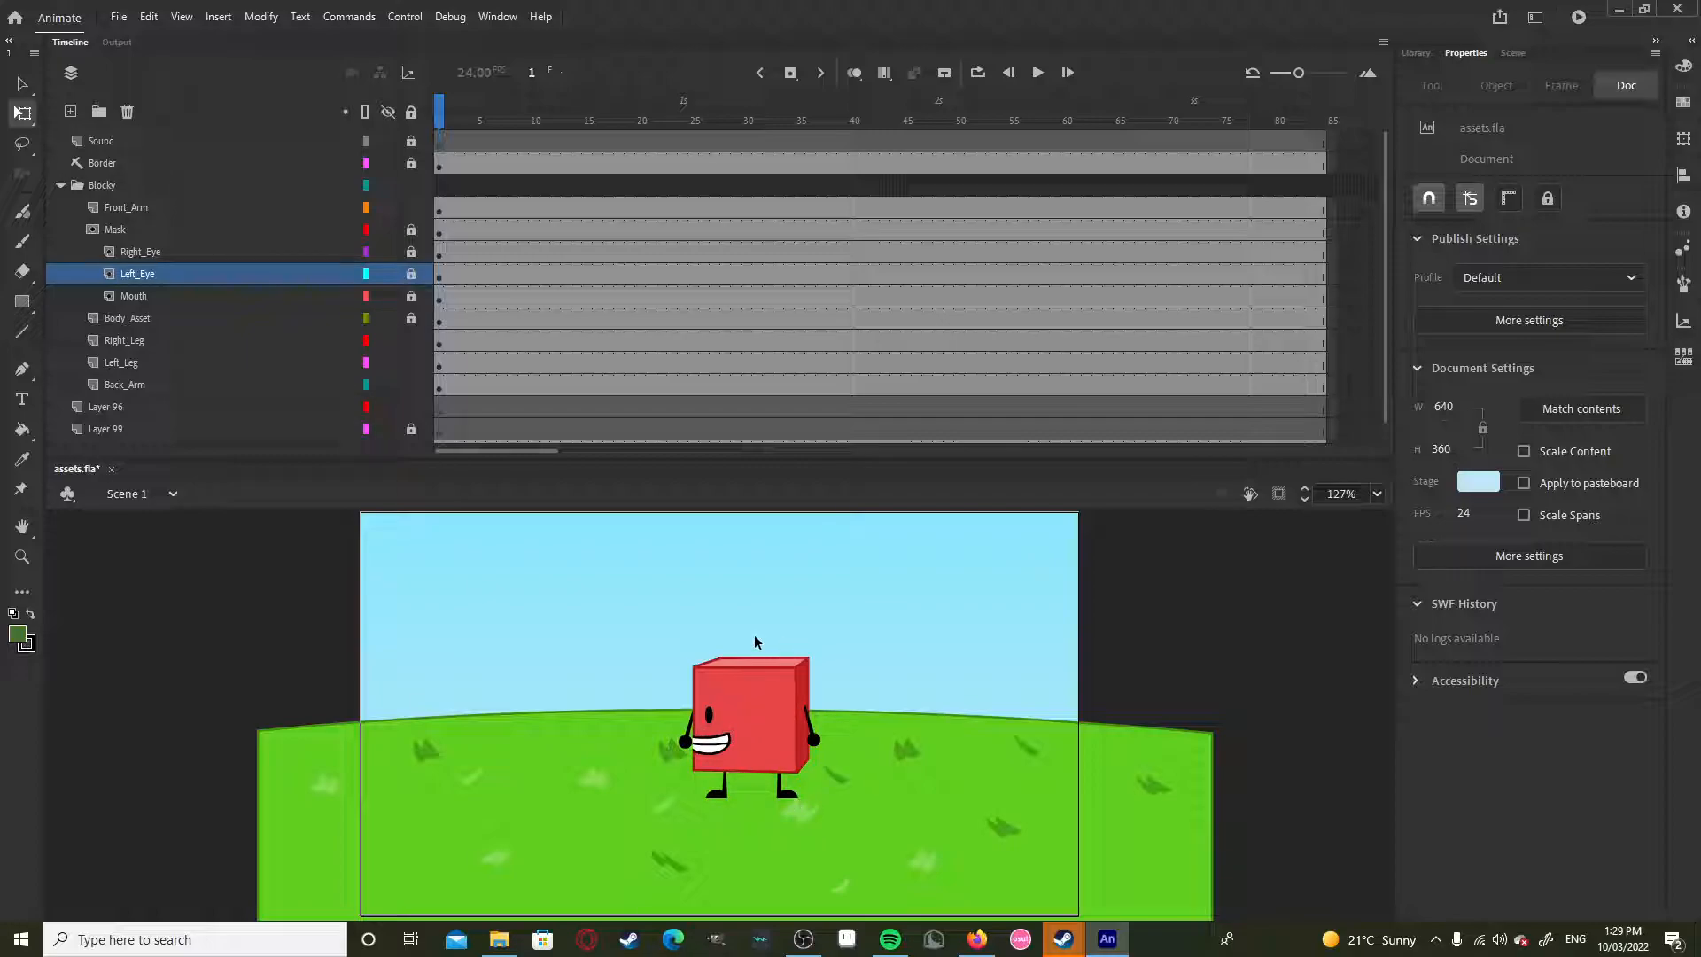
{"action": "mouse_move", "coordinate": [743, 701]}
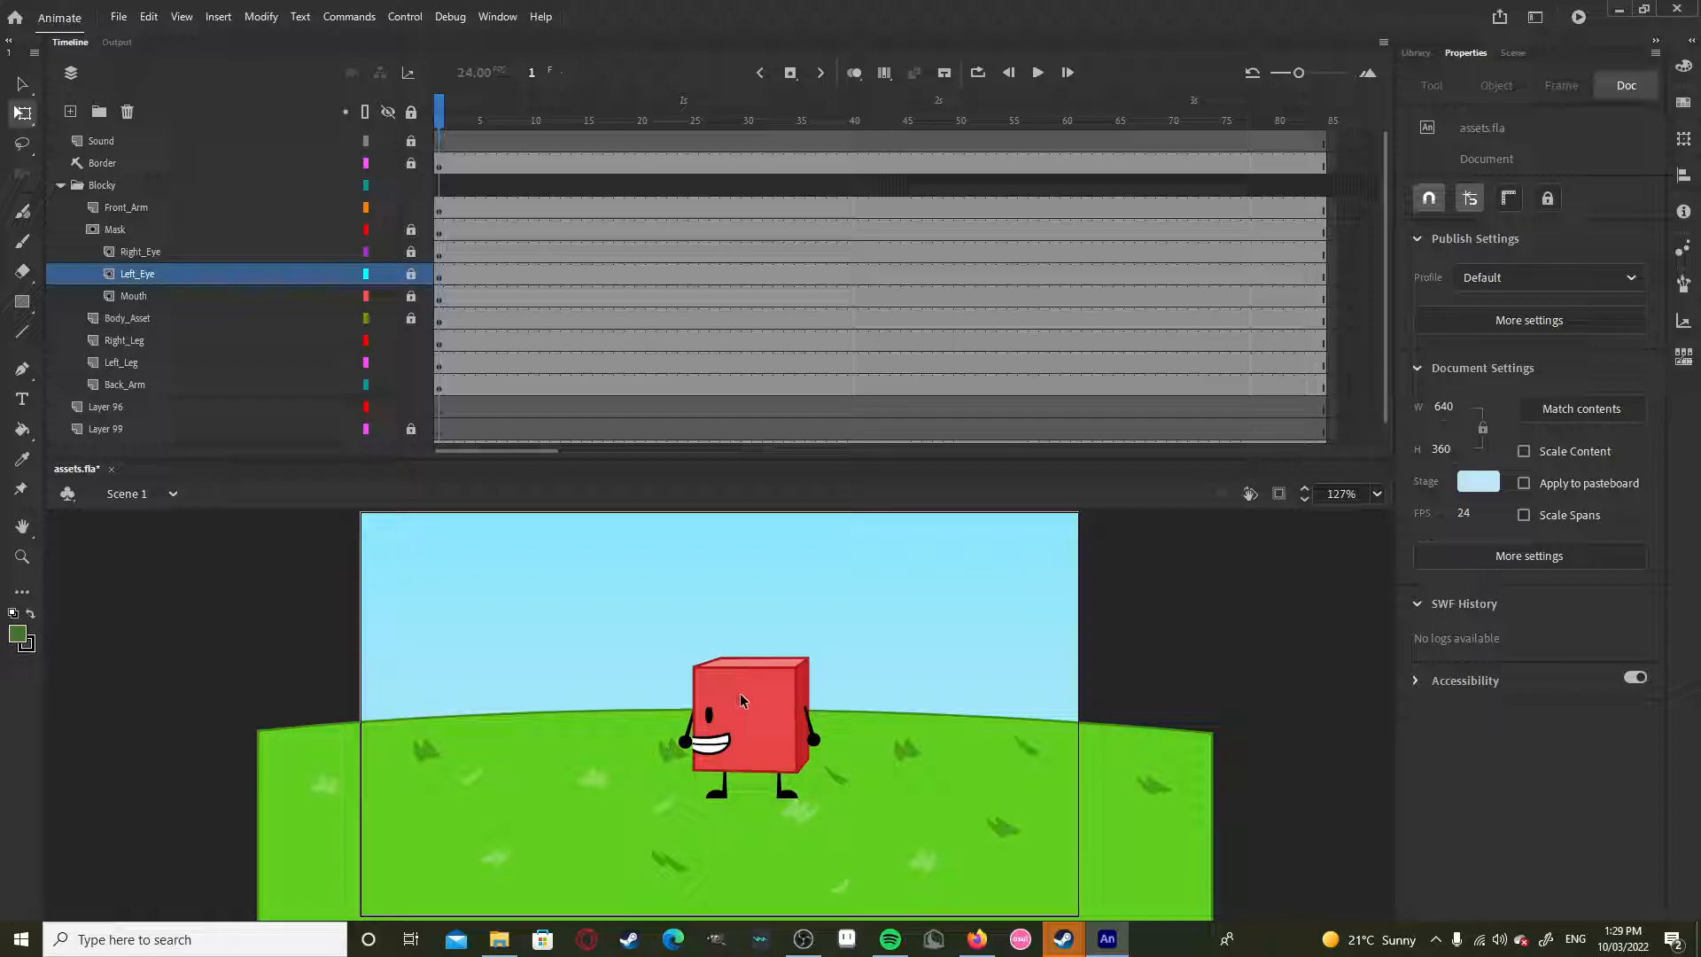
{"action": "mouse_move", "coordinate": [847, 585]}
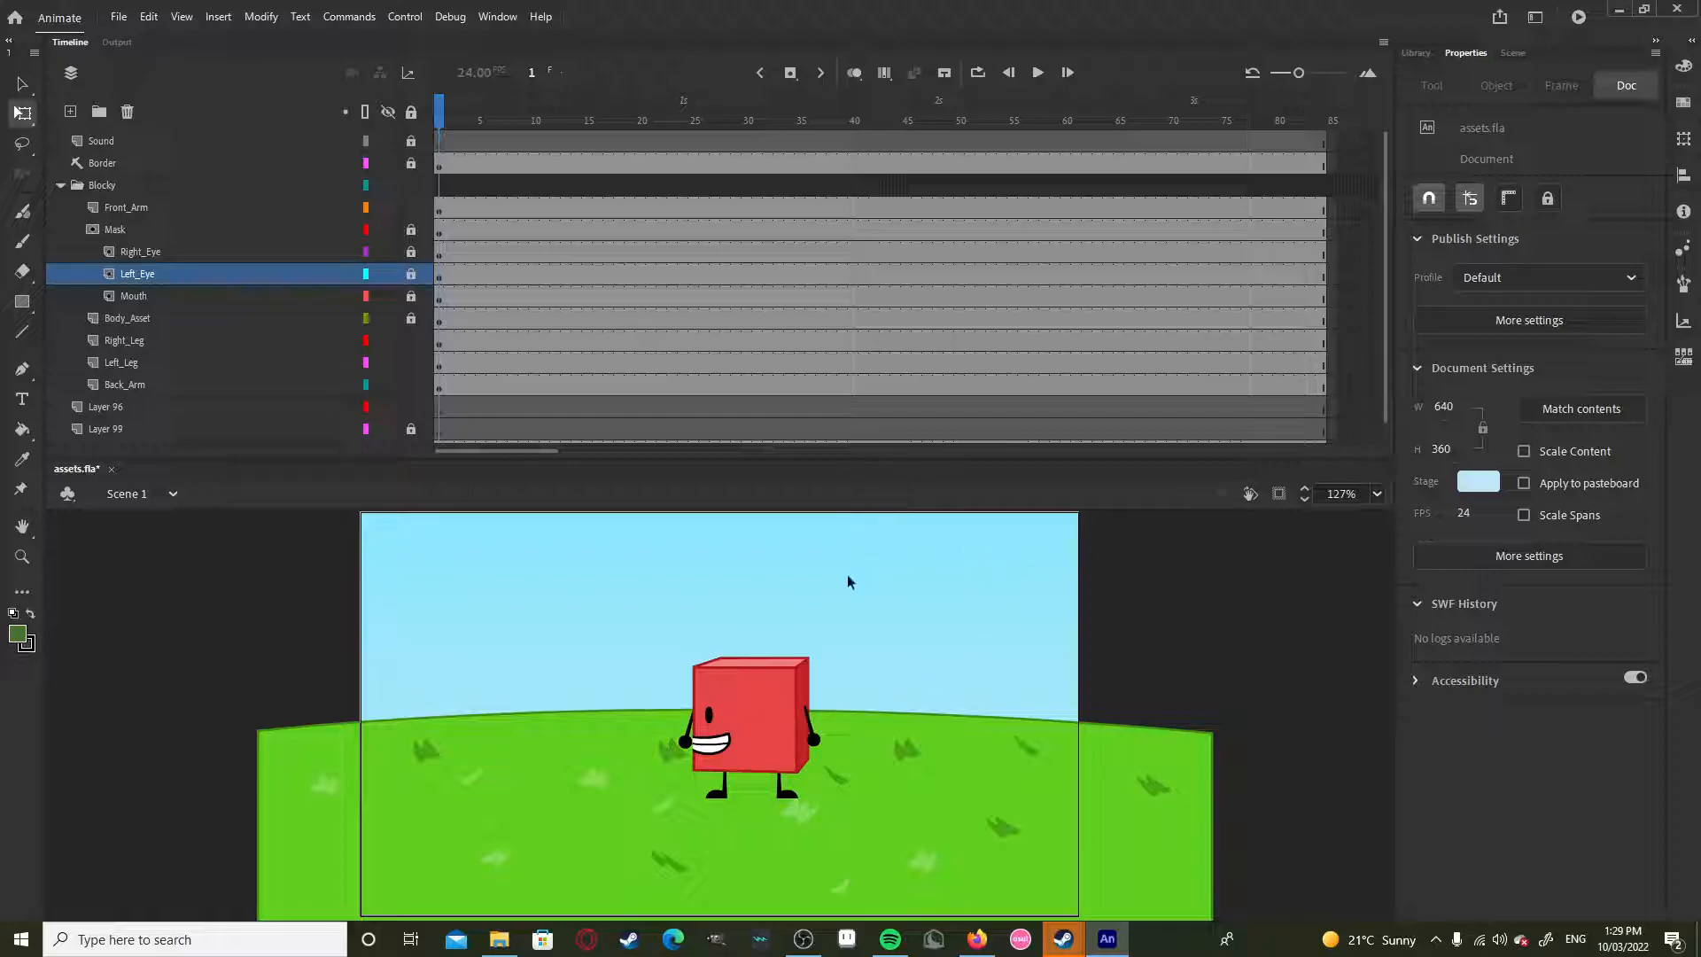
{"action": "mouse_move", "coordinate": [799, 585]}
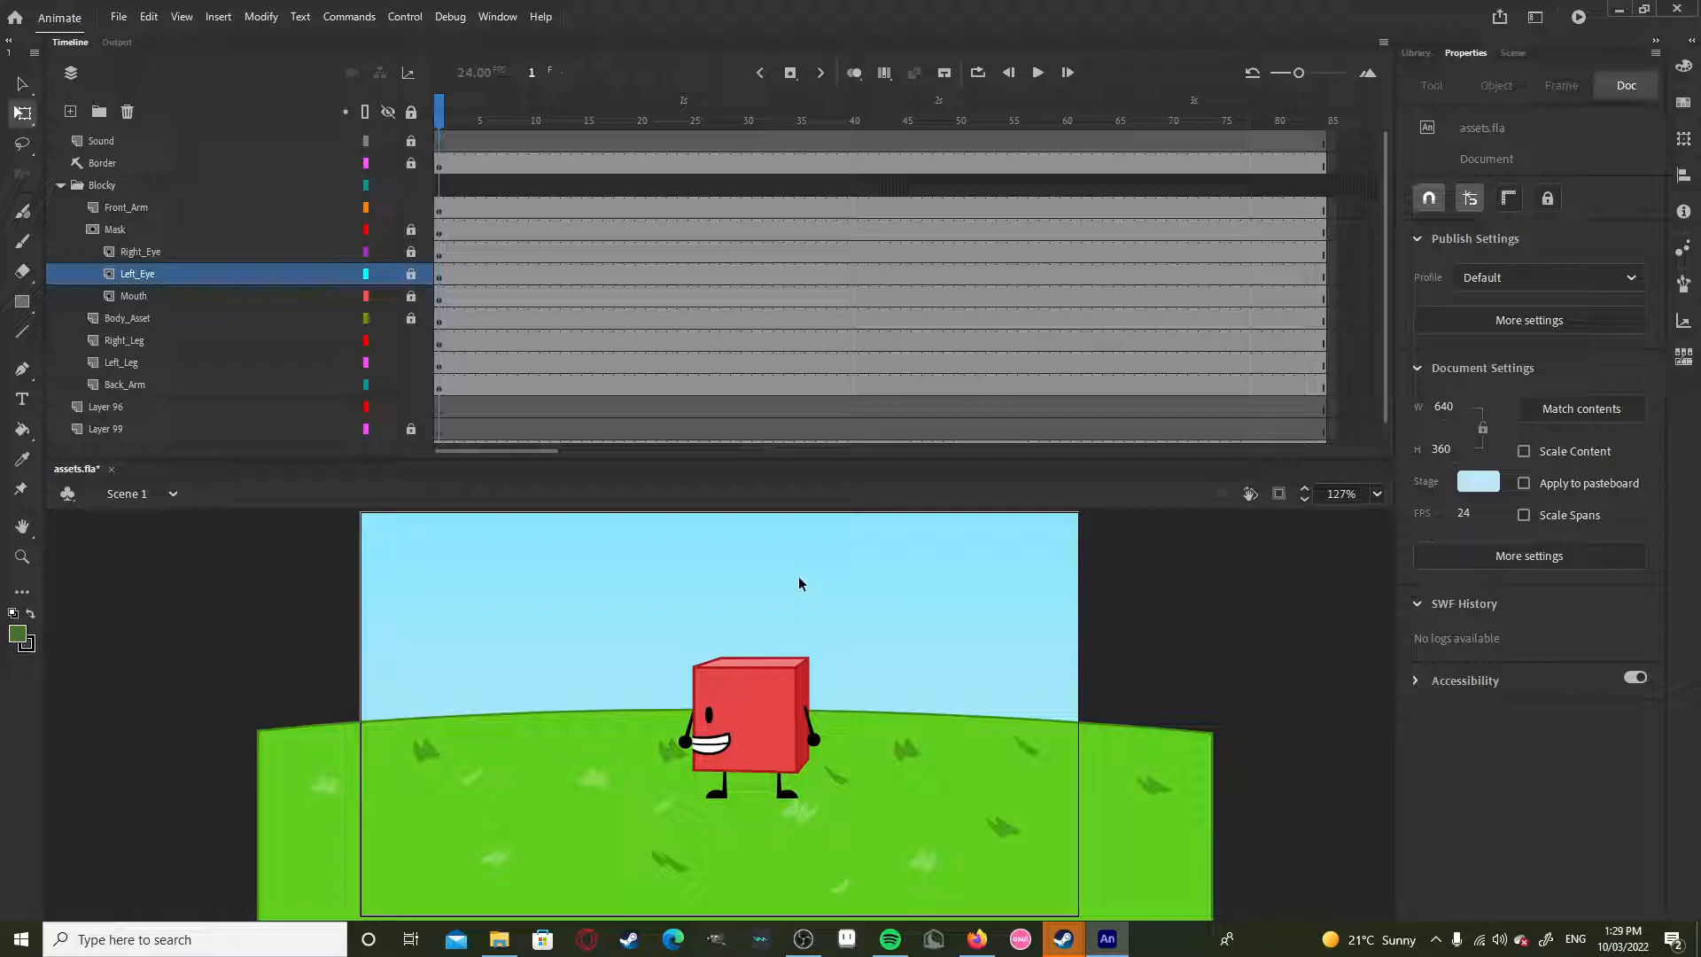
{"action": "mouse_move", "coordinate": [794, 579]}
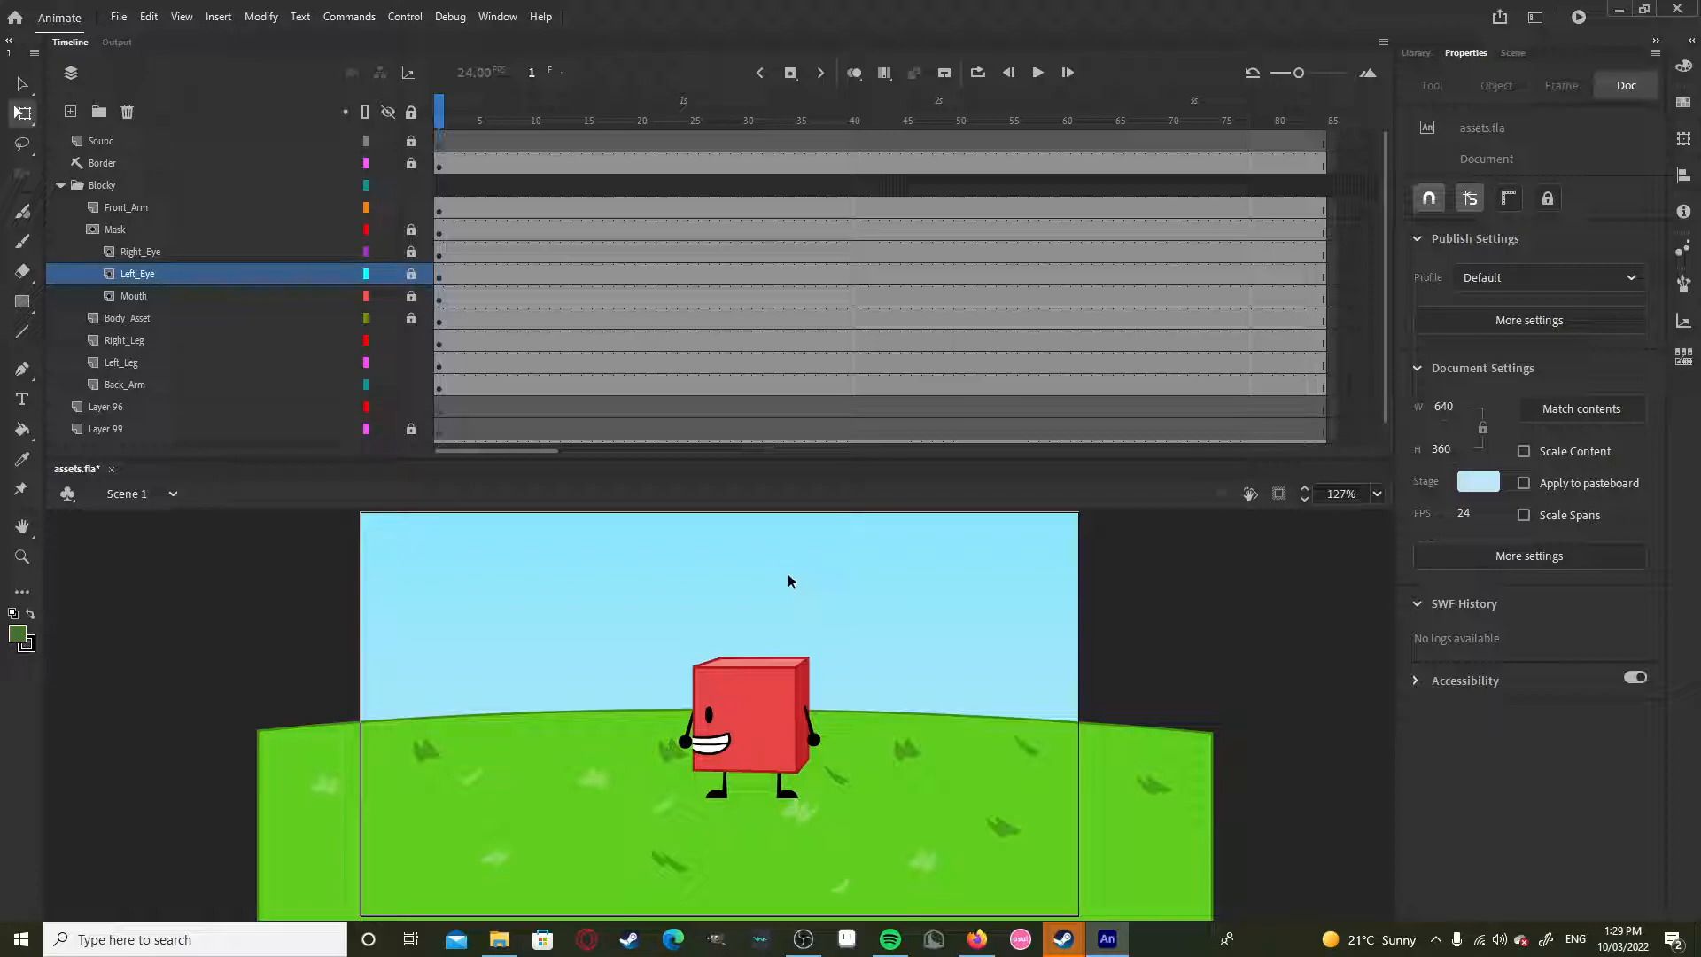
{"action": "mouse_move", "coordinate": [786, 581]}
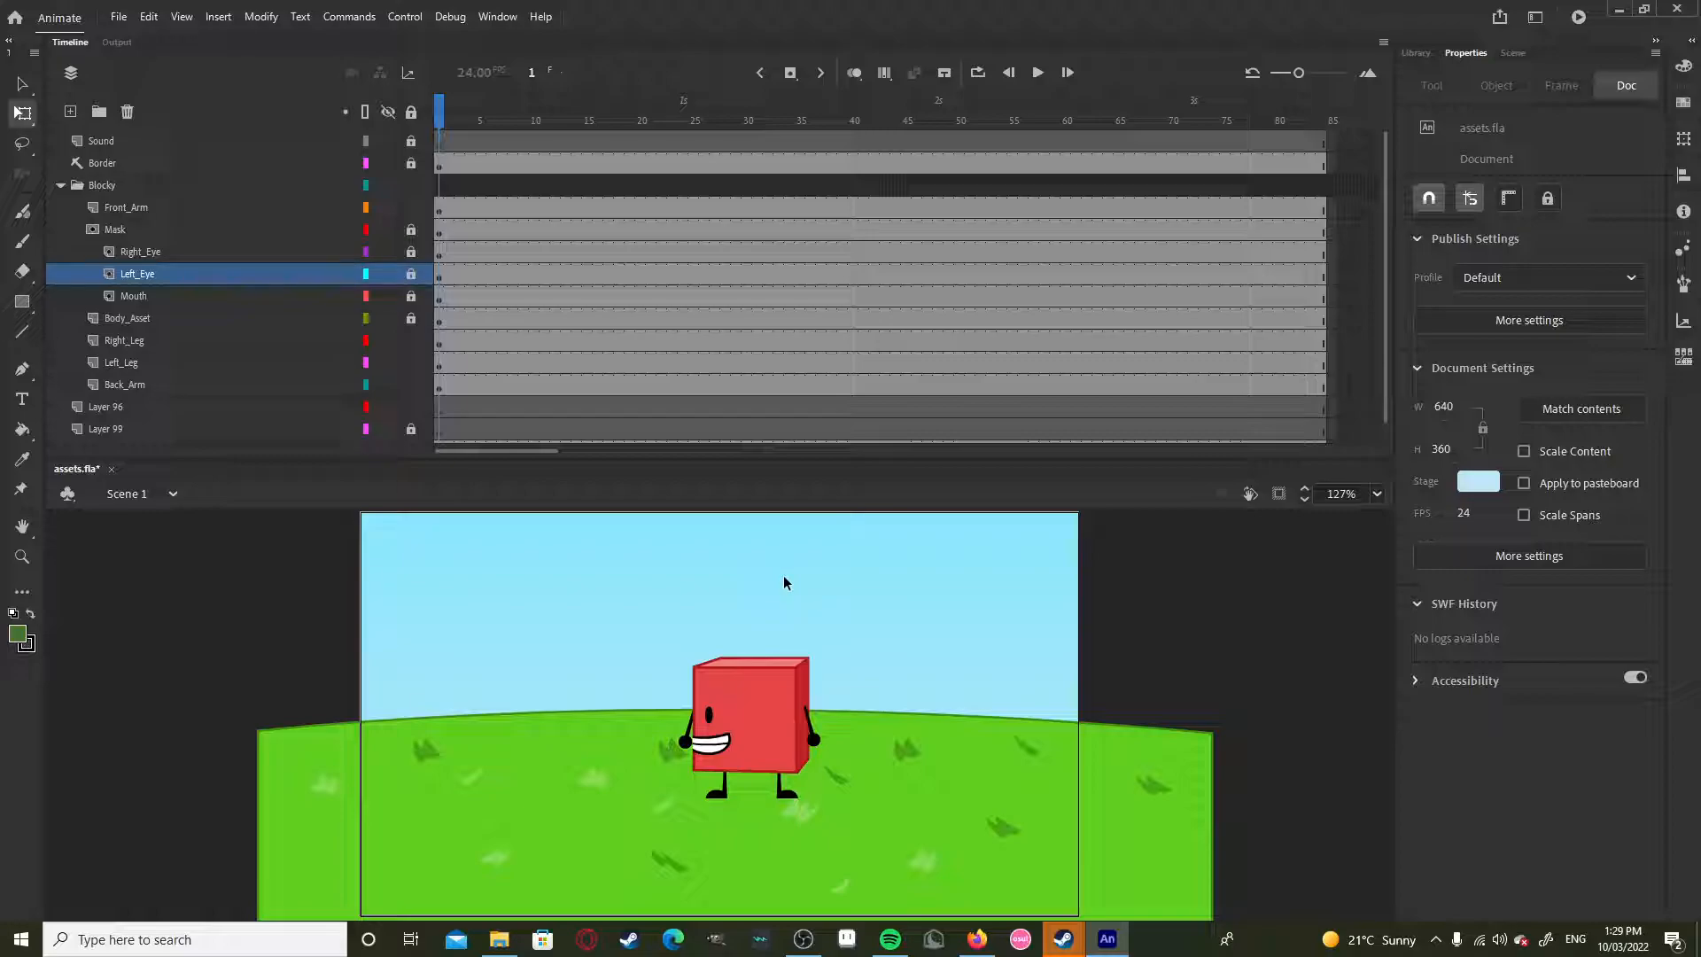
{"action": "mouse_move", "coordinate": [851, 599]}
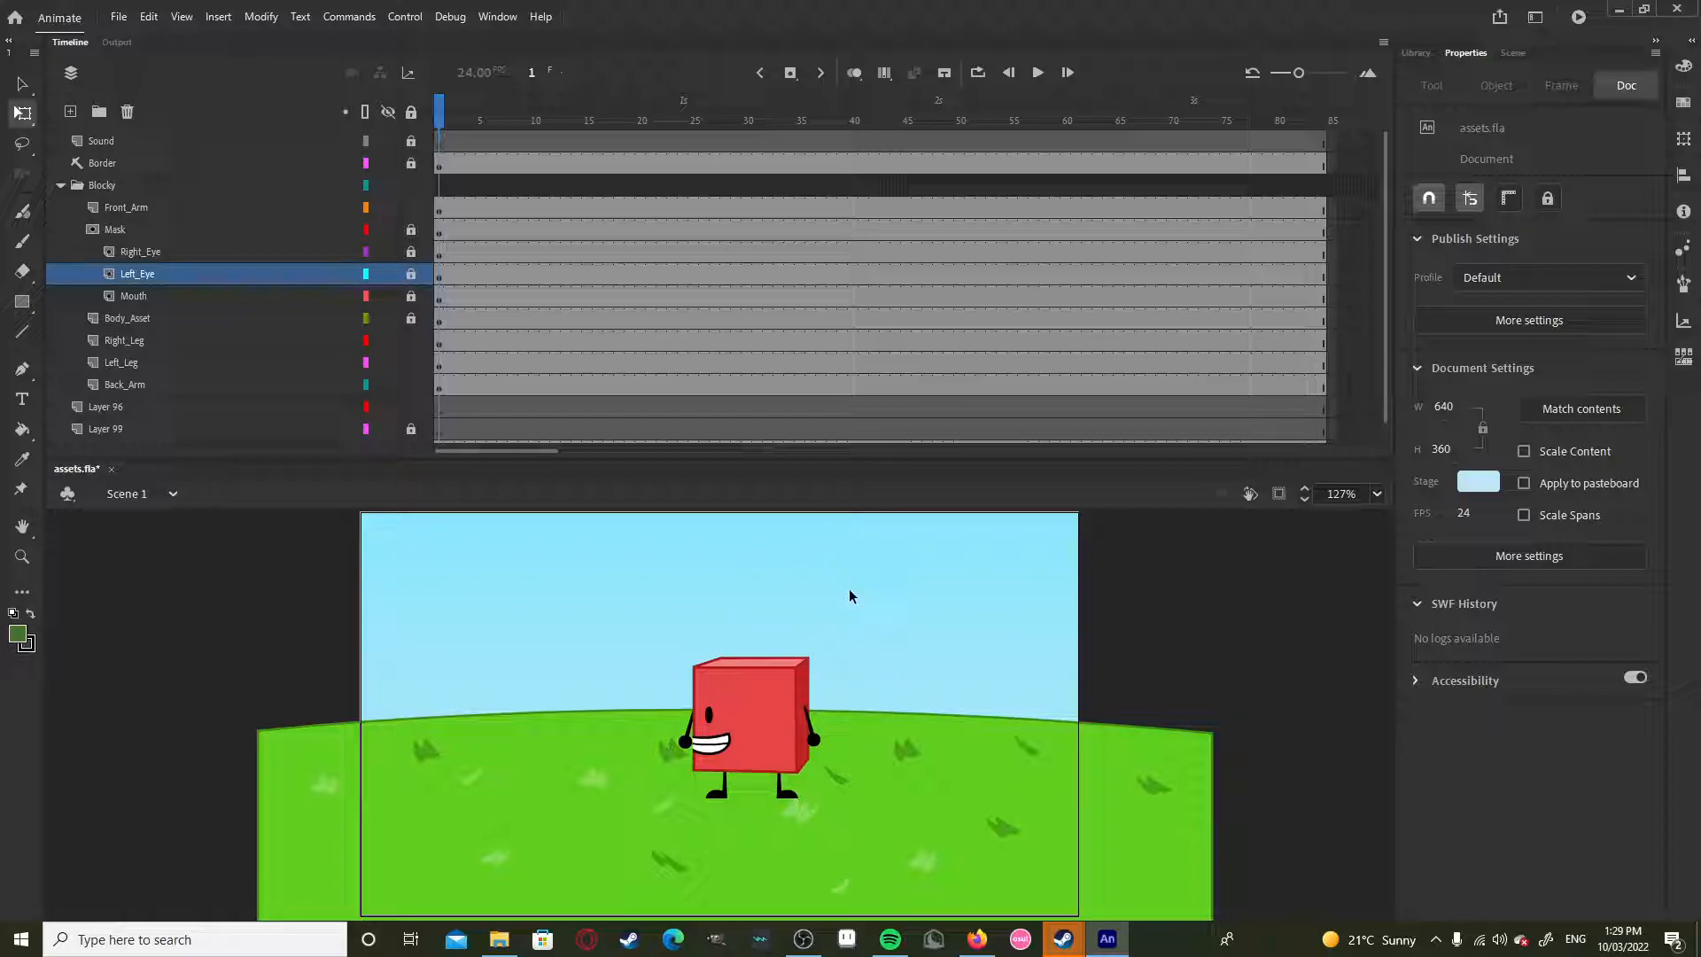
{"action": "mouse_move", "coordinate": [852, 603]}
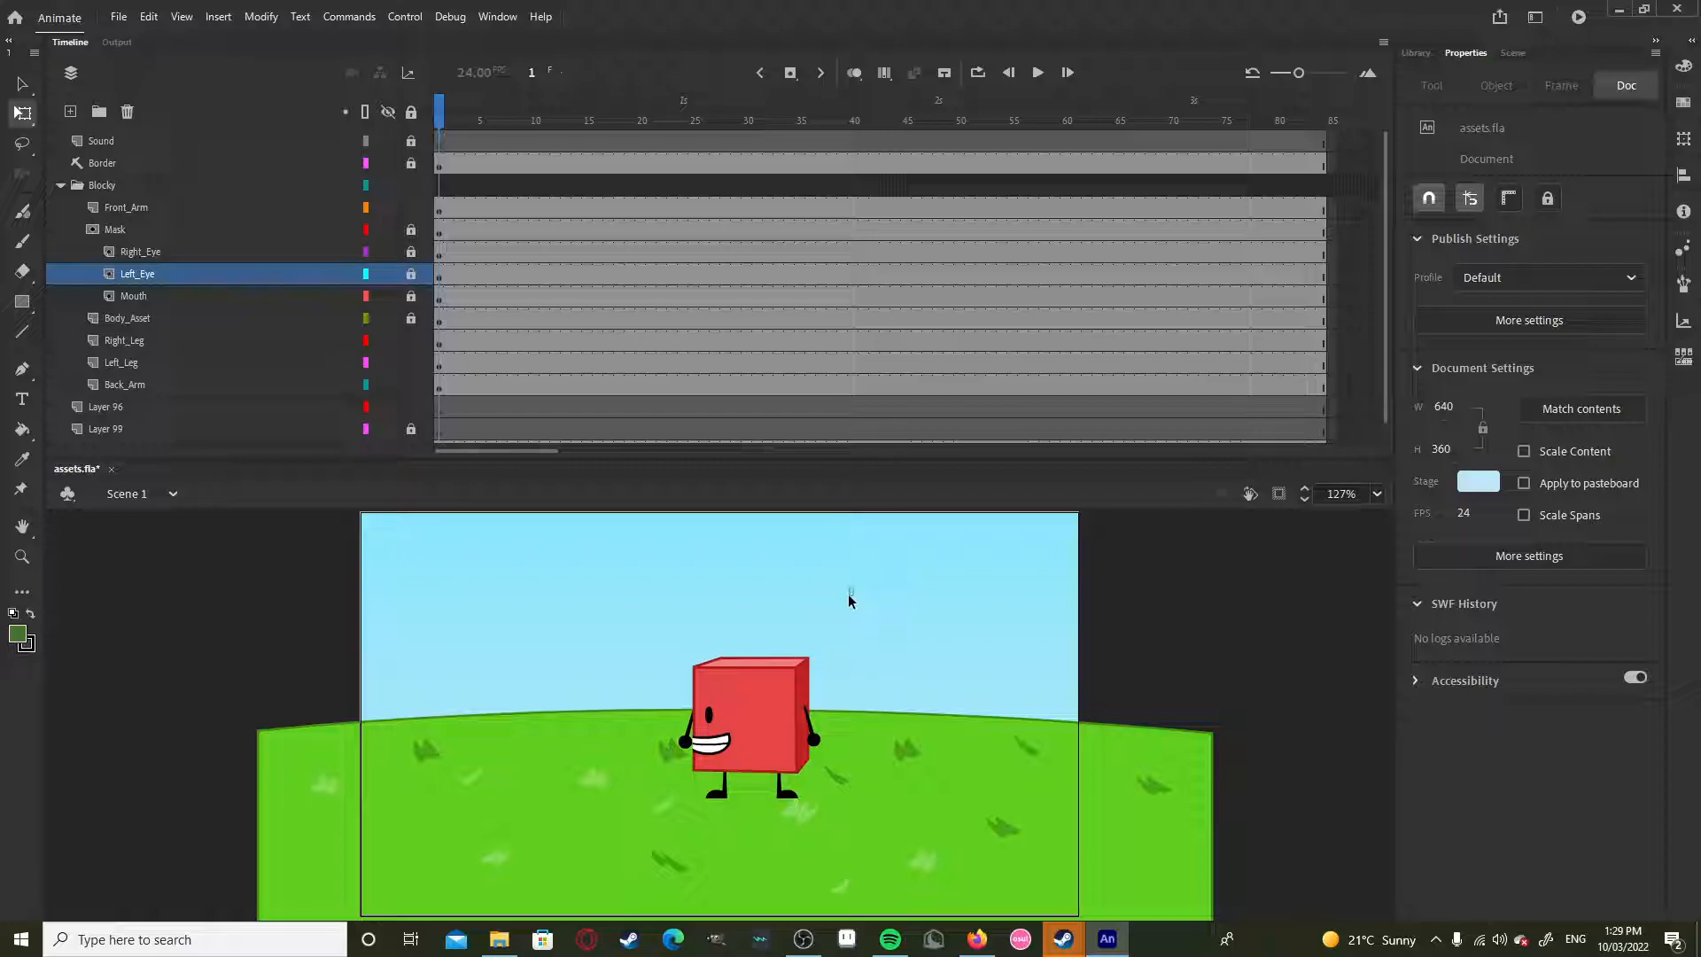
{"action": "left_click_drag", "start_coordinate": [851, 592], "coordinate": [815, 640]}
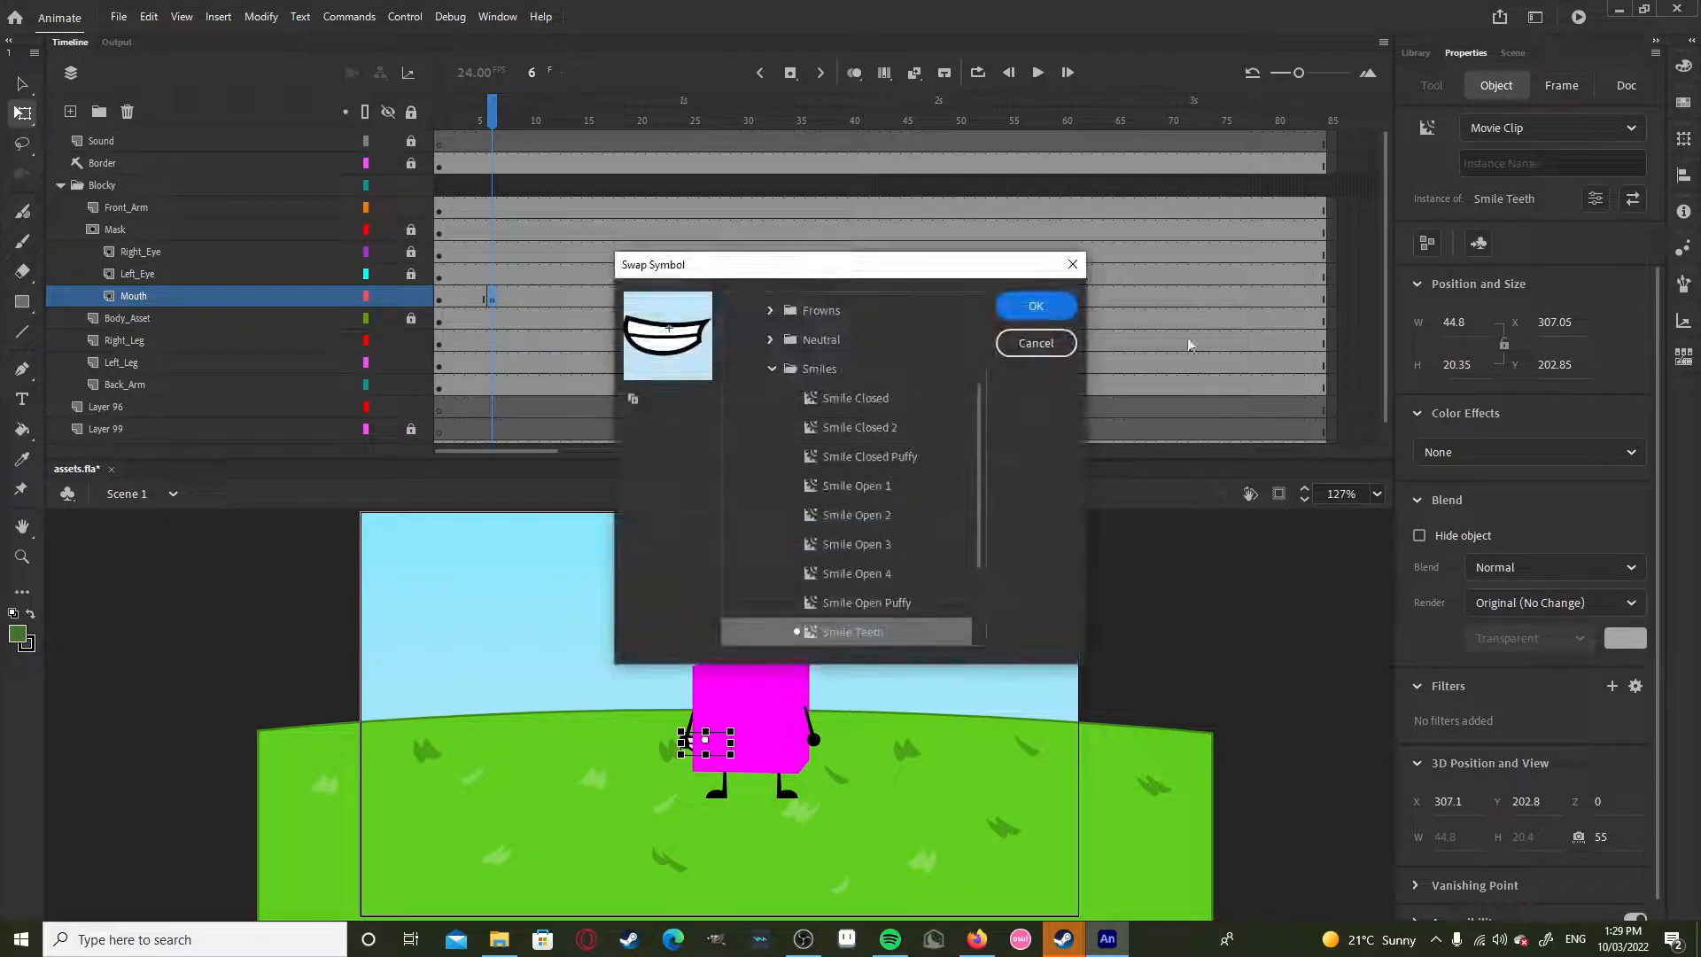
Step: Swap the Mouth symbol at frame 6 to Smiles > Smile Open 1
{"action": "left_click", "coordinate": [857, 544]}
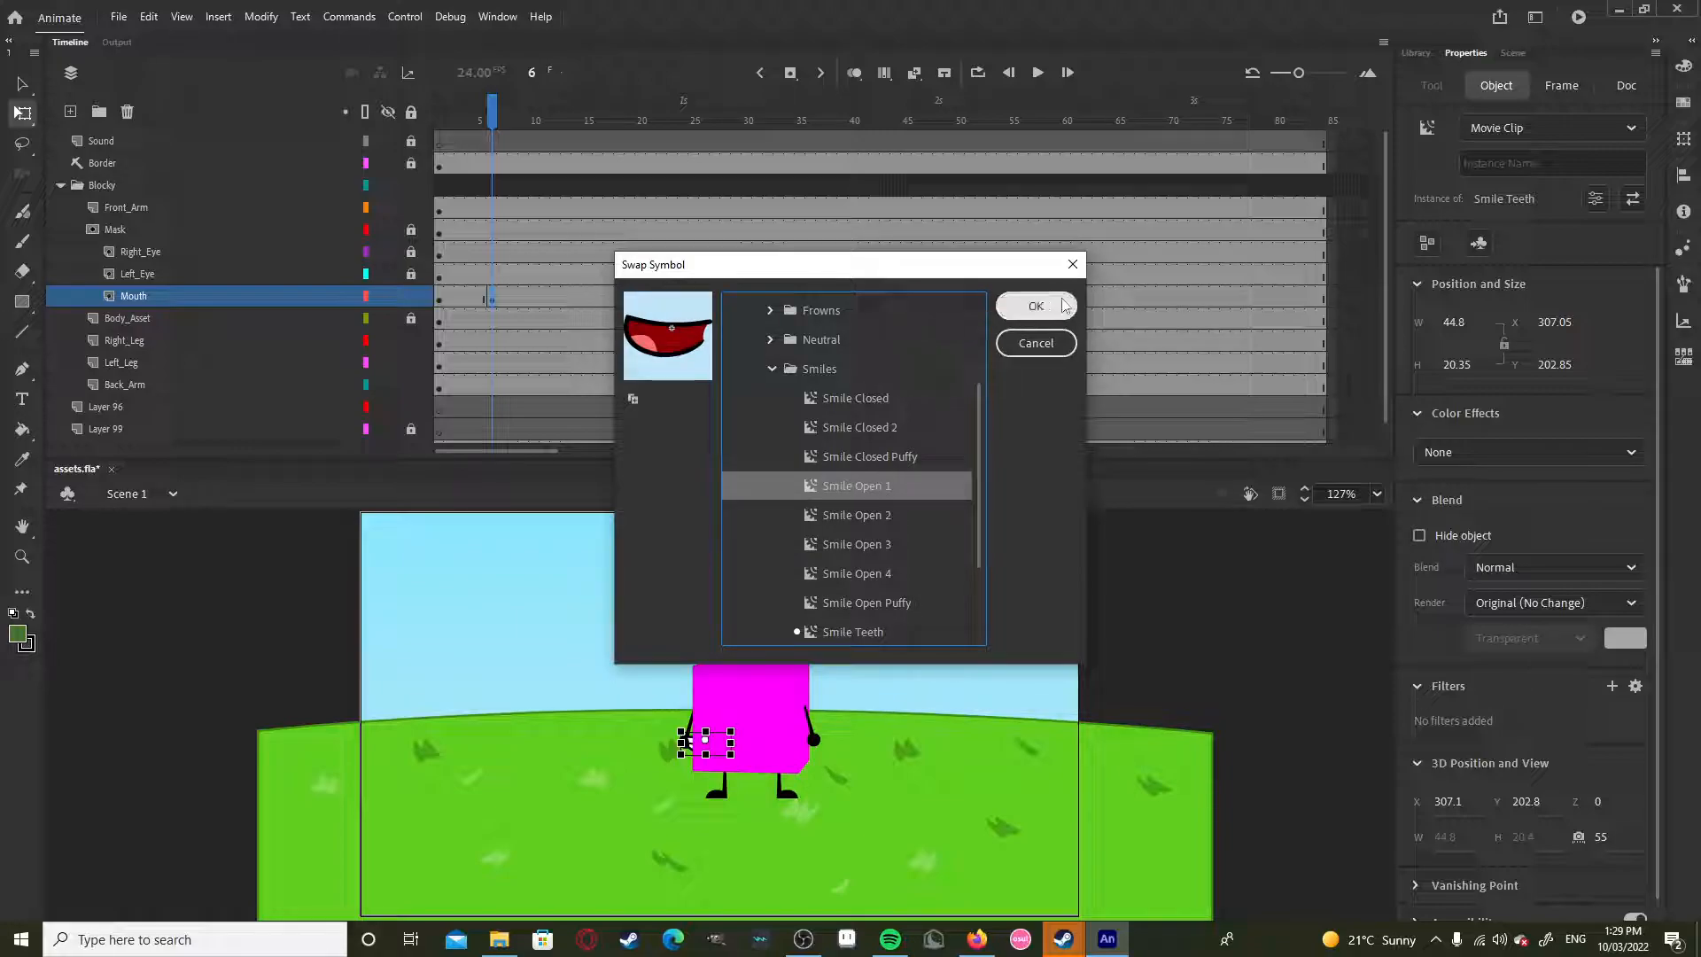
{"action": "left_click", "coordinate": [1035, 305]}
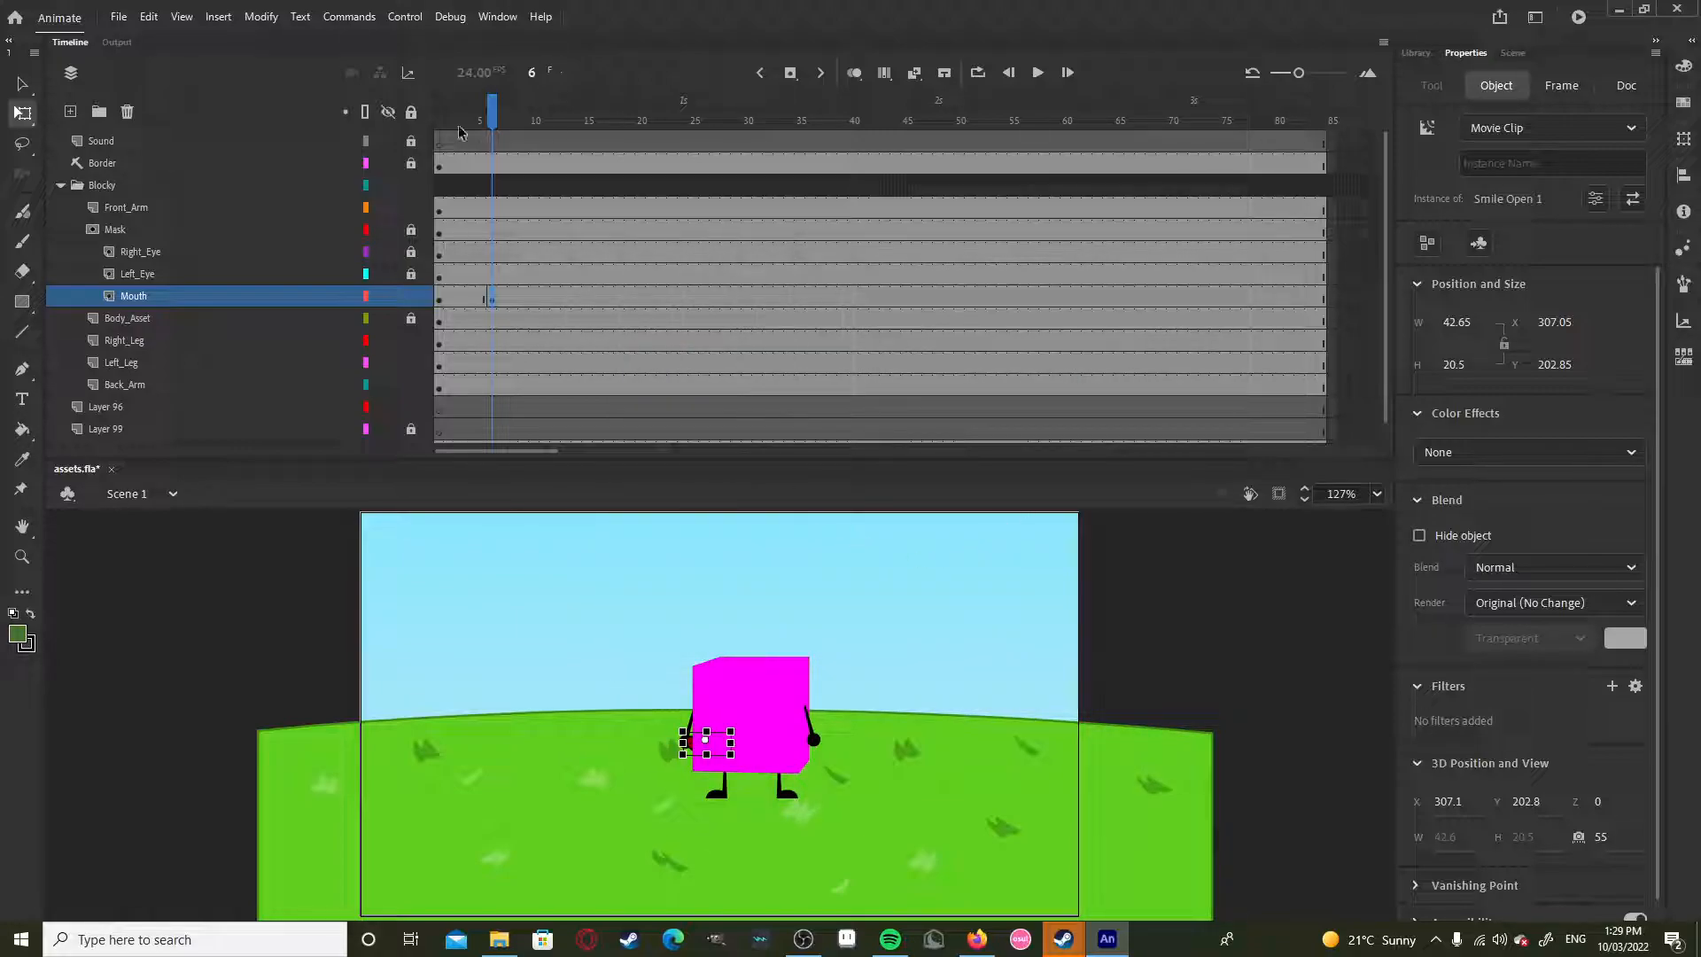
Step: Scrub through frames 6, 7 and 33 to check the open mouth, then return to frame 1
{"action": "left_click", "coordinate": [491, 106]}
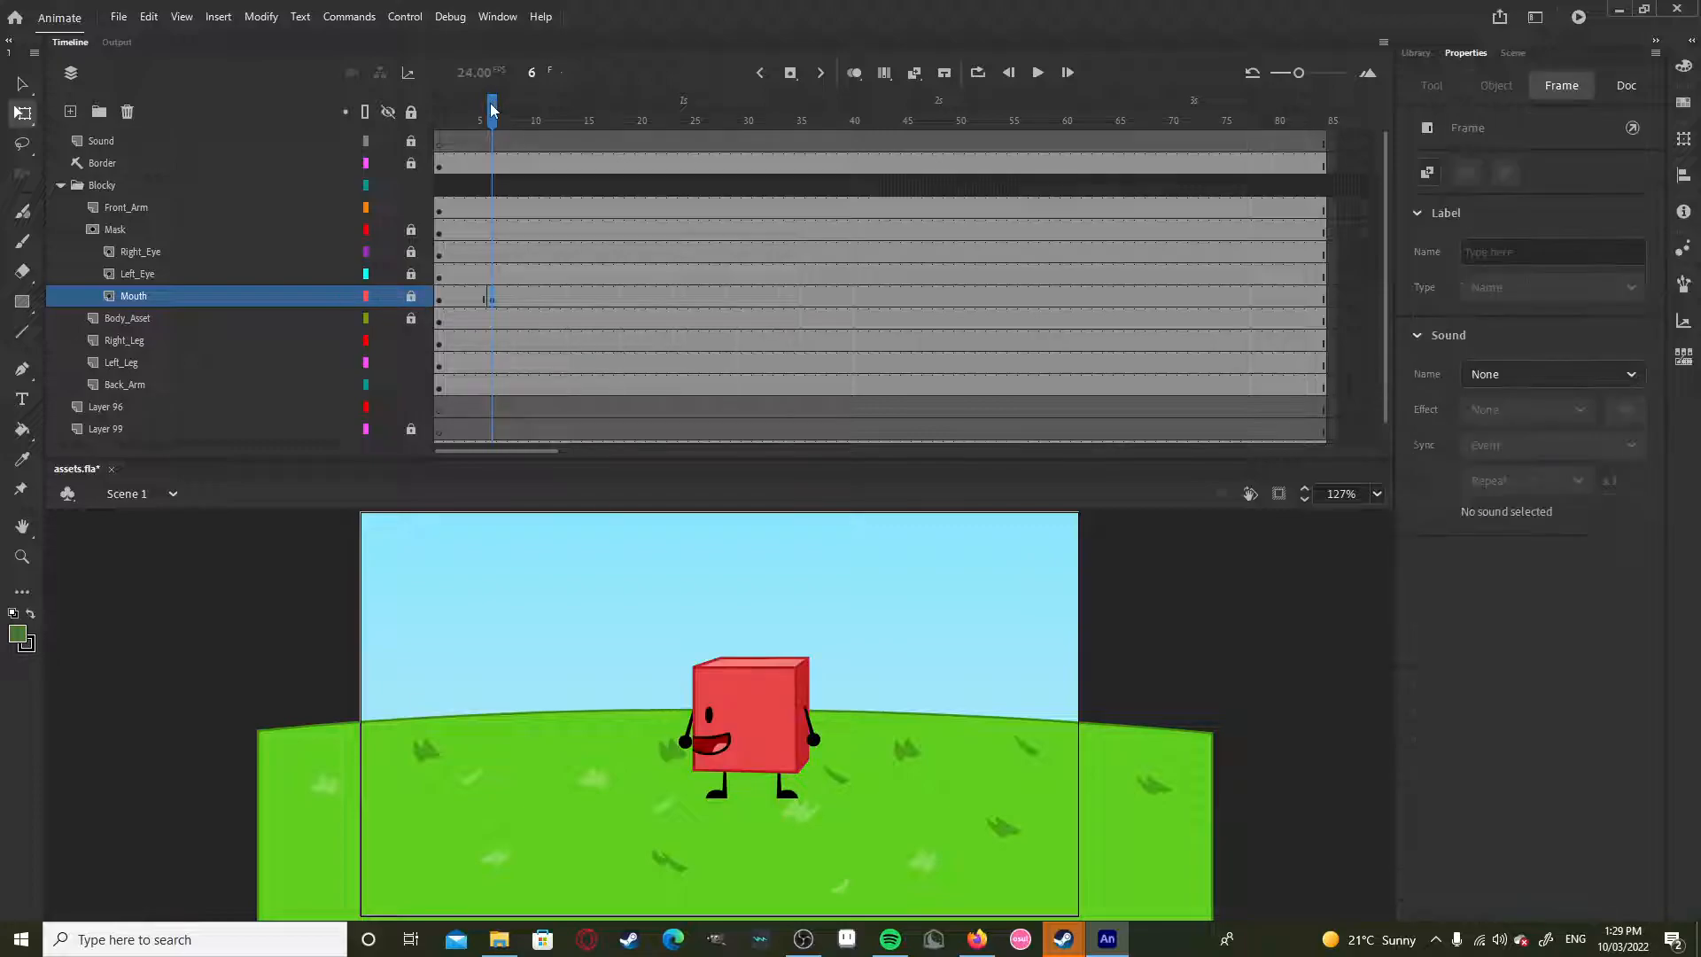
{"action": "left_click", "coordinate": [502, 103]}
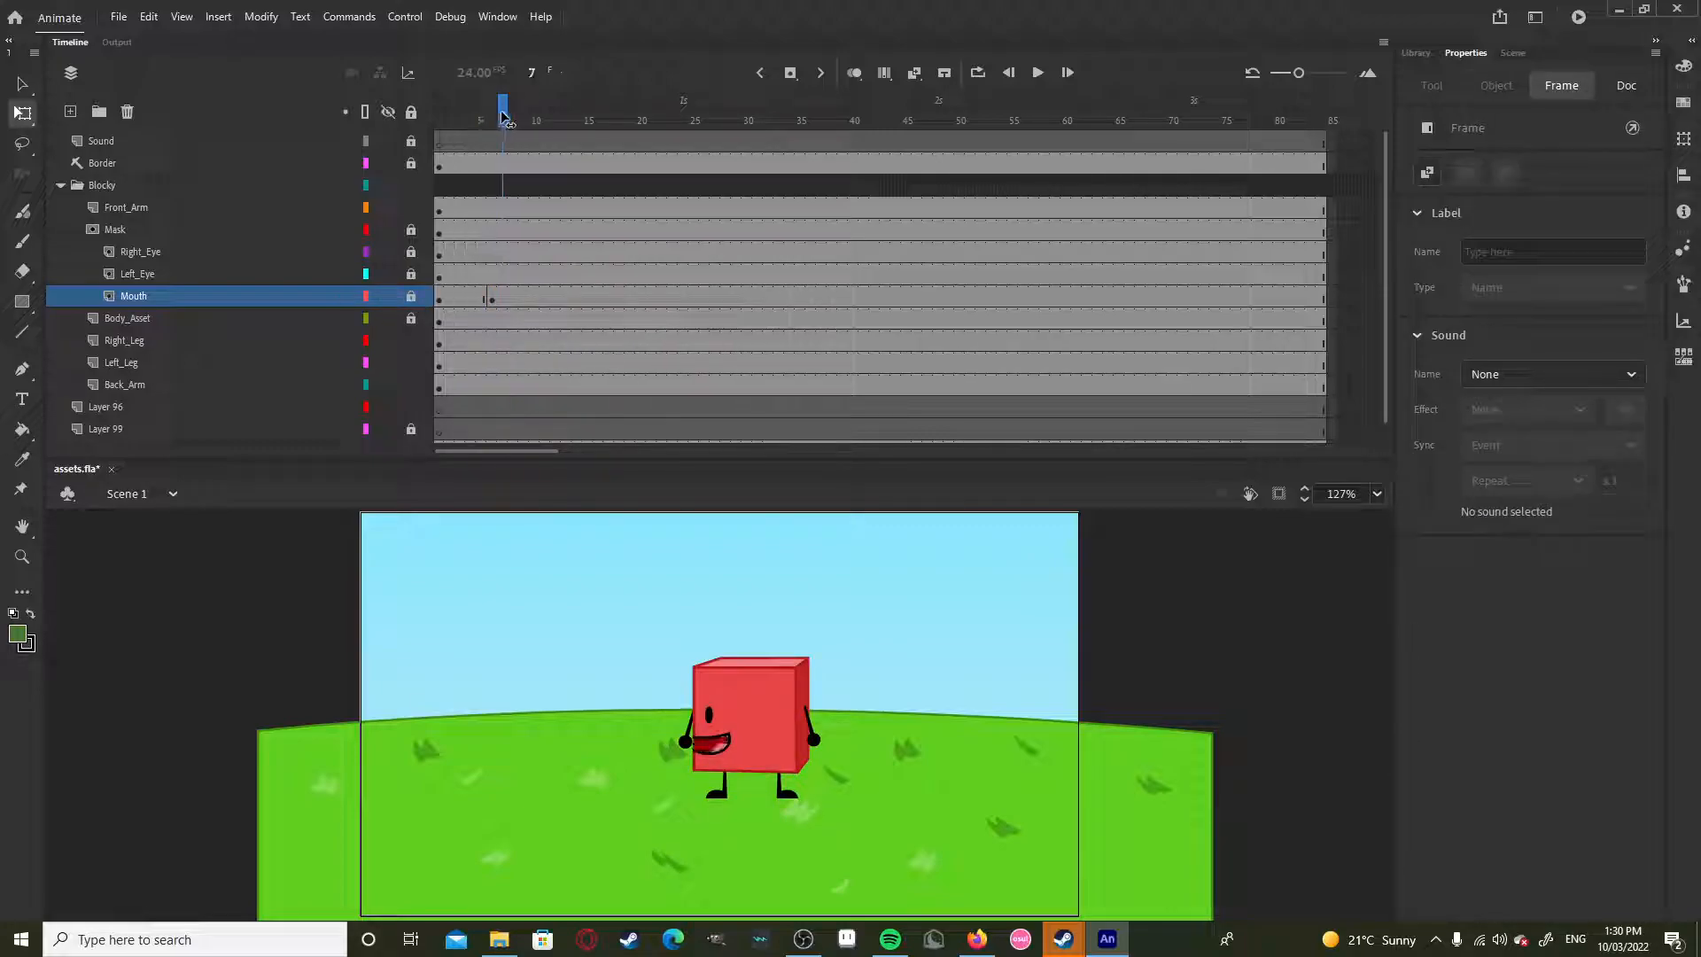
{"action": "left_click", "coordinate": [767, 121]}
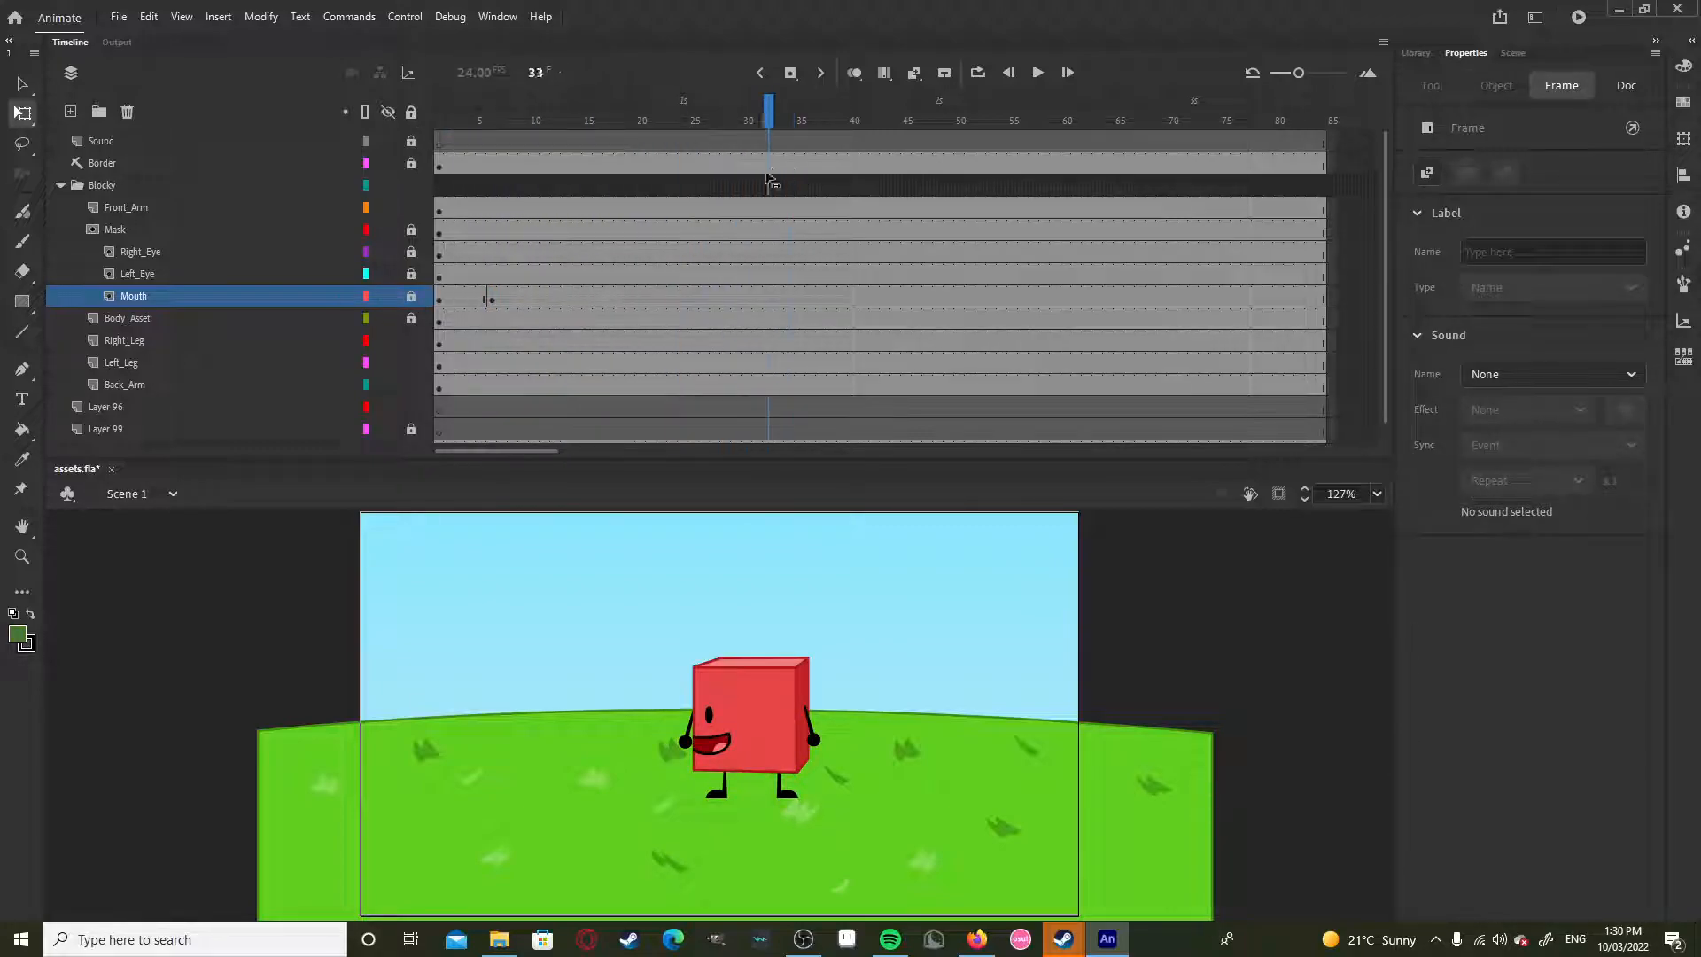
{"action": "left_click", "coordinate": [438, 115]}
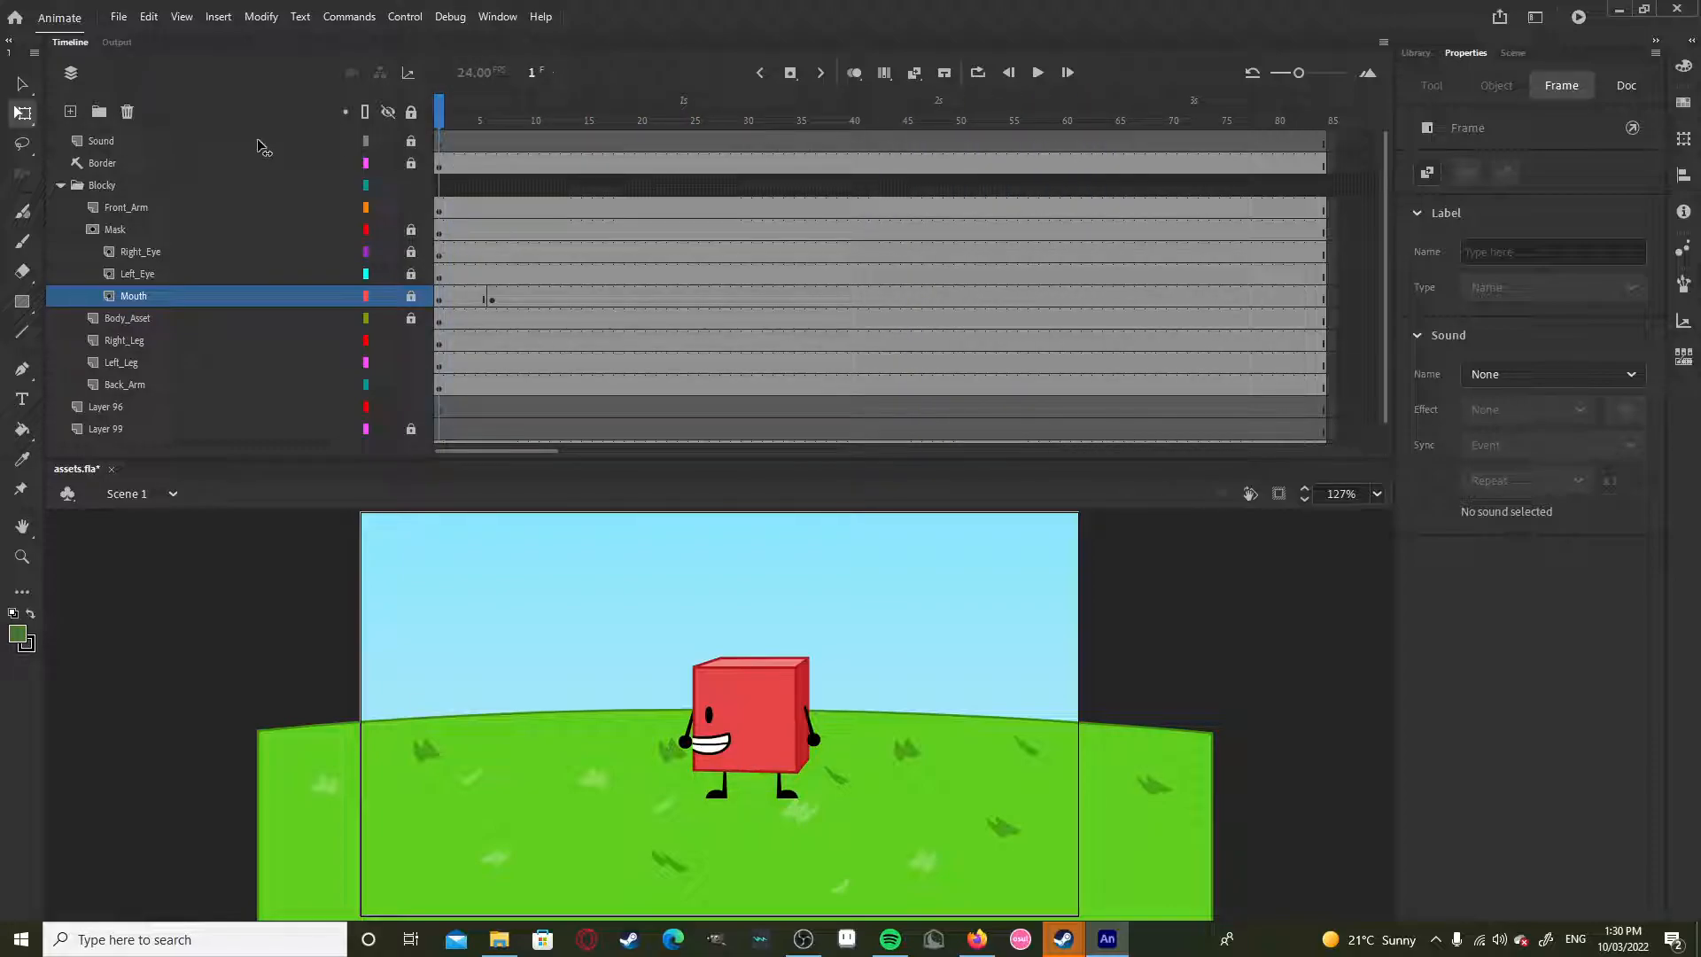
{"action": "left_click", "coordinate": [1624, 85]}
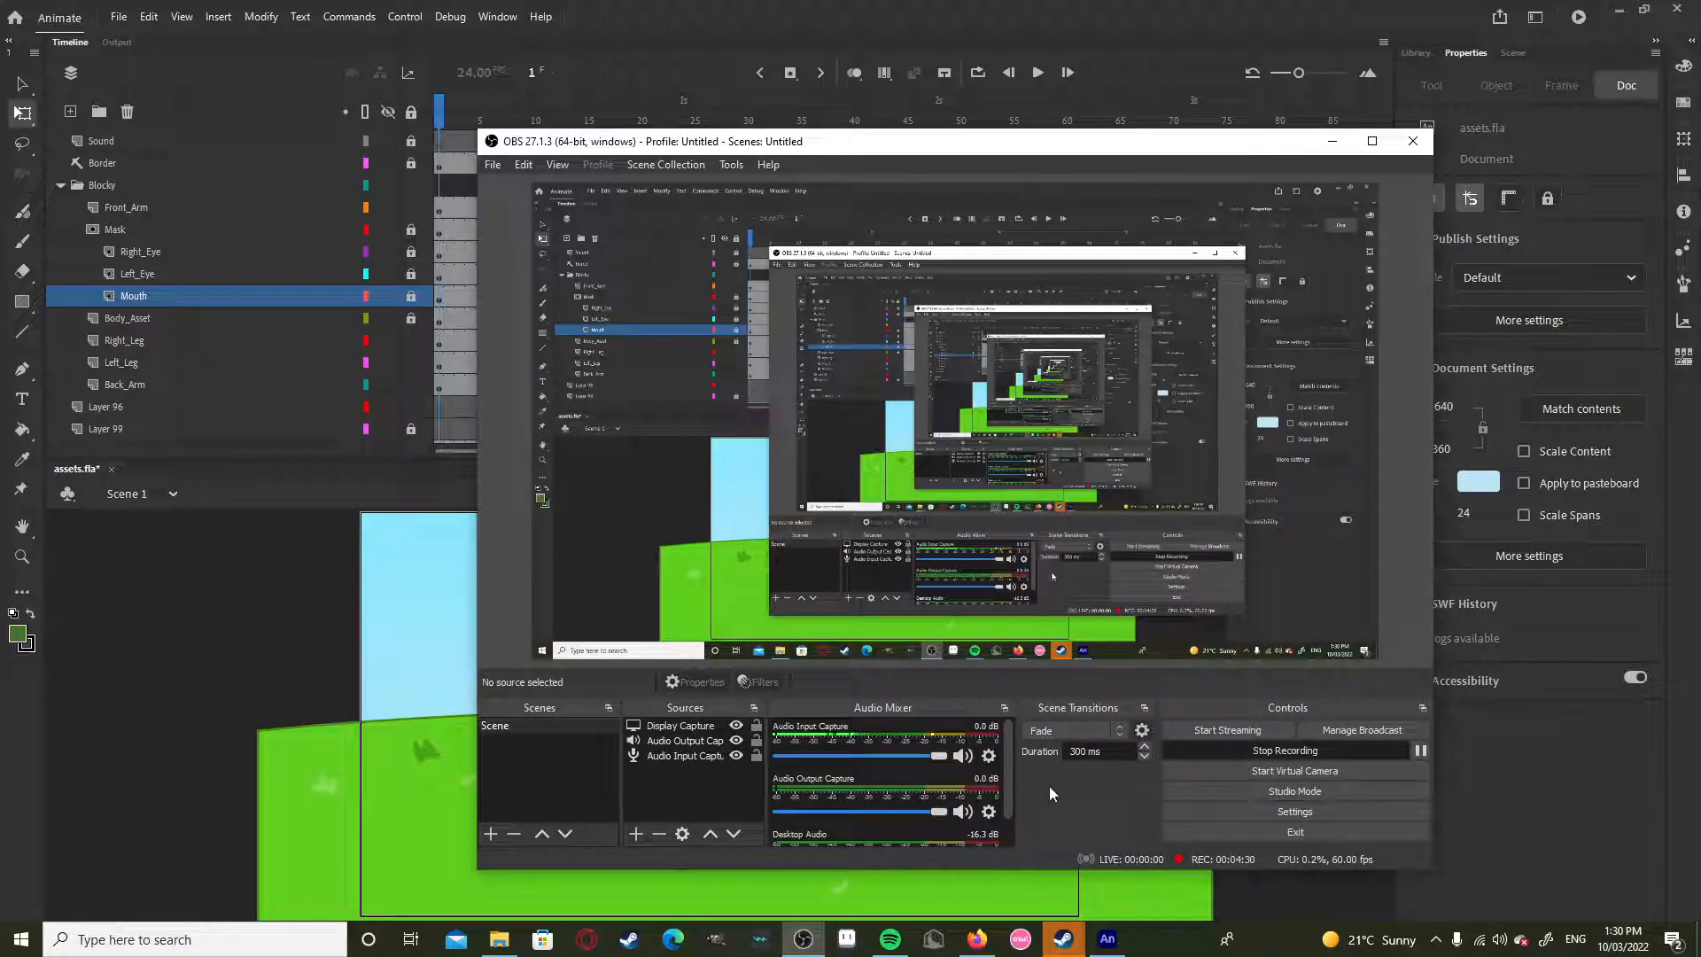
{"action": "mouse_move", "coordinate": [1070, 836]}
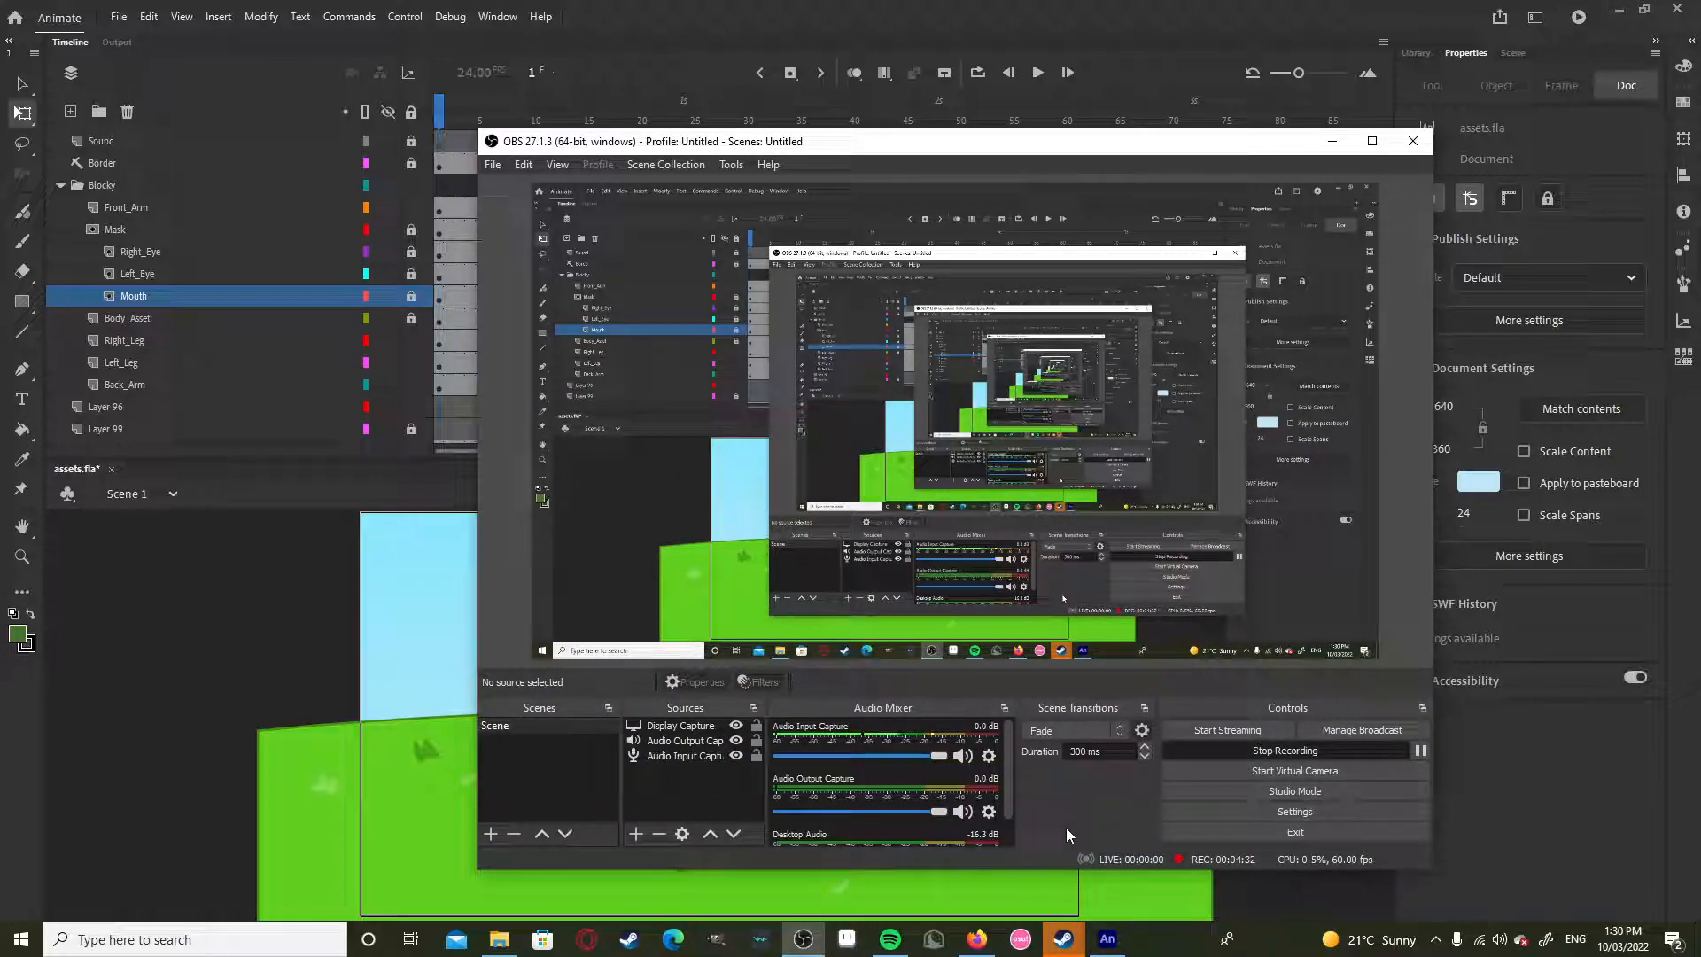